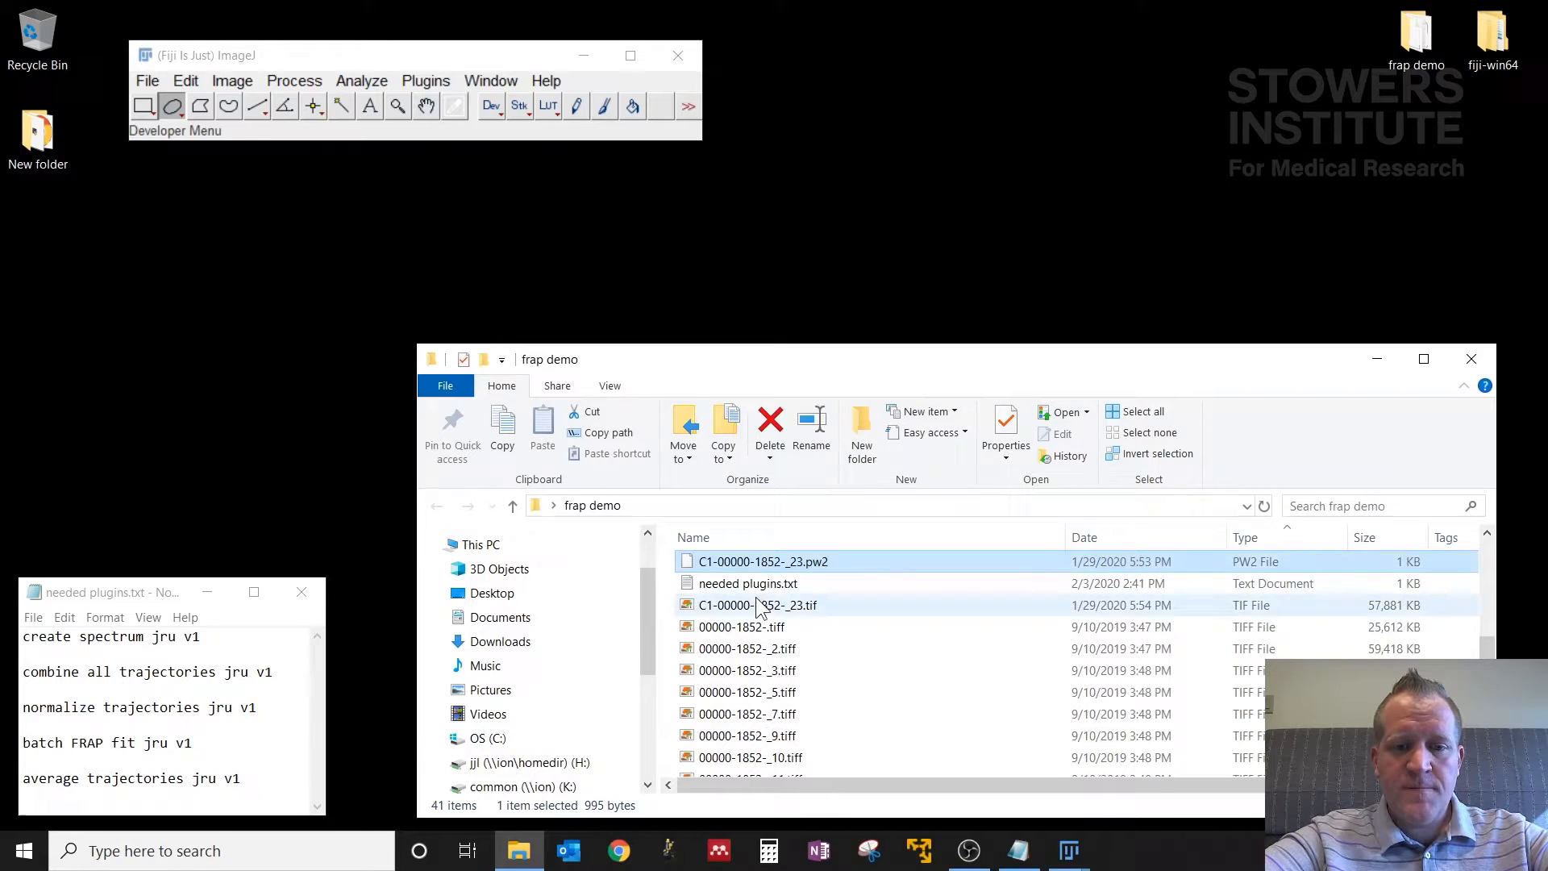
double_click(764, 605)
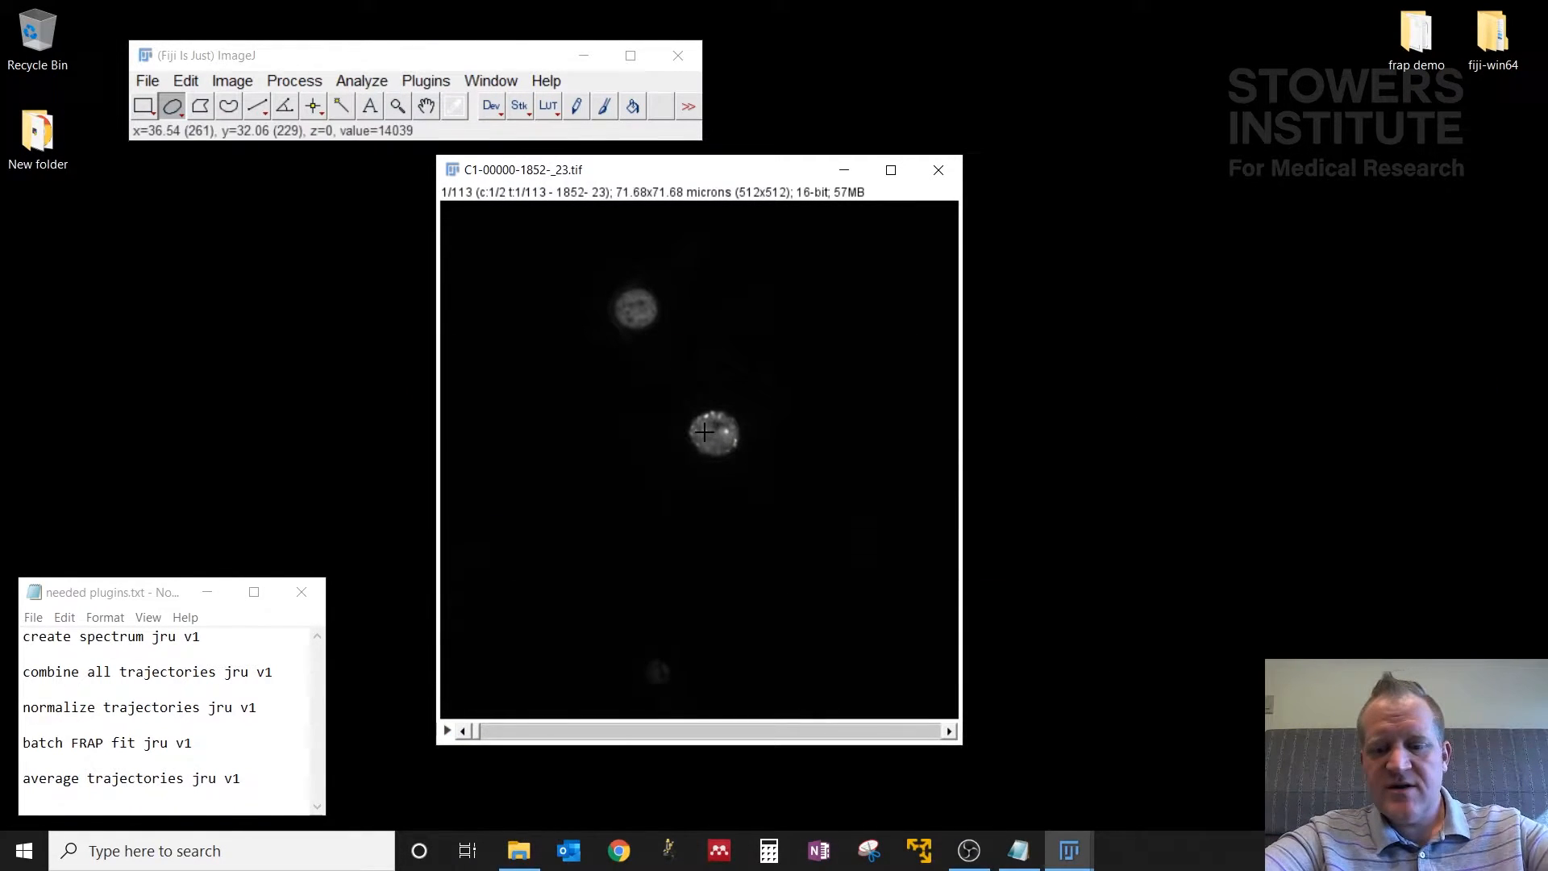
left_click(706, 432)
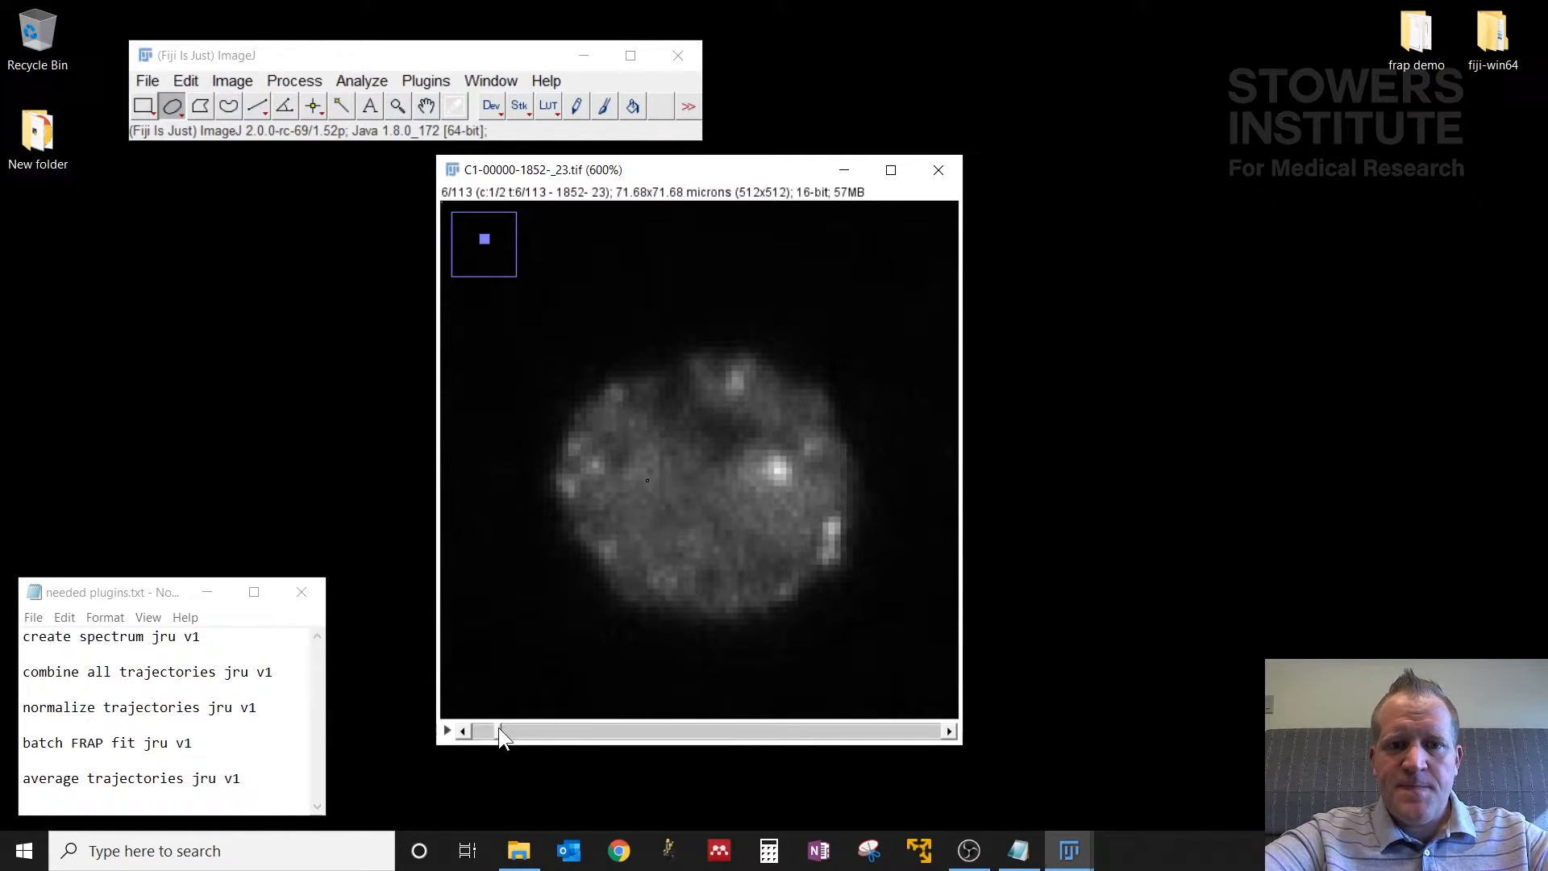
left_click_drag(499, 730, 587, 731)
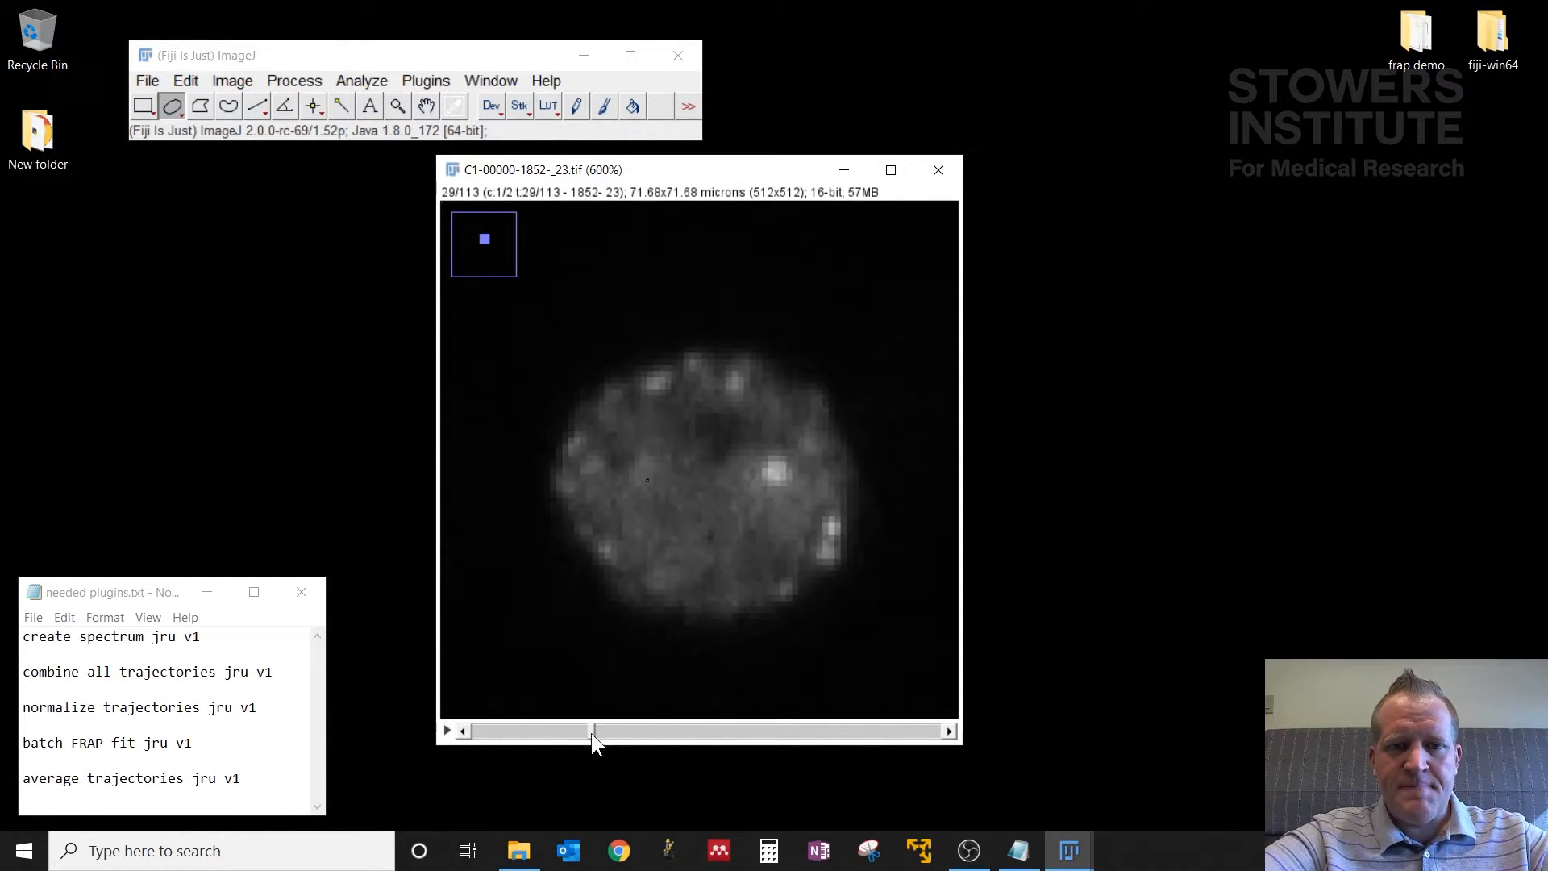
left_click_drag(591, 731, 479, 731)
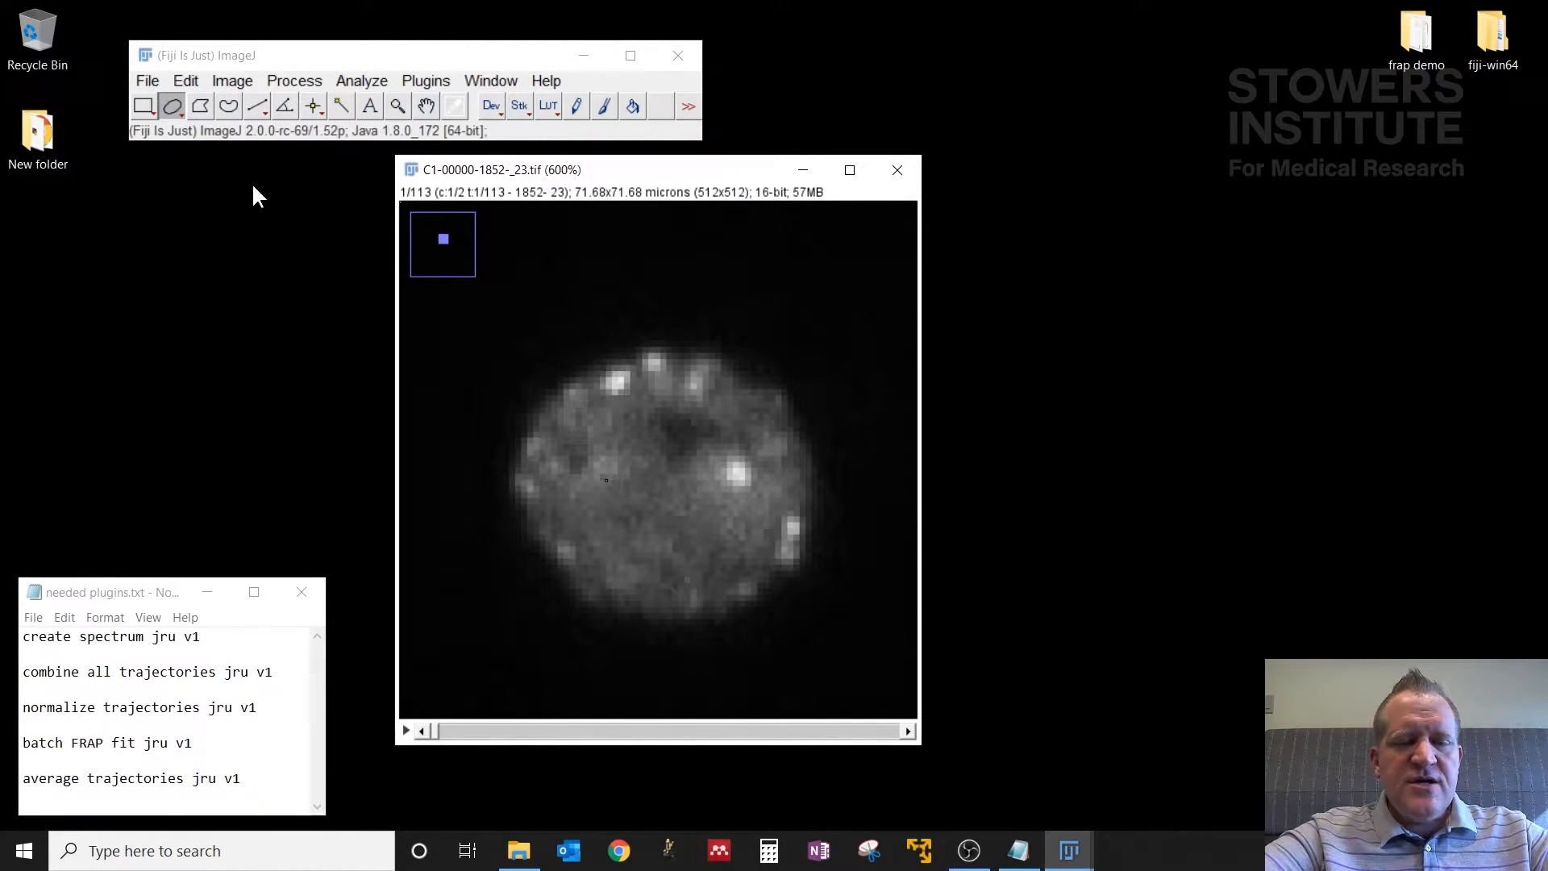
mouse_move(607, 385)
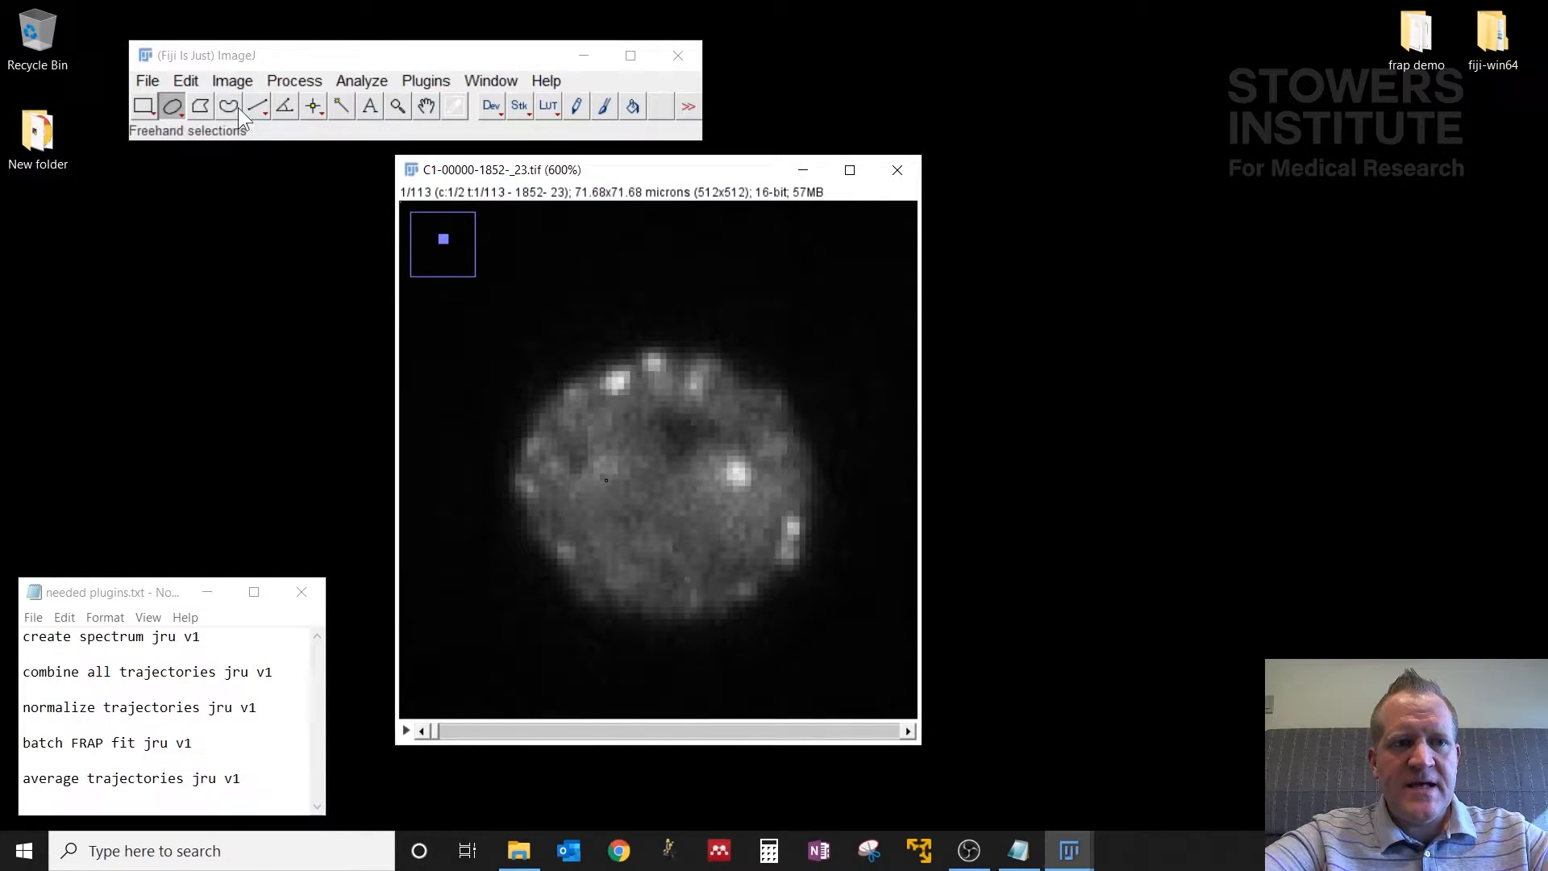
mouse_move(254, 107)
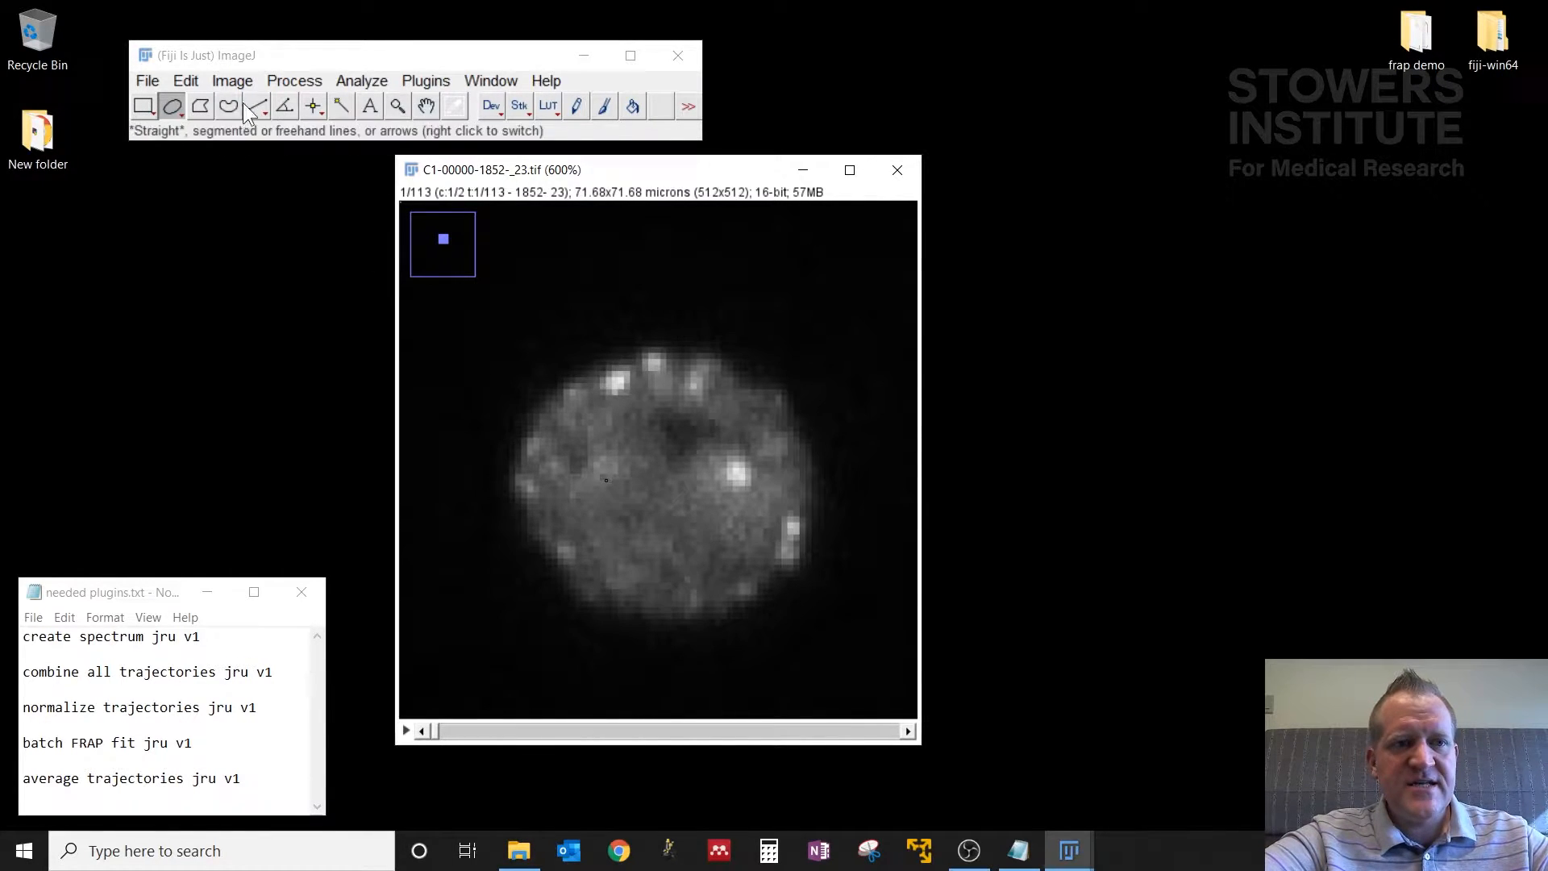
Step: Choose Elliptical selections and outline the bleached spot near the nucleus edge with a small ellipse
left_click(142, 106)
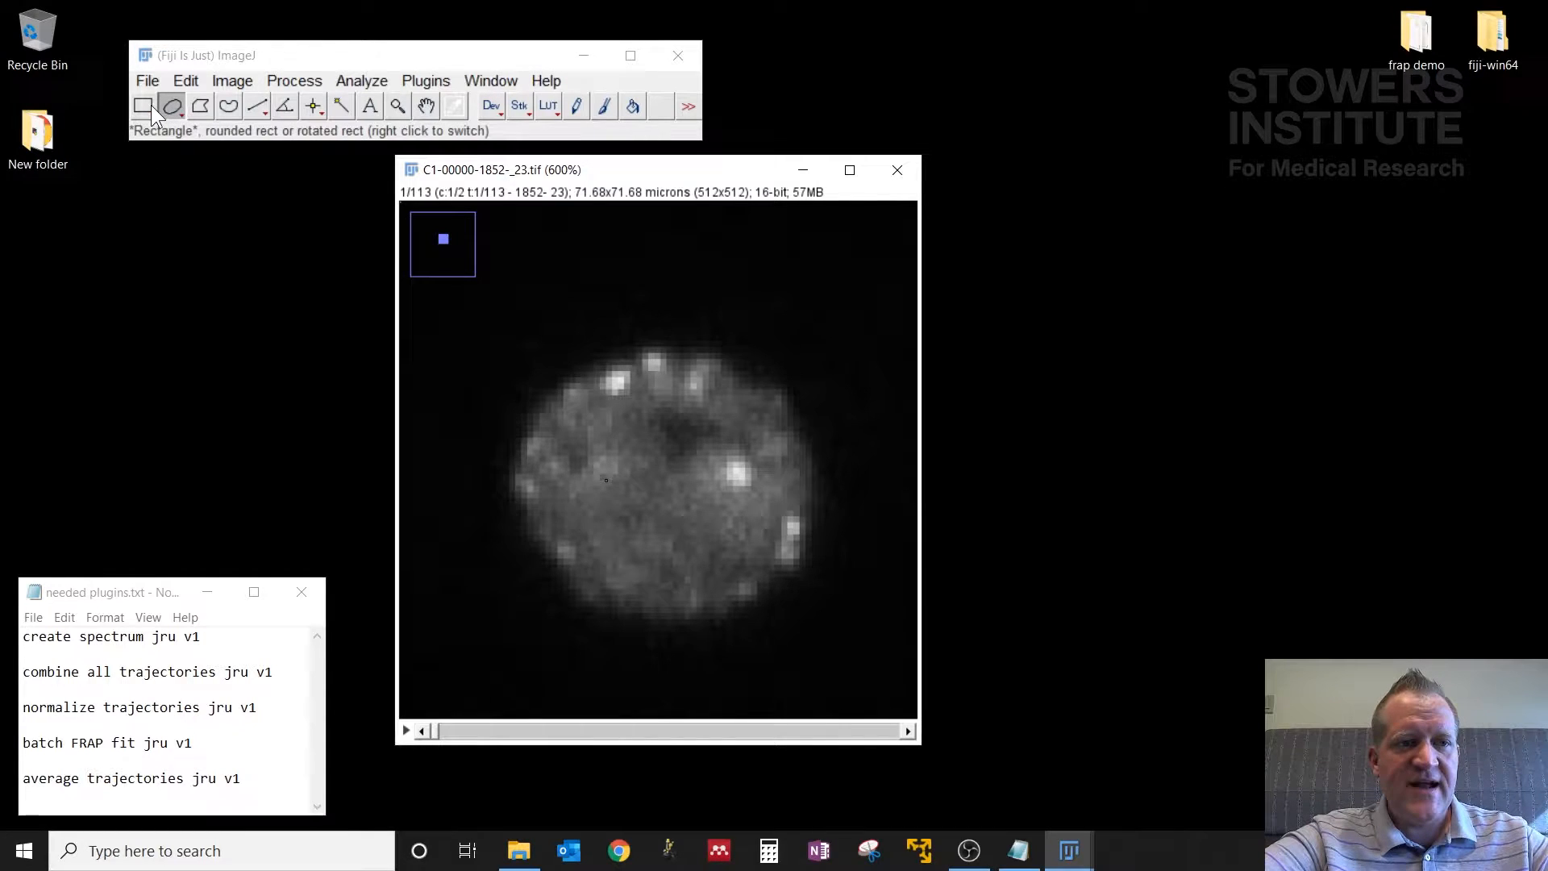
left_click(171, 106)
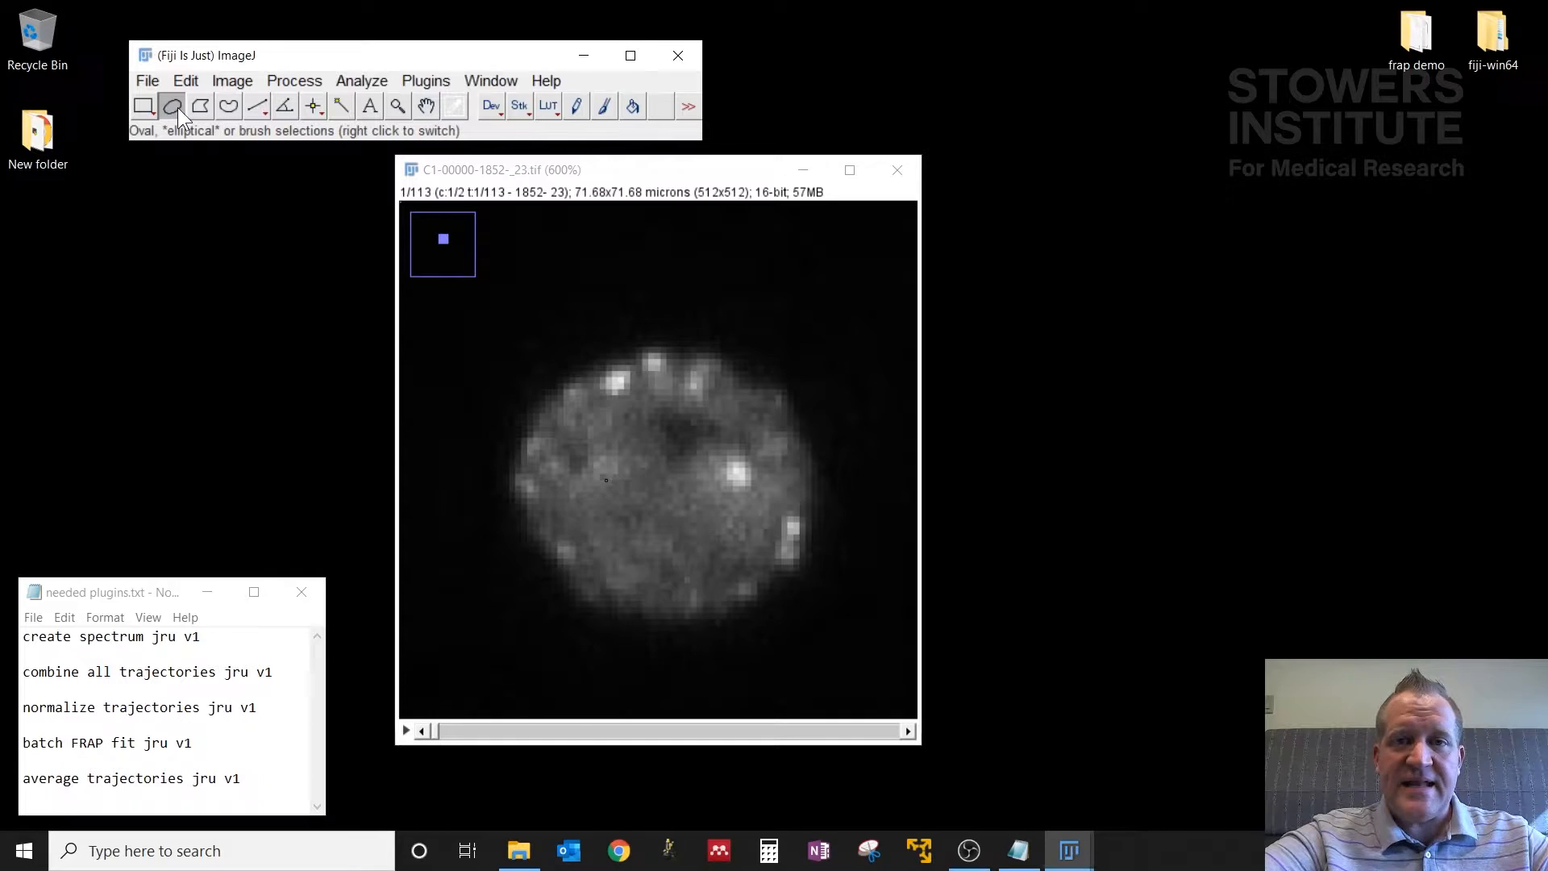
right_click(171, 106)
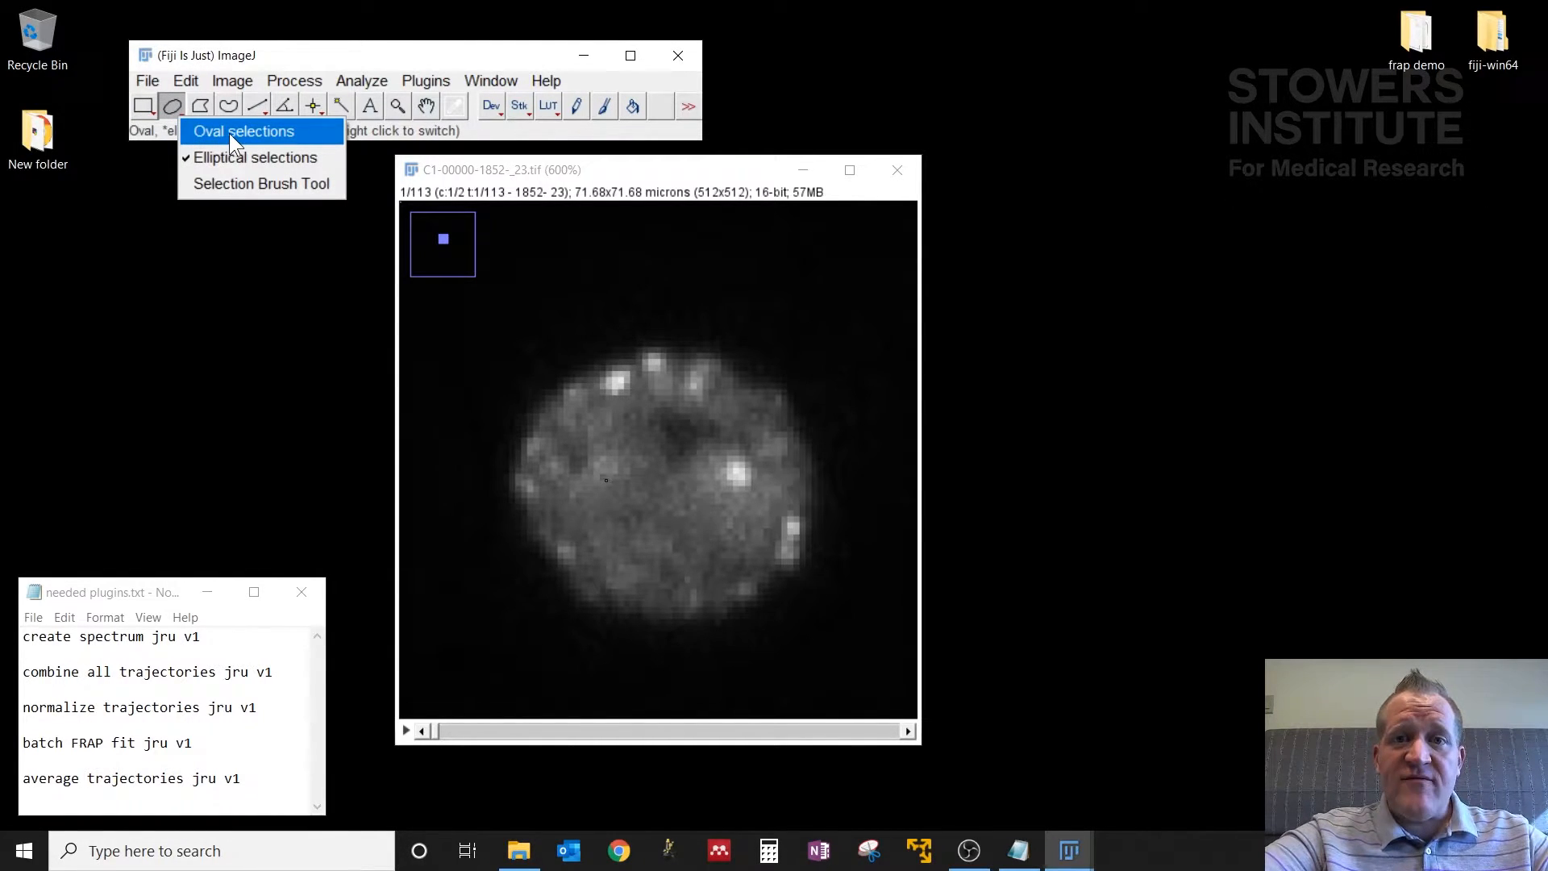
mouse_move(245, 157)
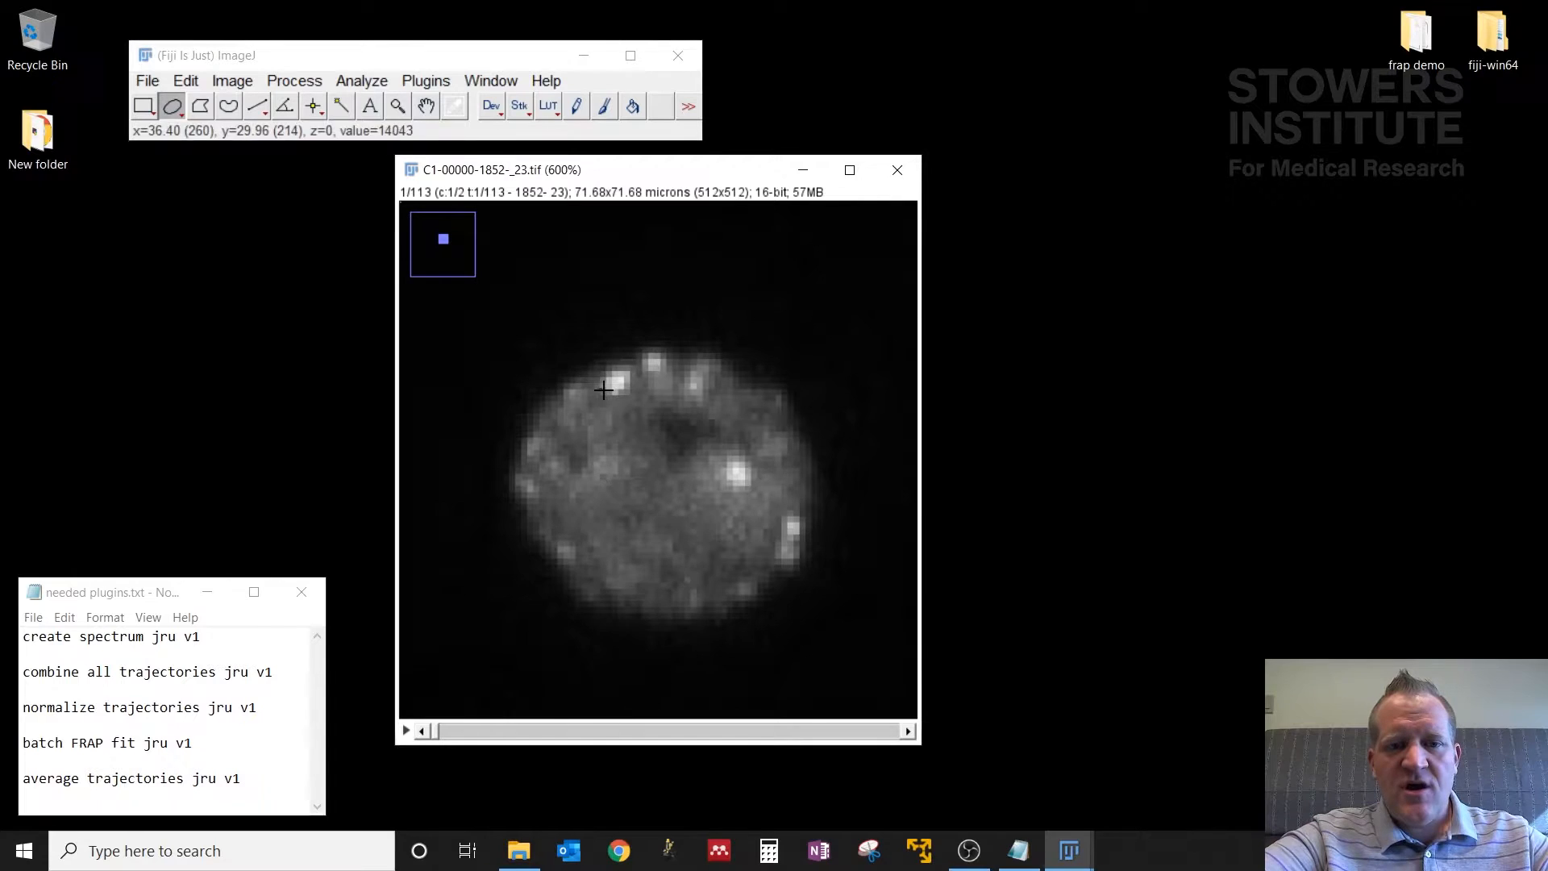
left_click_drag(601, 390, 636, 381)
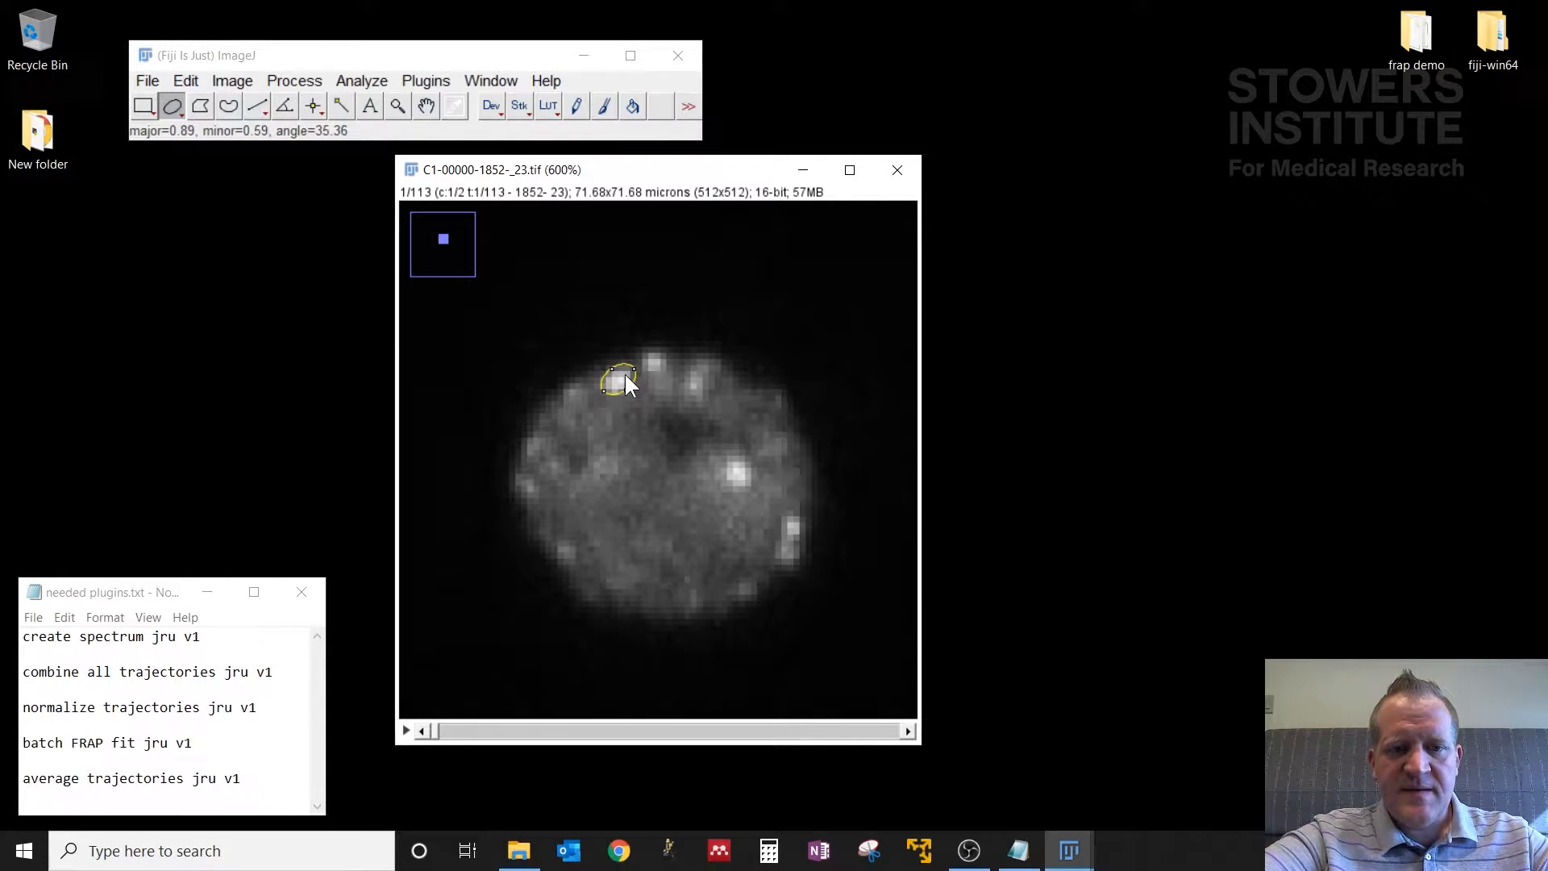
mouse_move(634, 405)
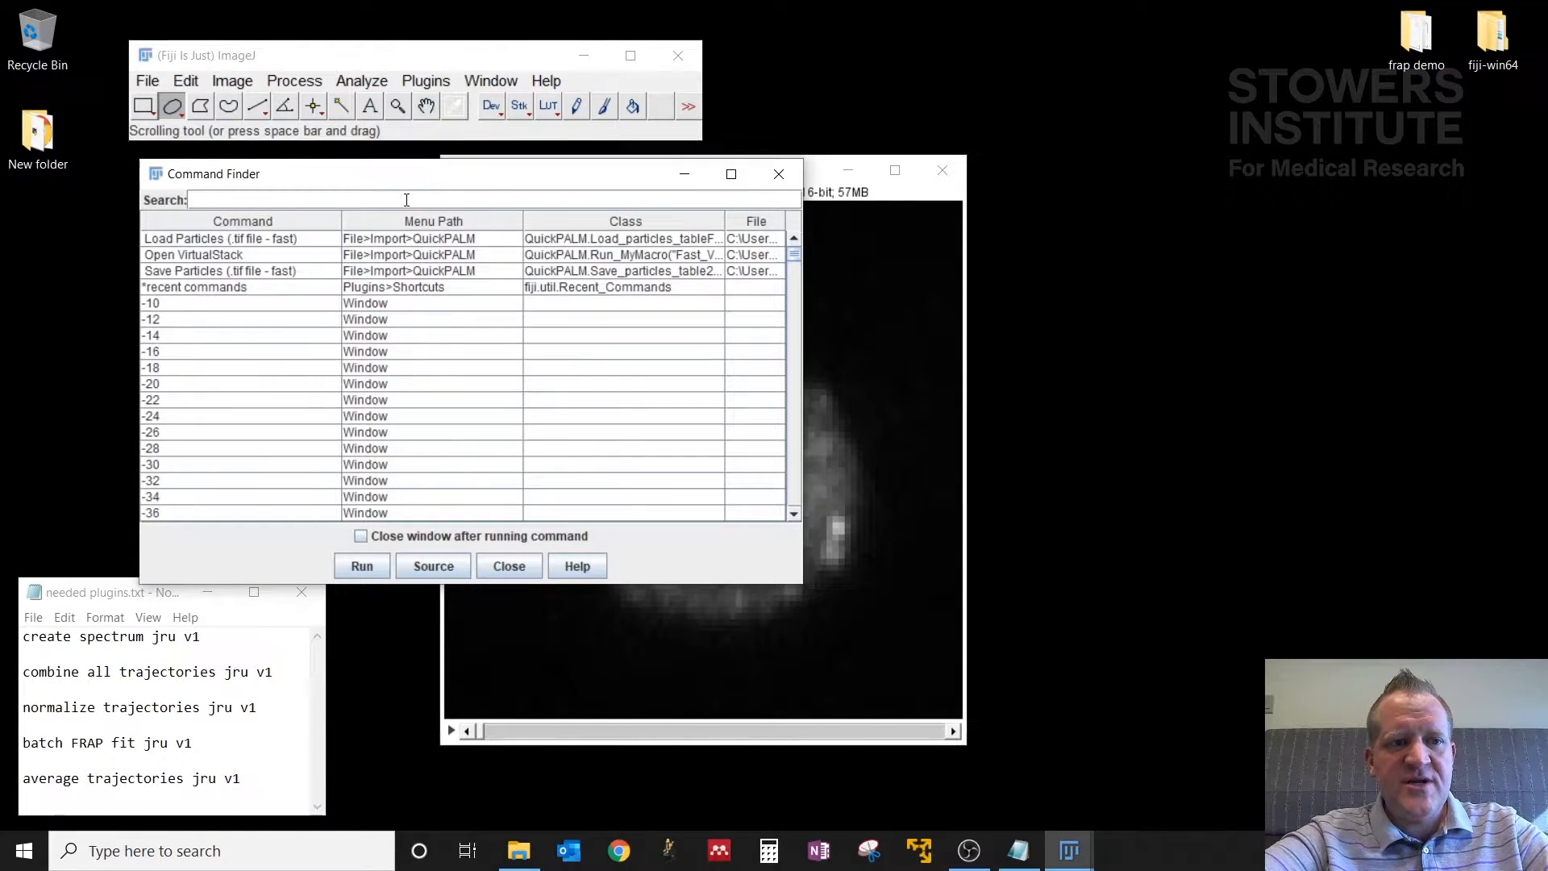
Step: Find and run create spectrum jru v1 on the outlined spot, statistic left at Avg
type("create spectrum")
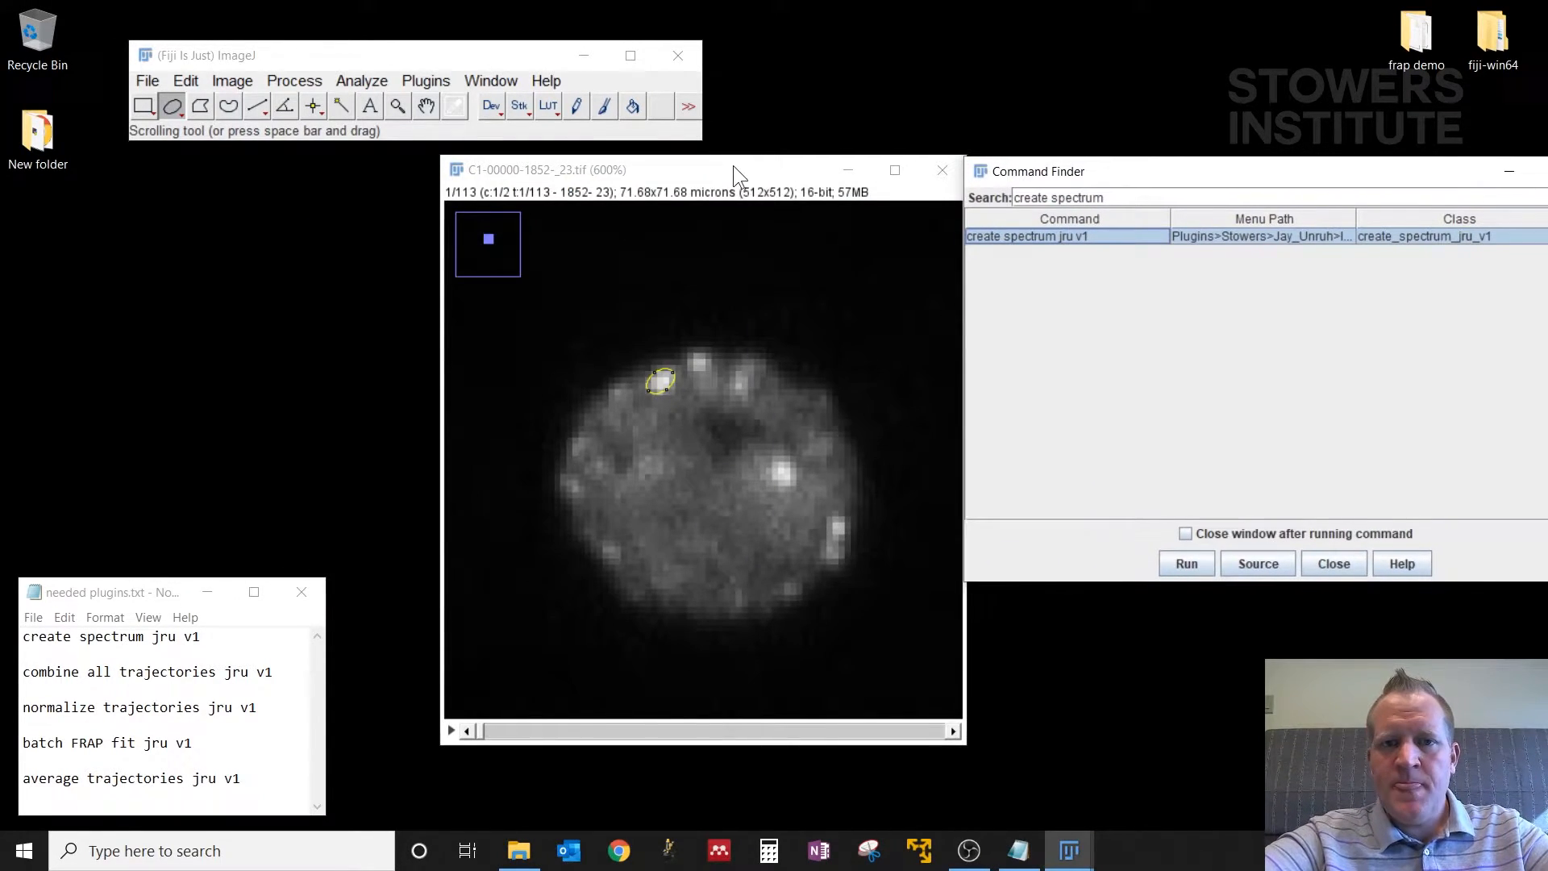
left_click_drag(735, 169, 699, 165)
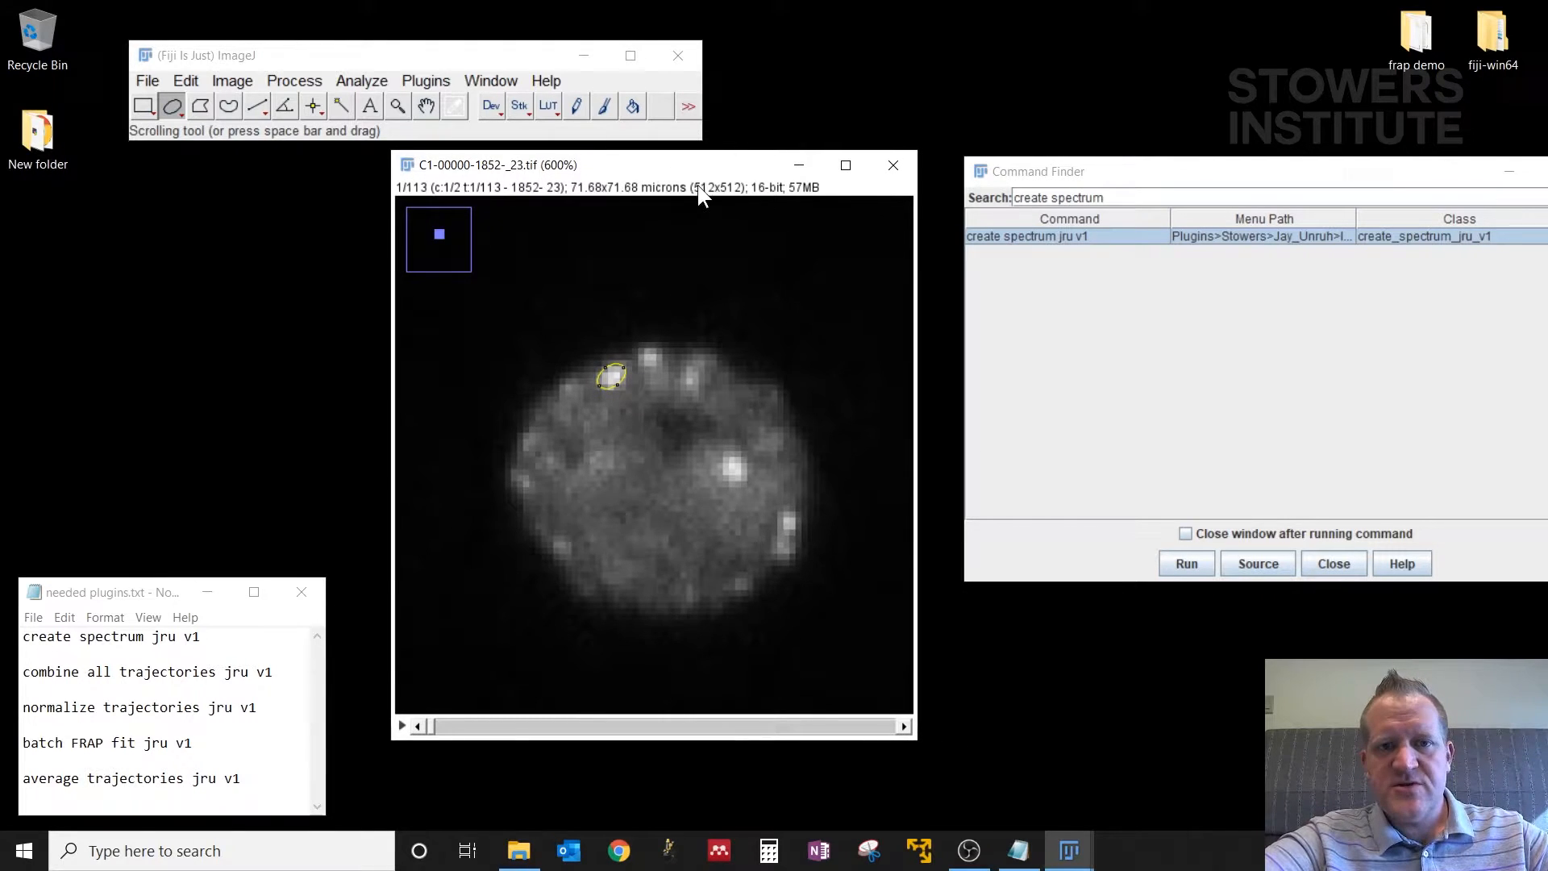
left_click(1185, 563)
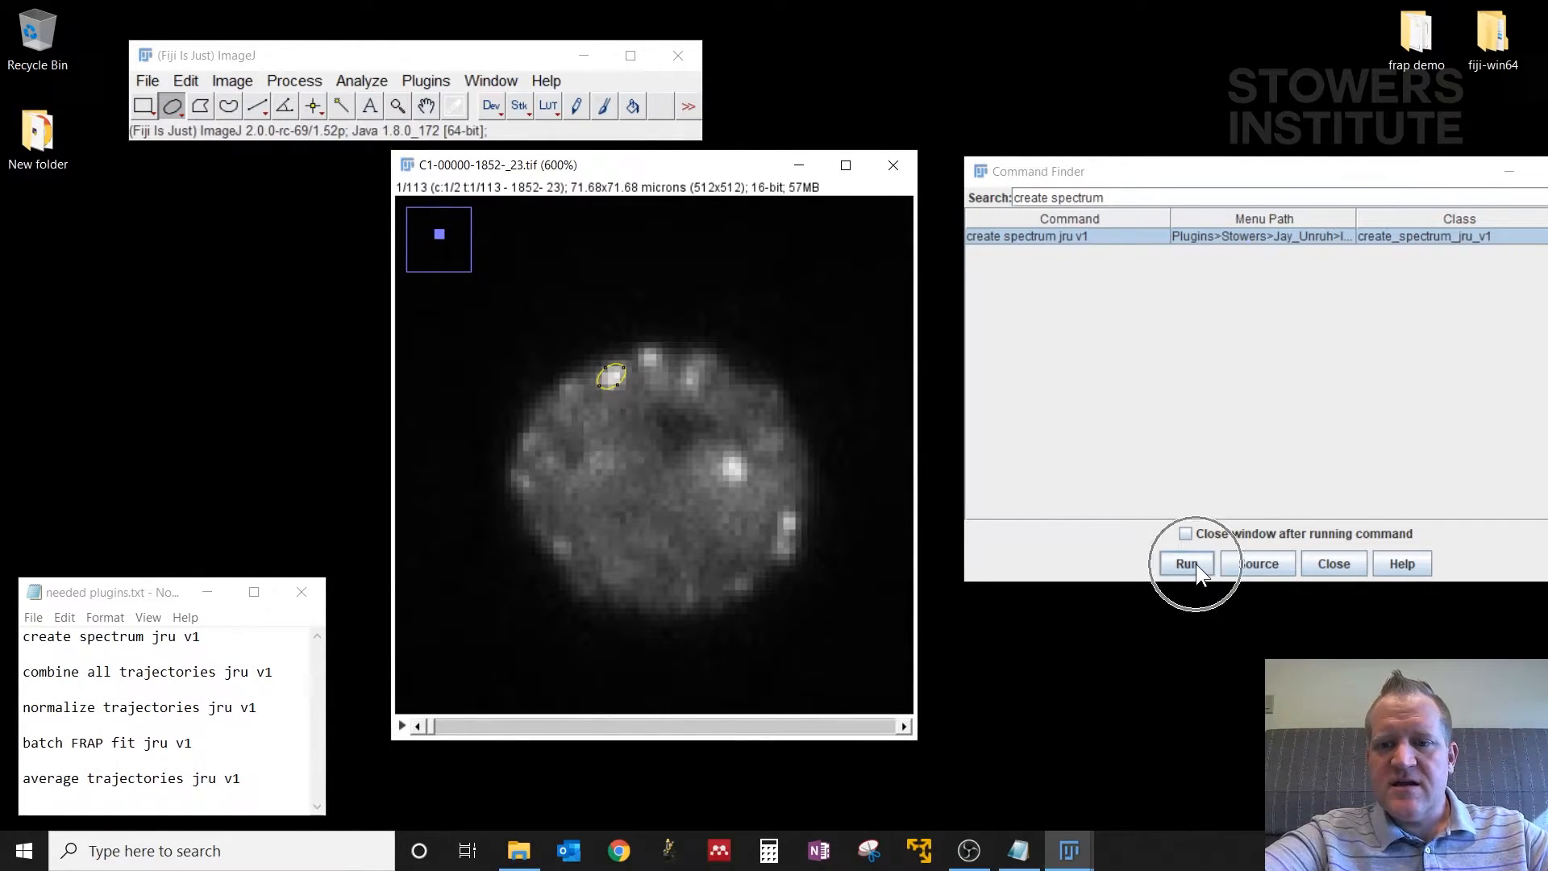
left_click(1185, 562)
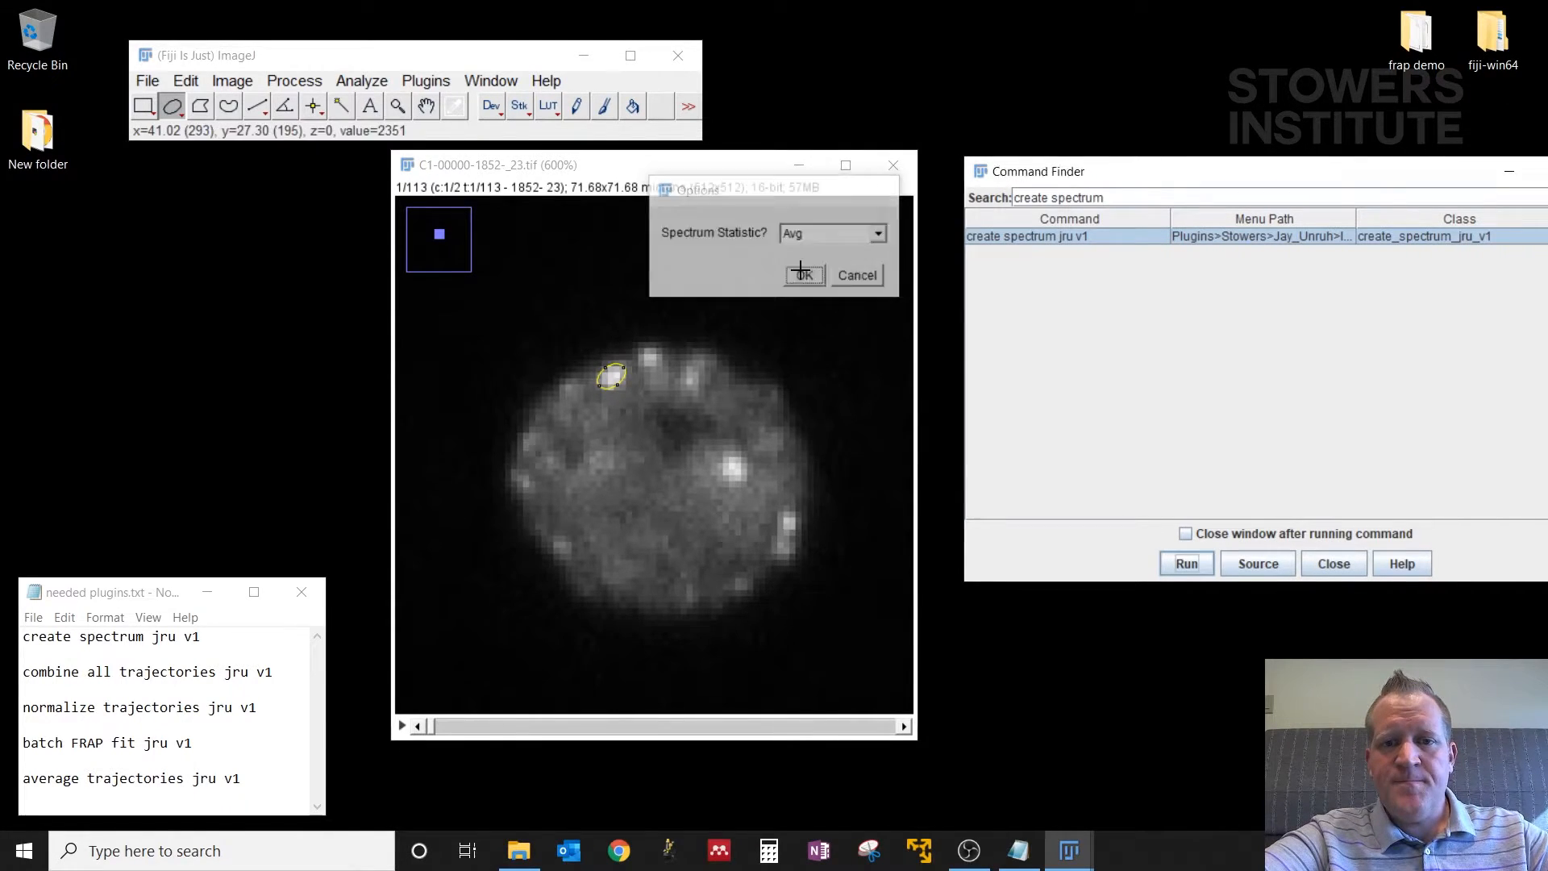
Step: Generate the Avg intensity curve, save it to the Desktop as Avg_Spectrum.pw2 and close the plot
left_click(801, 276)
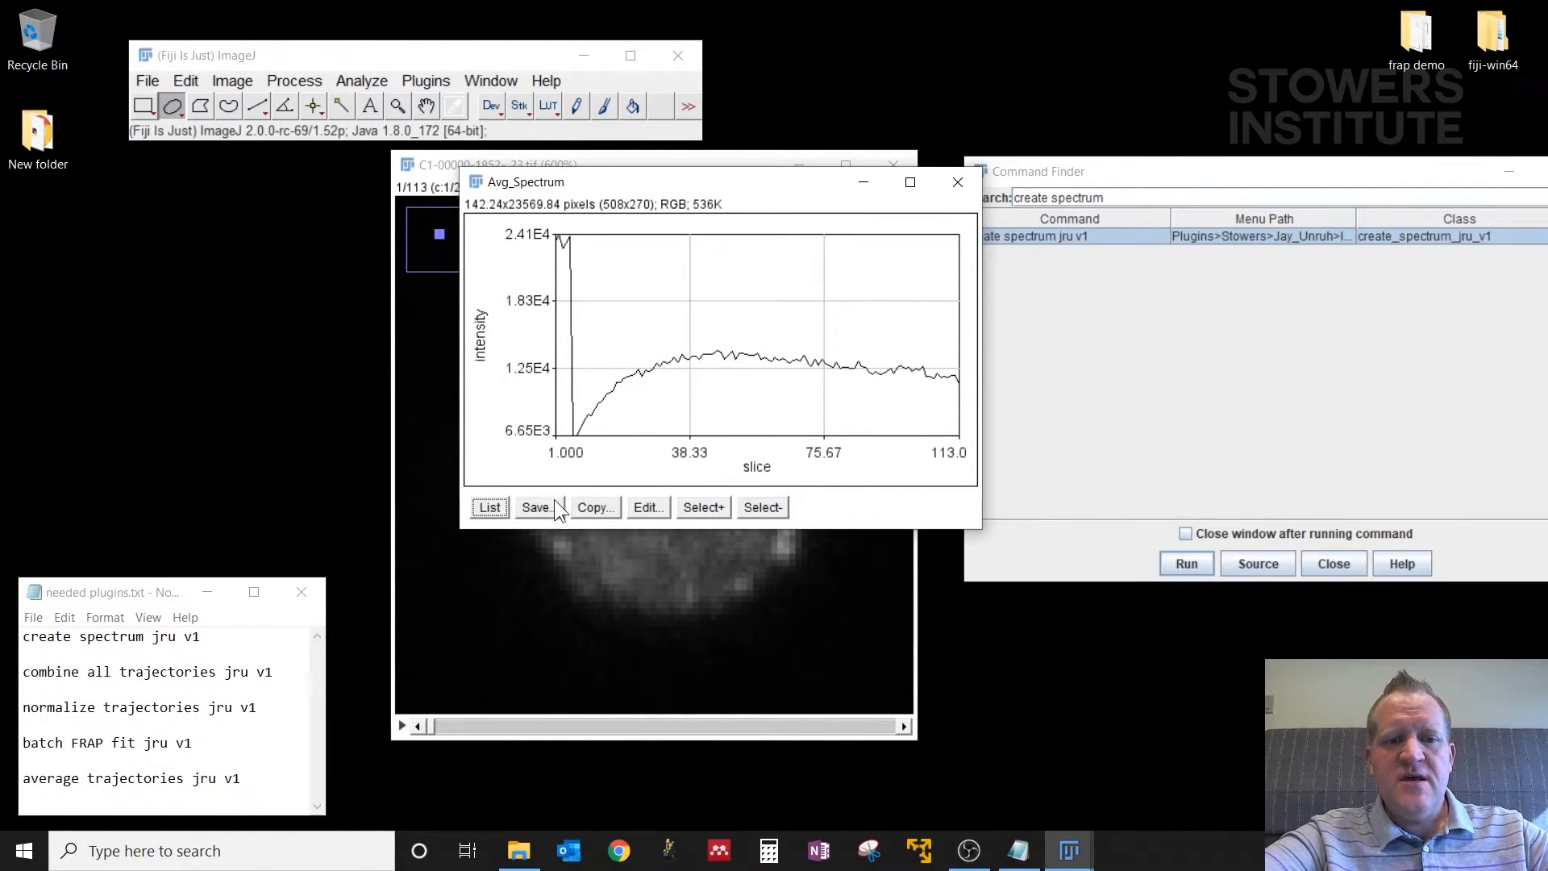
left_click(536, 507)
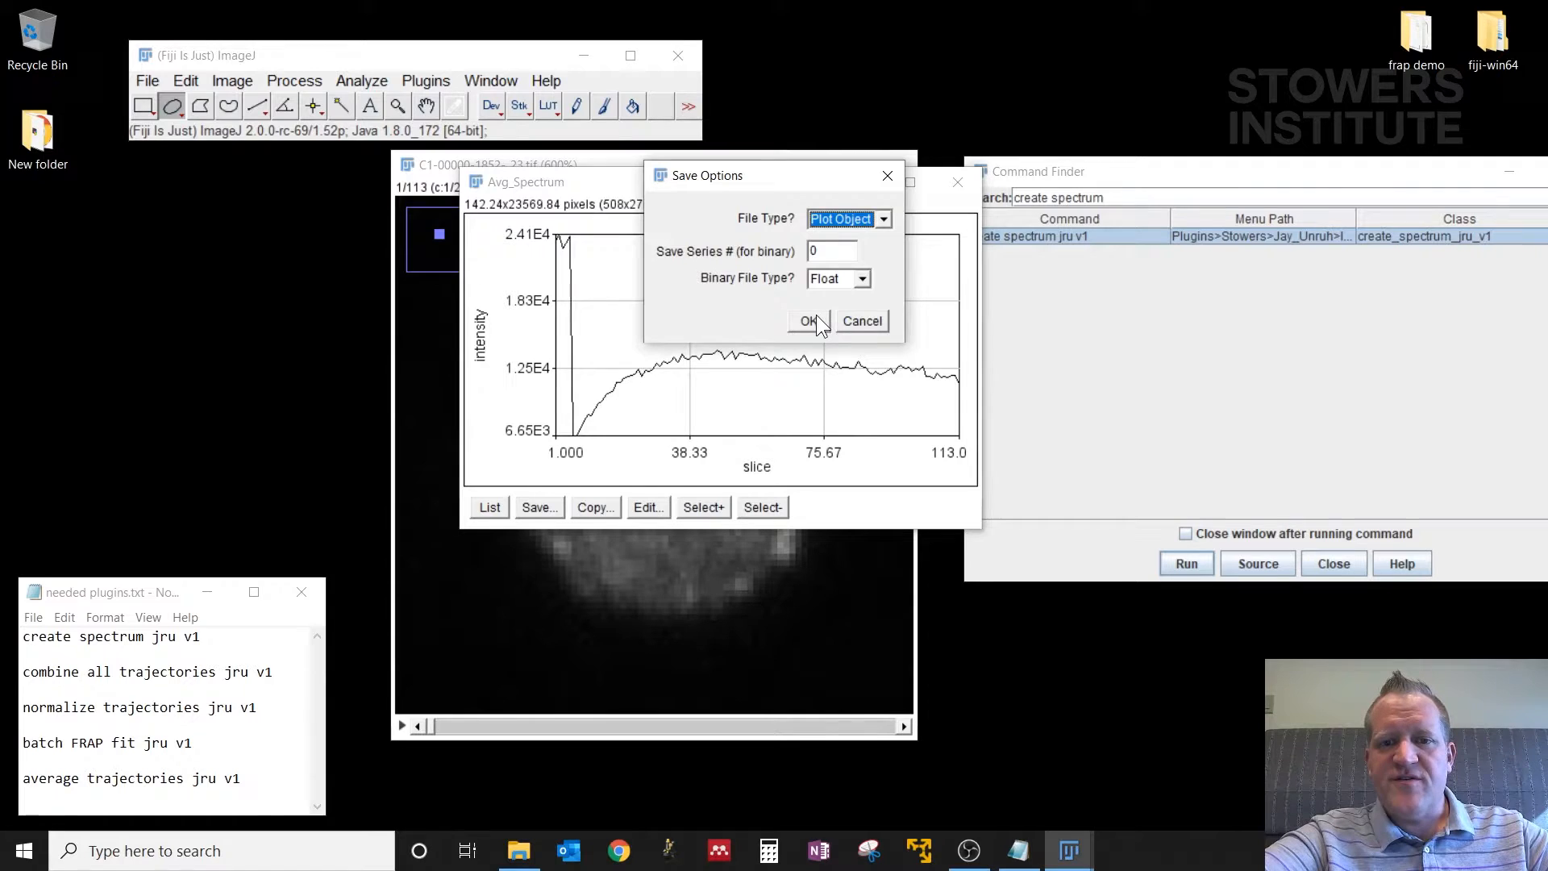
left_click(808, 321)
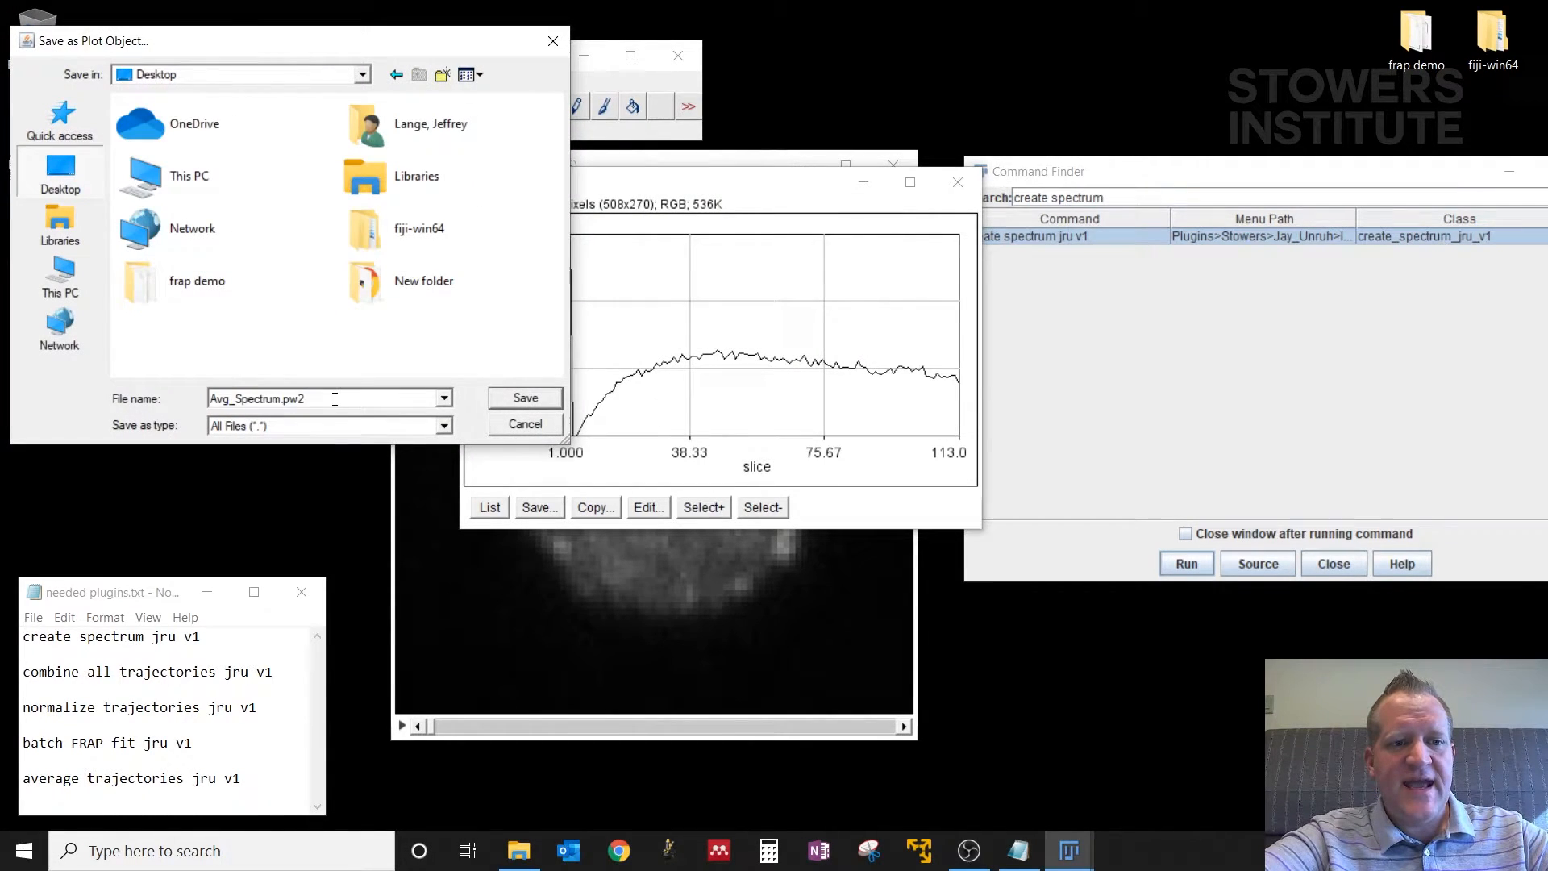
left_click(524, 397)
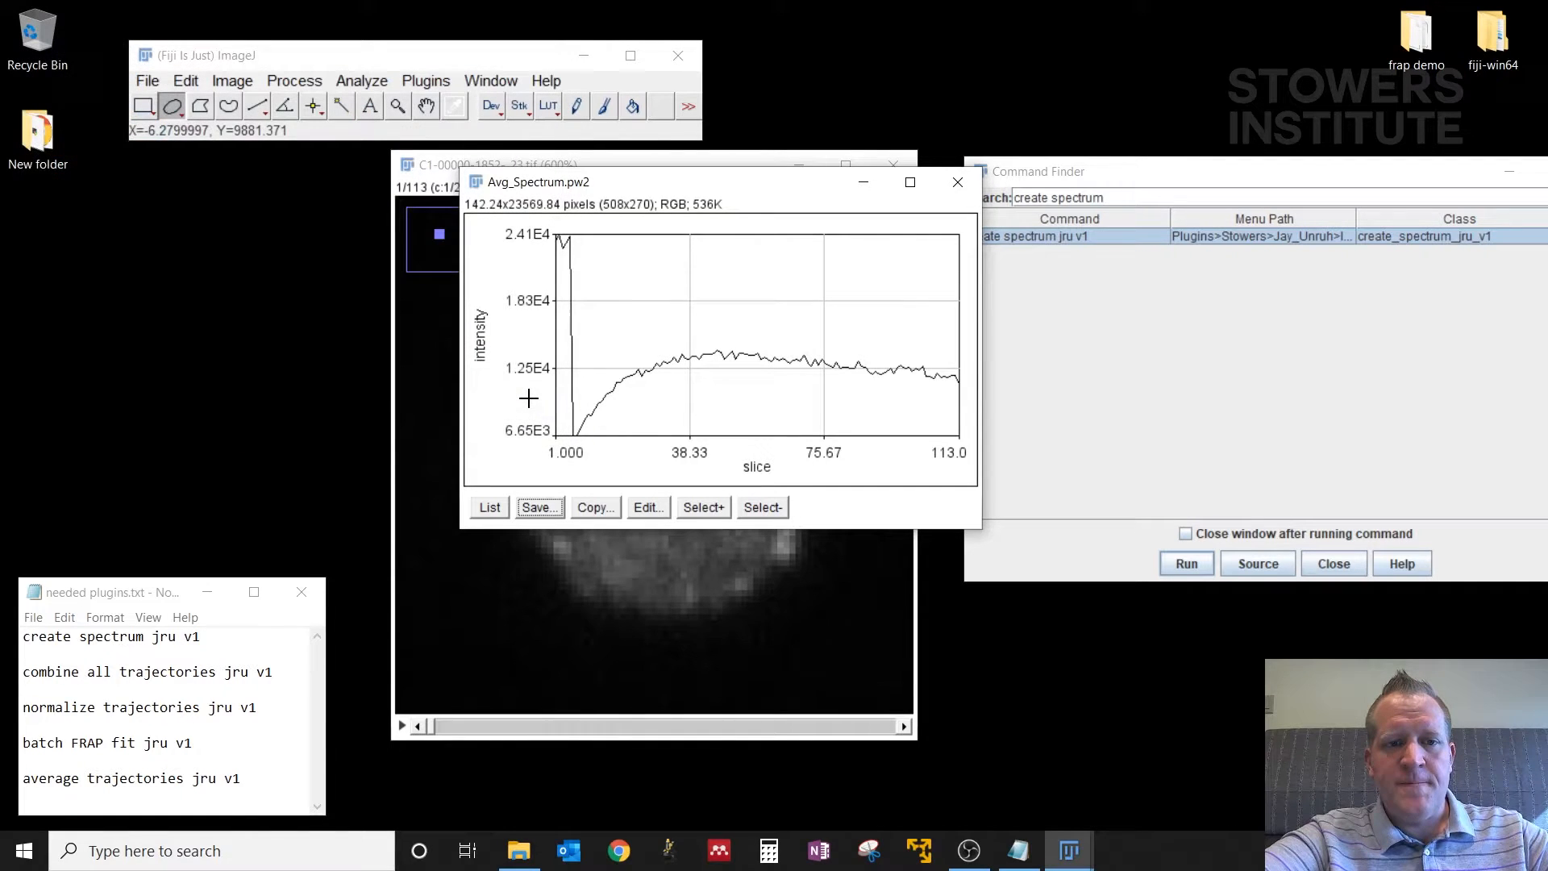
left_click(536, 506)
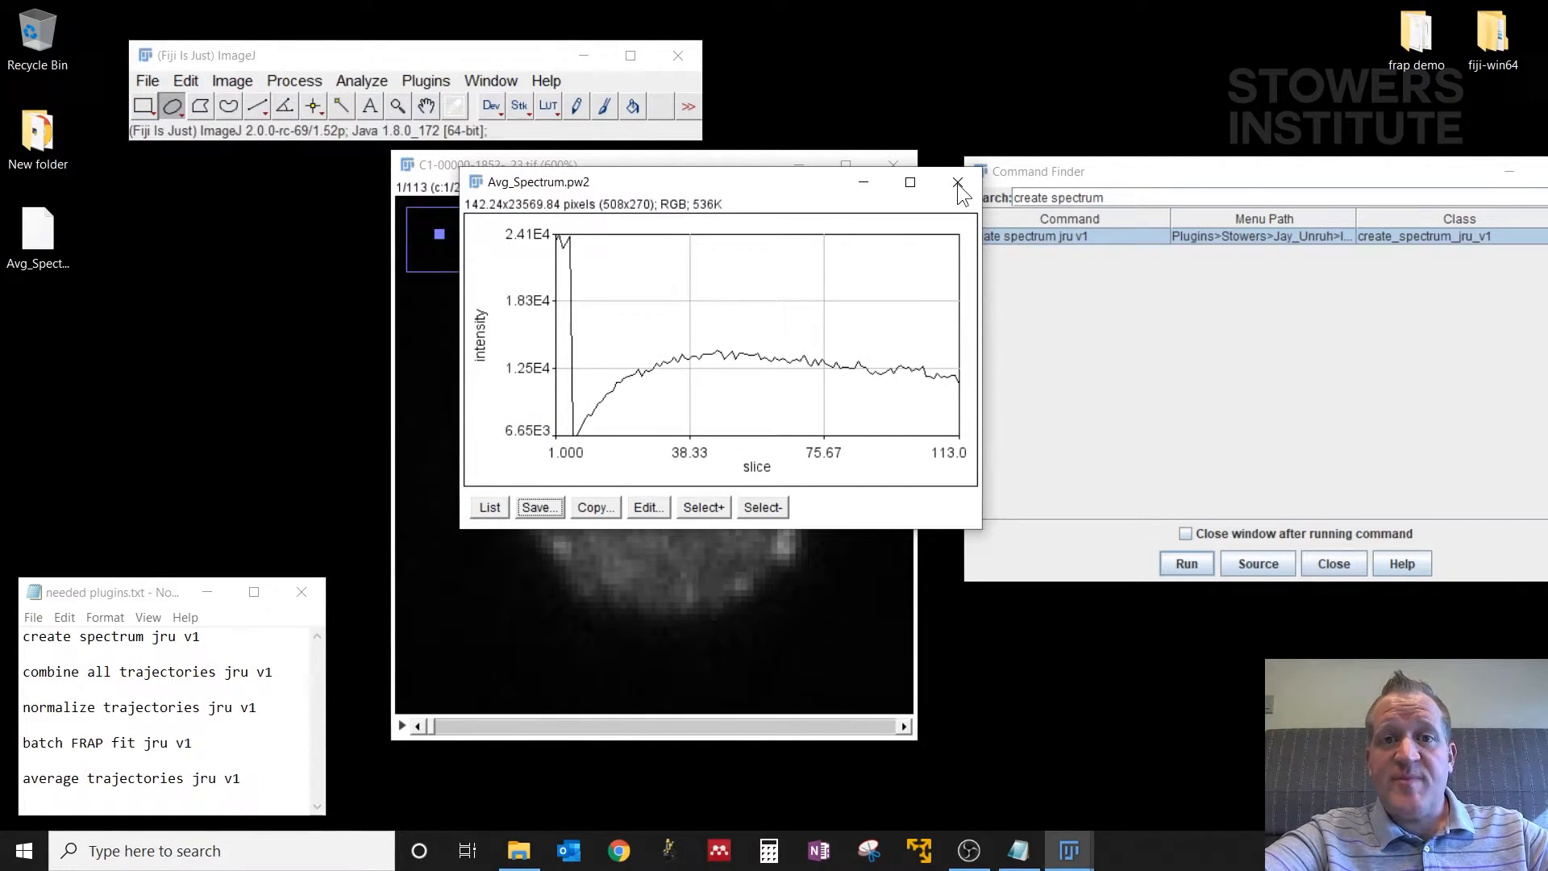
left_click(954, 184)
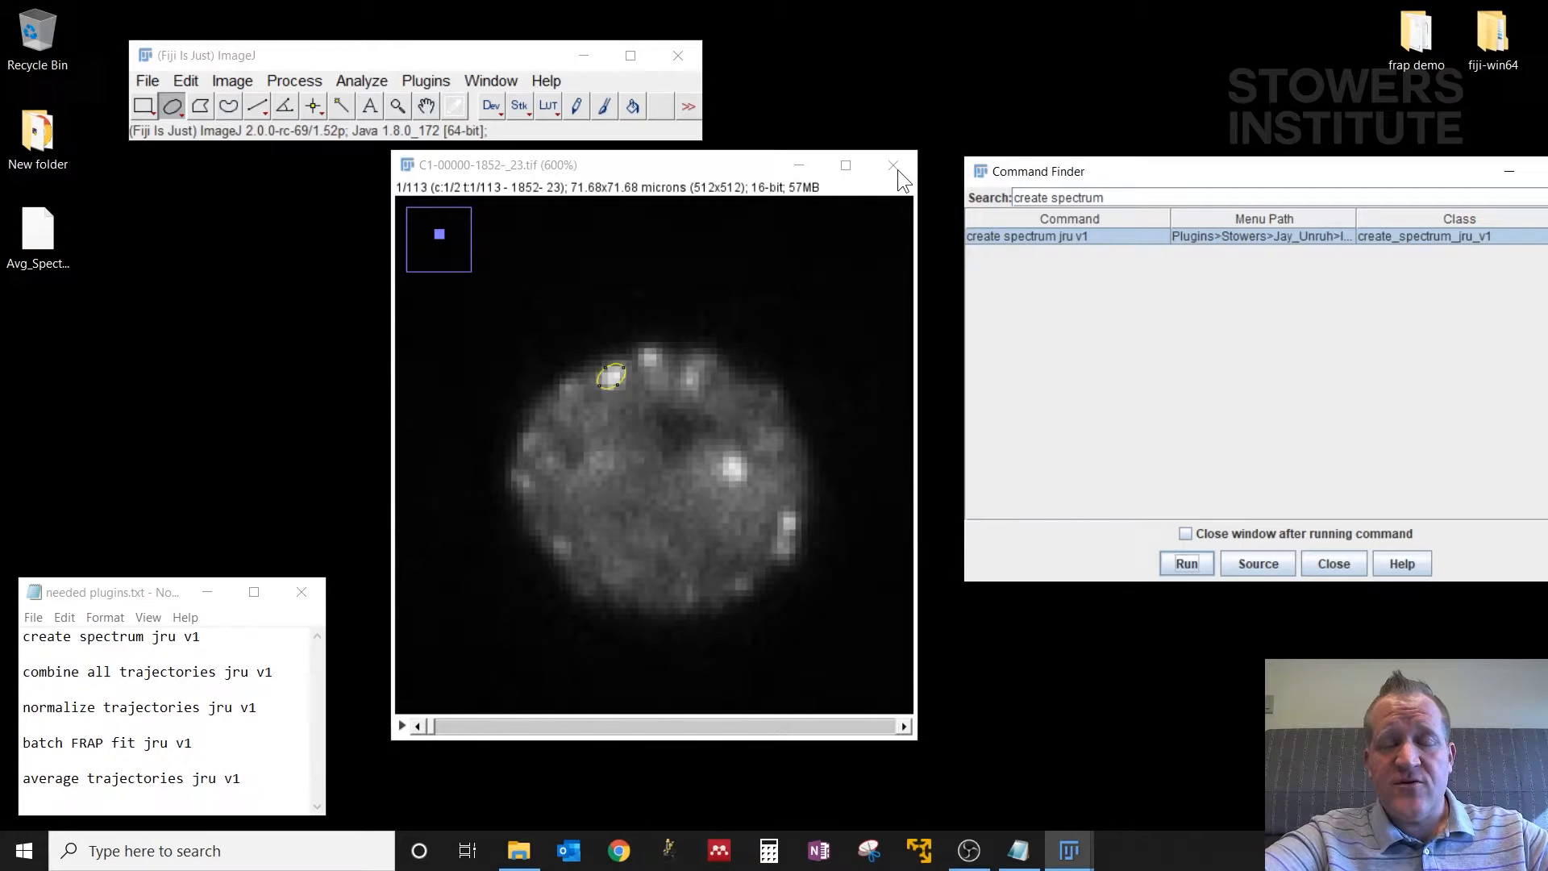
Step: Run combine all trajectories jru v1 with Combine all series and Delete Originals enabled
left_click(490, 80)
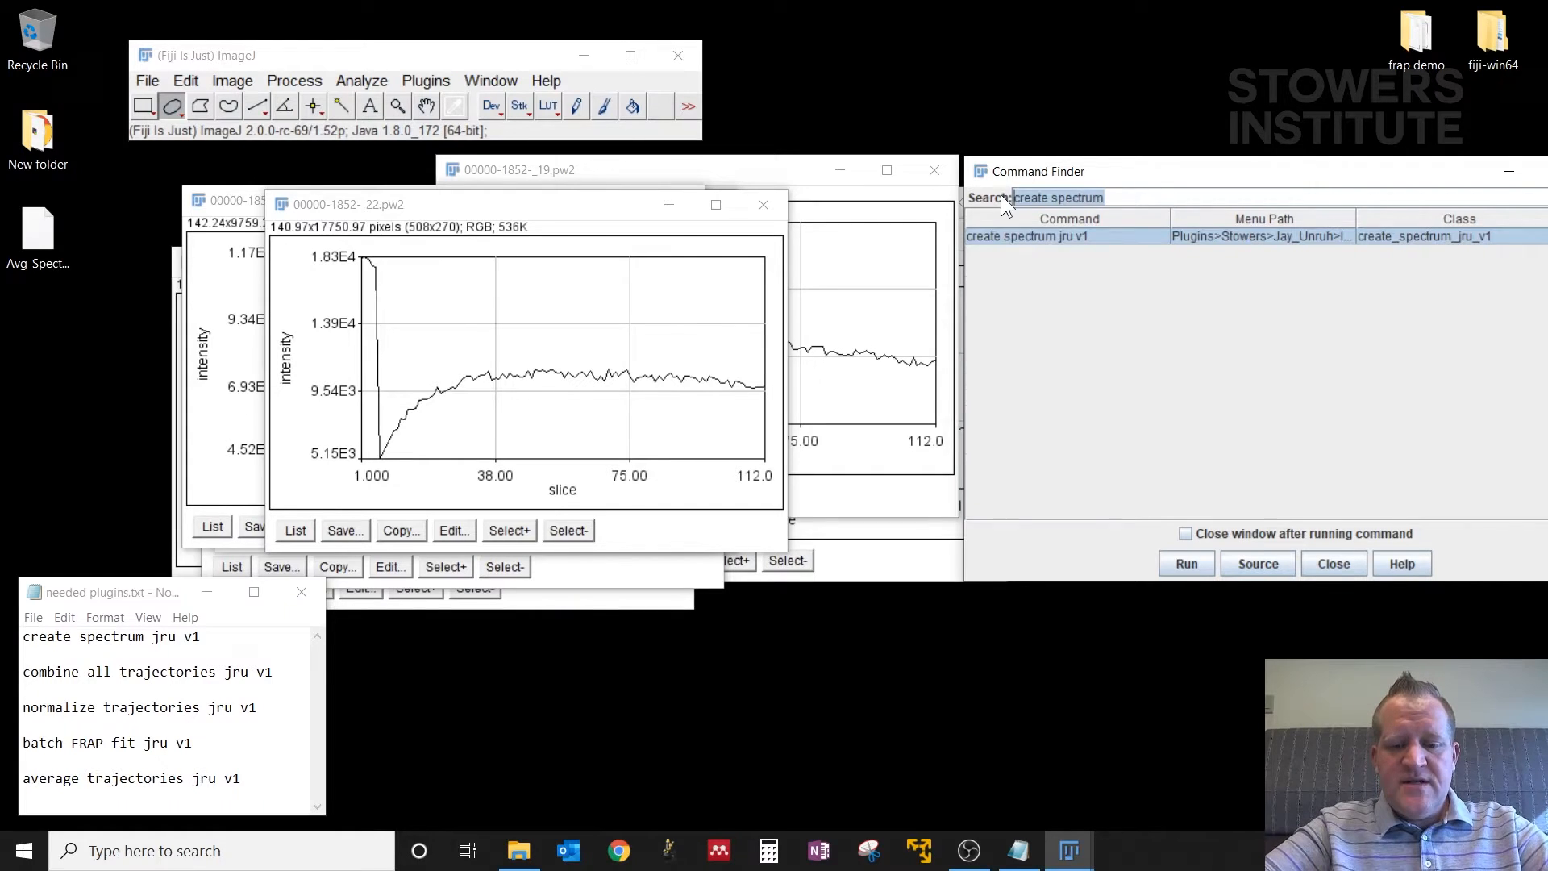
type("combine all tra")
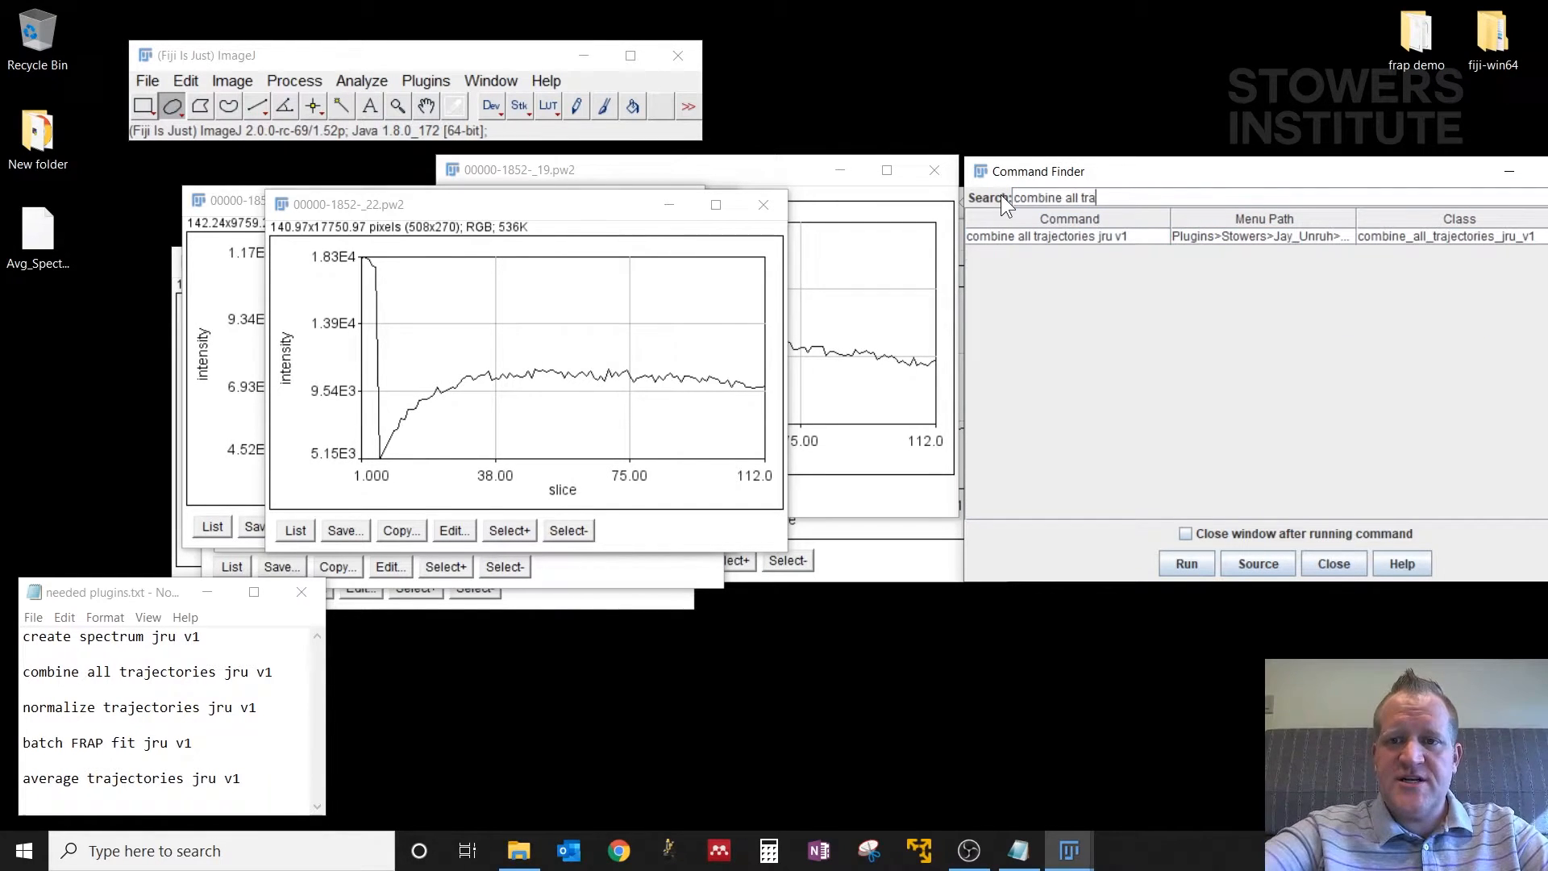
left_click(1065, 235)
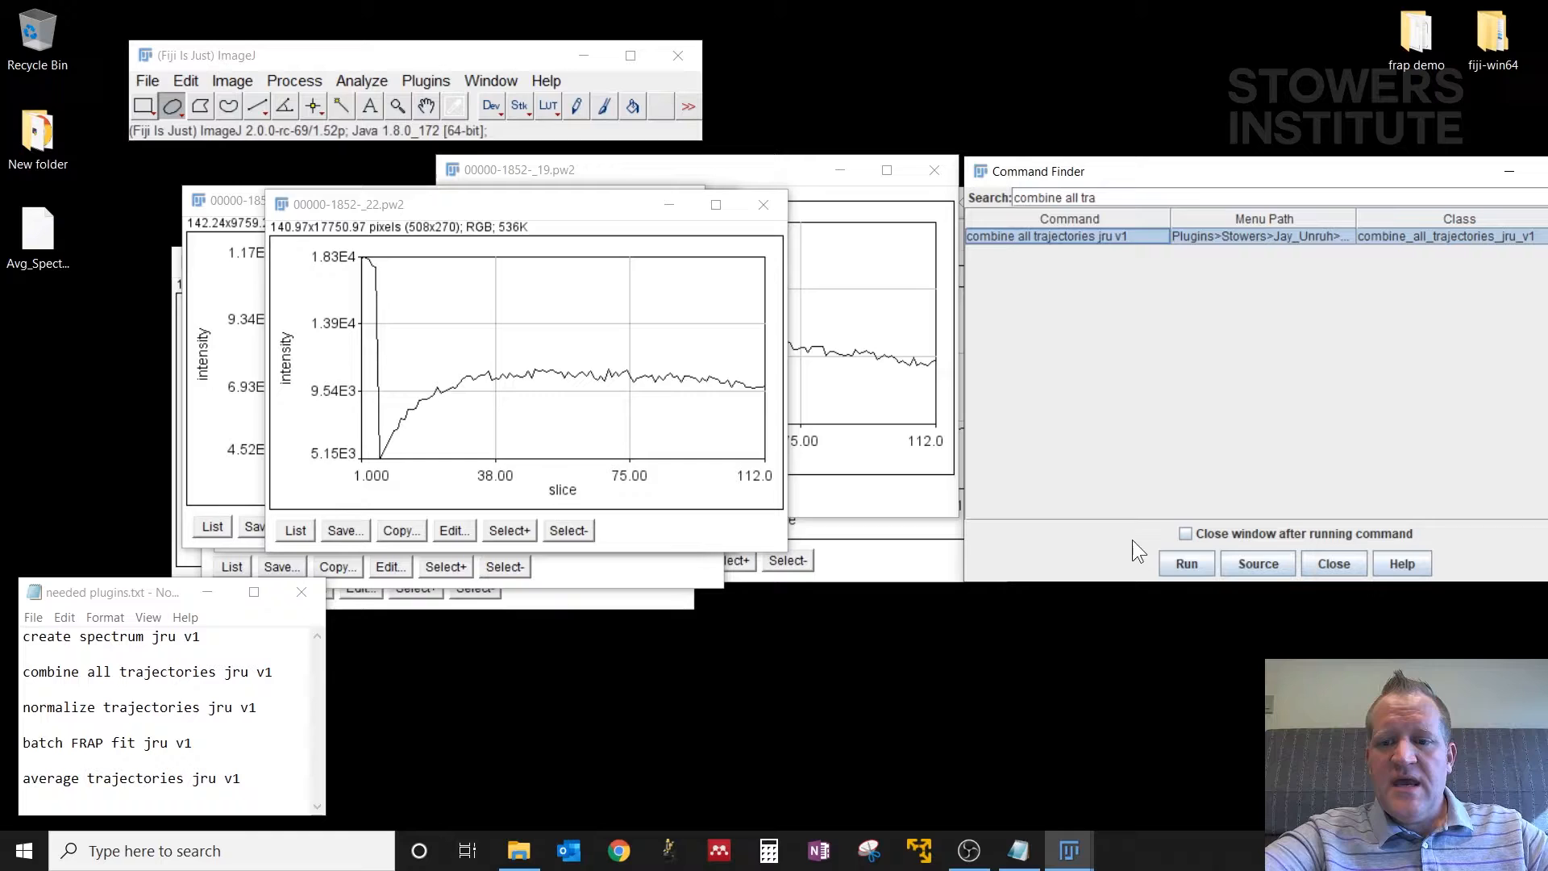
left_click(1185, 563)
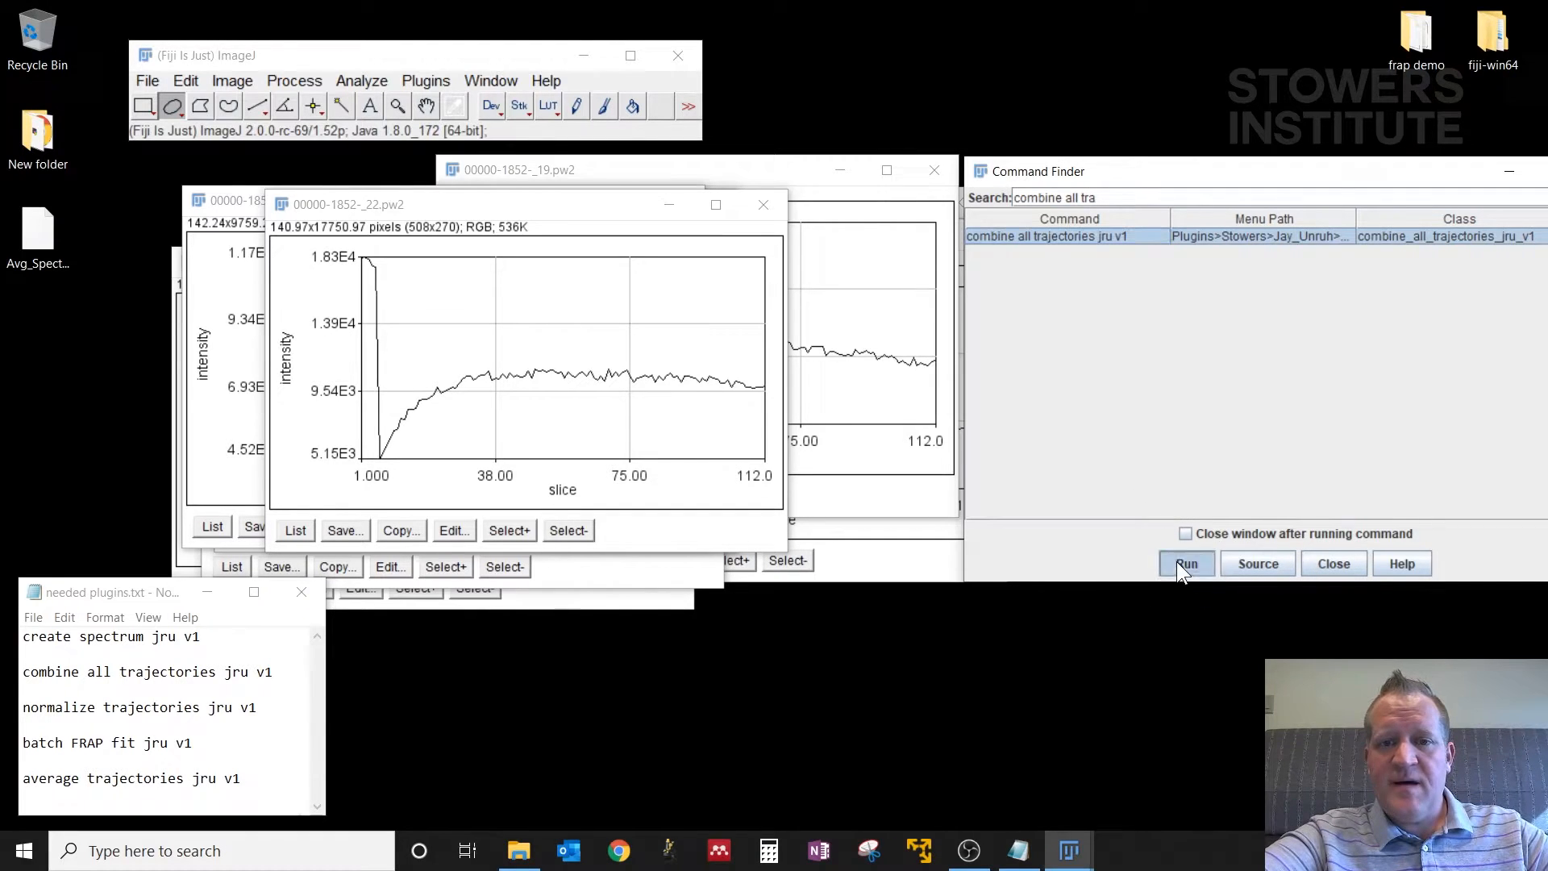
left_click(1185, 564)
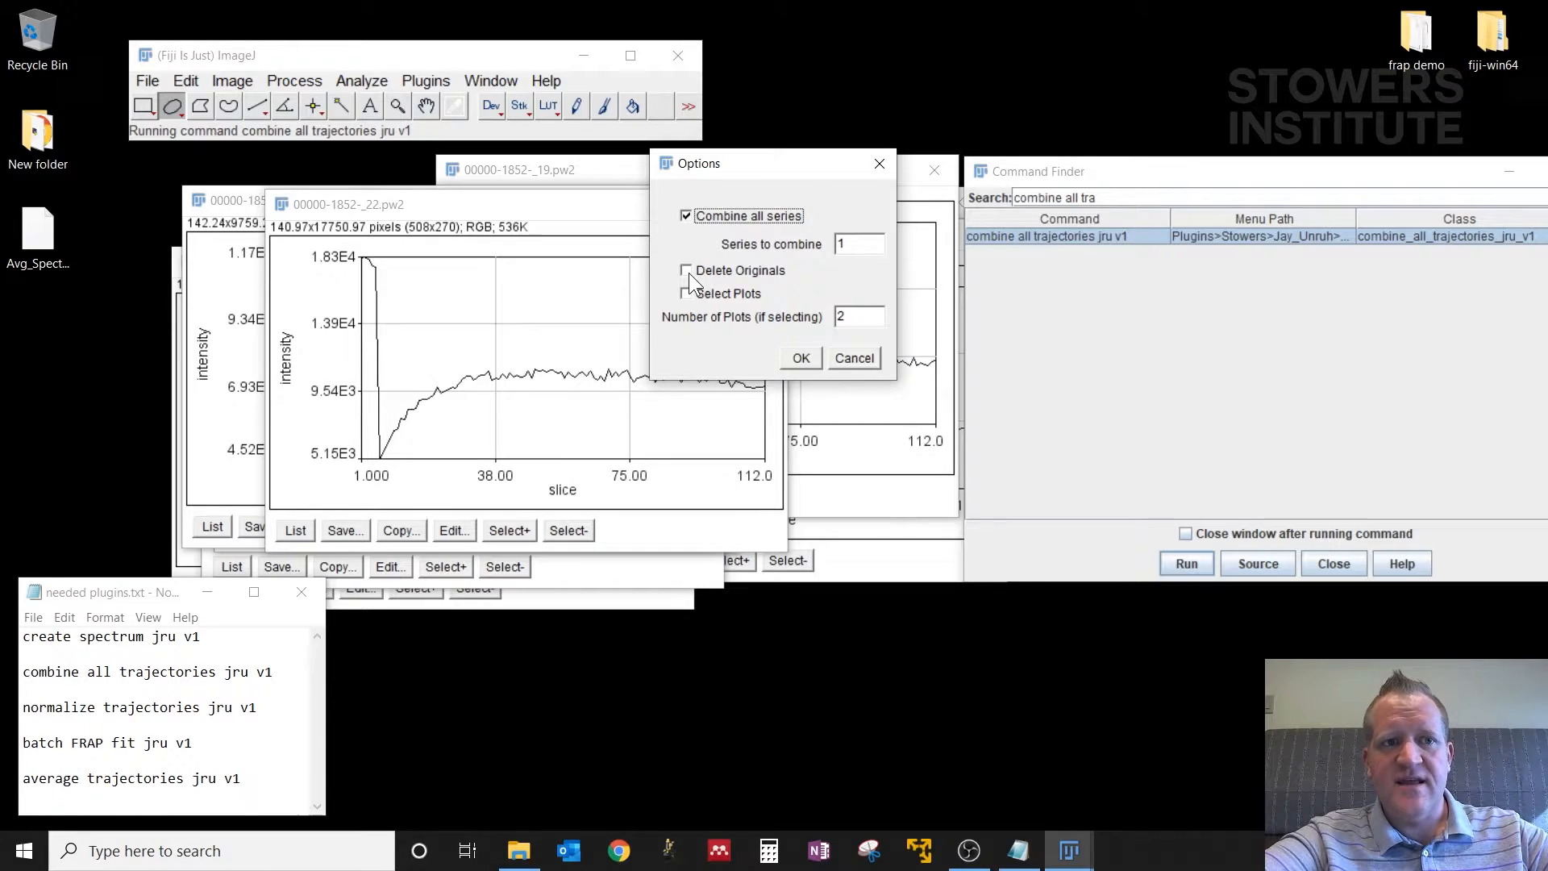
left_click(685, 269)
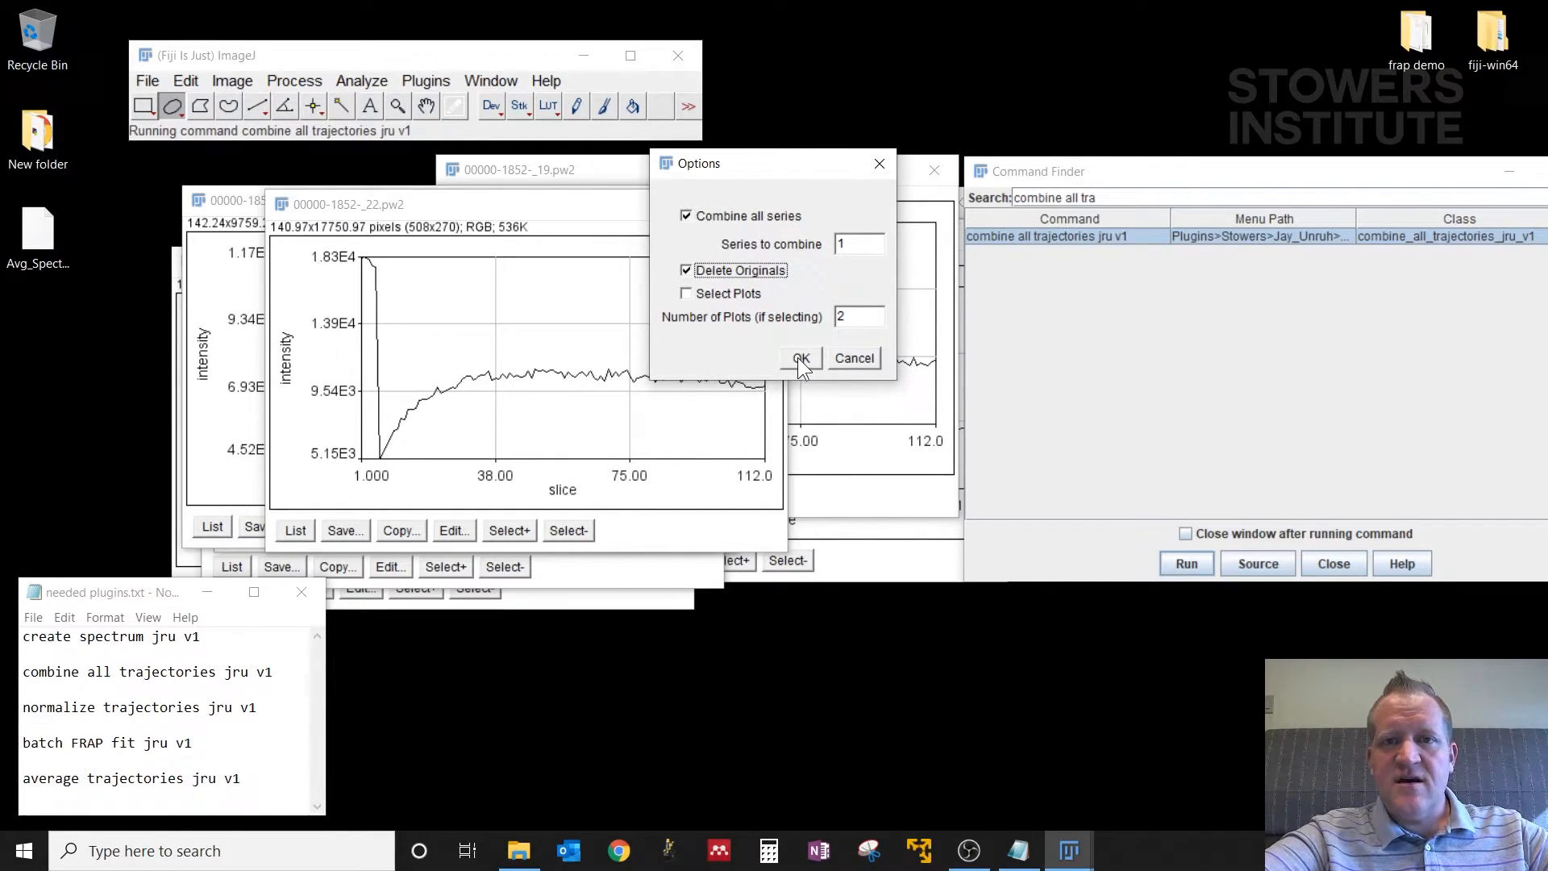
left_click(800, 358)
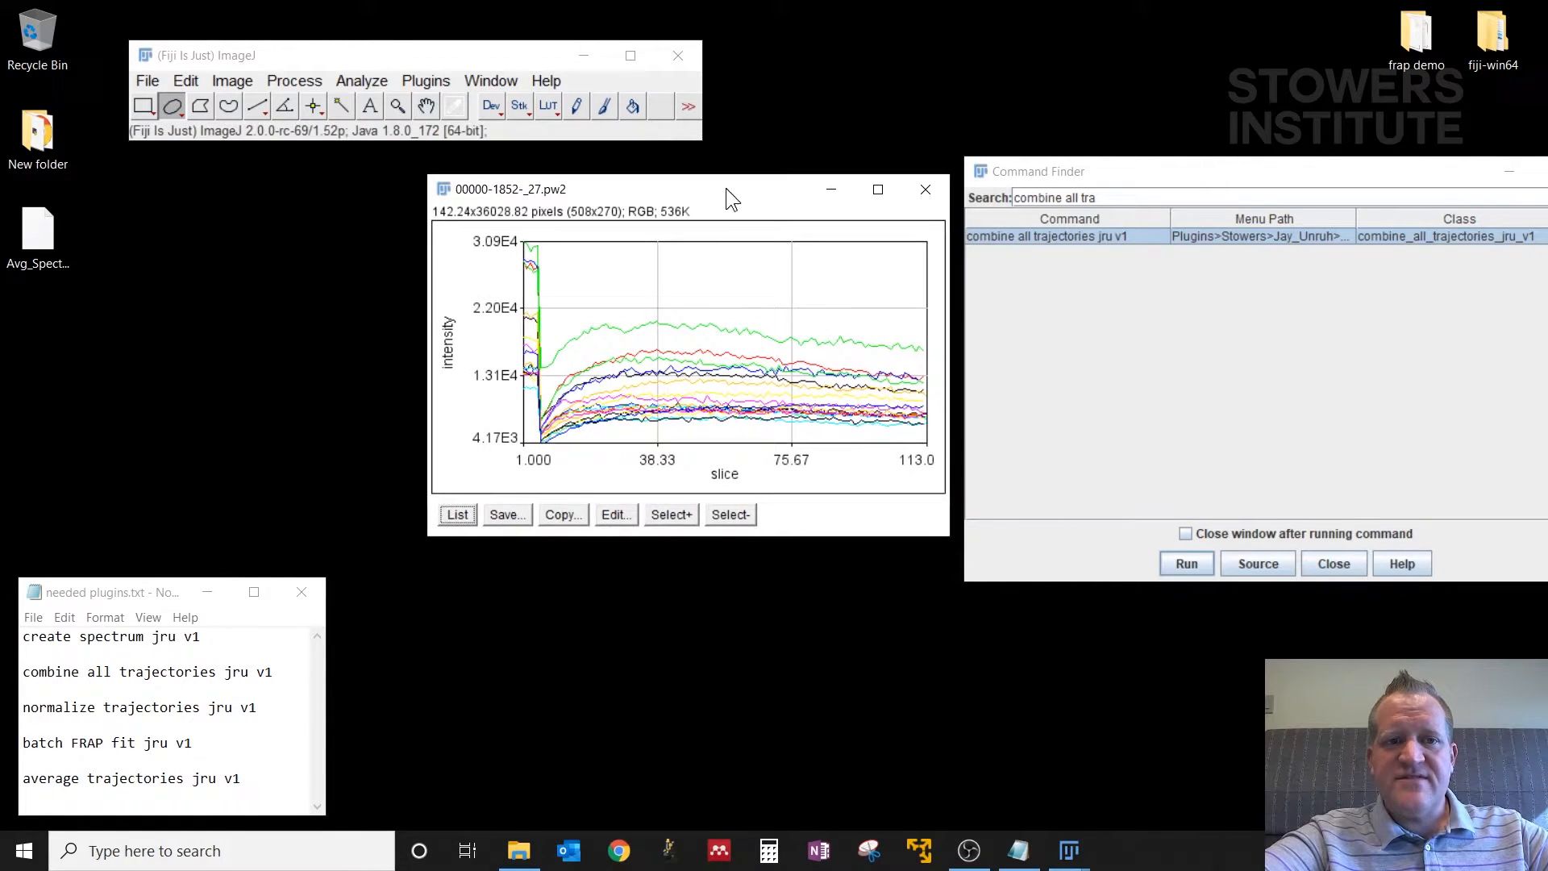
Step: Run normalize trajectories jru v1 on the combined plot and choose Min_Max normalization
left_click_drag(731, 189, 570, 176)
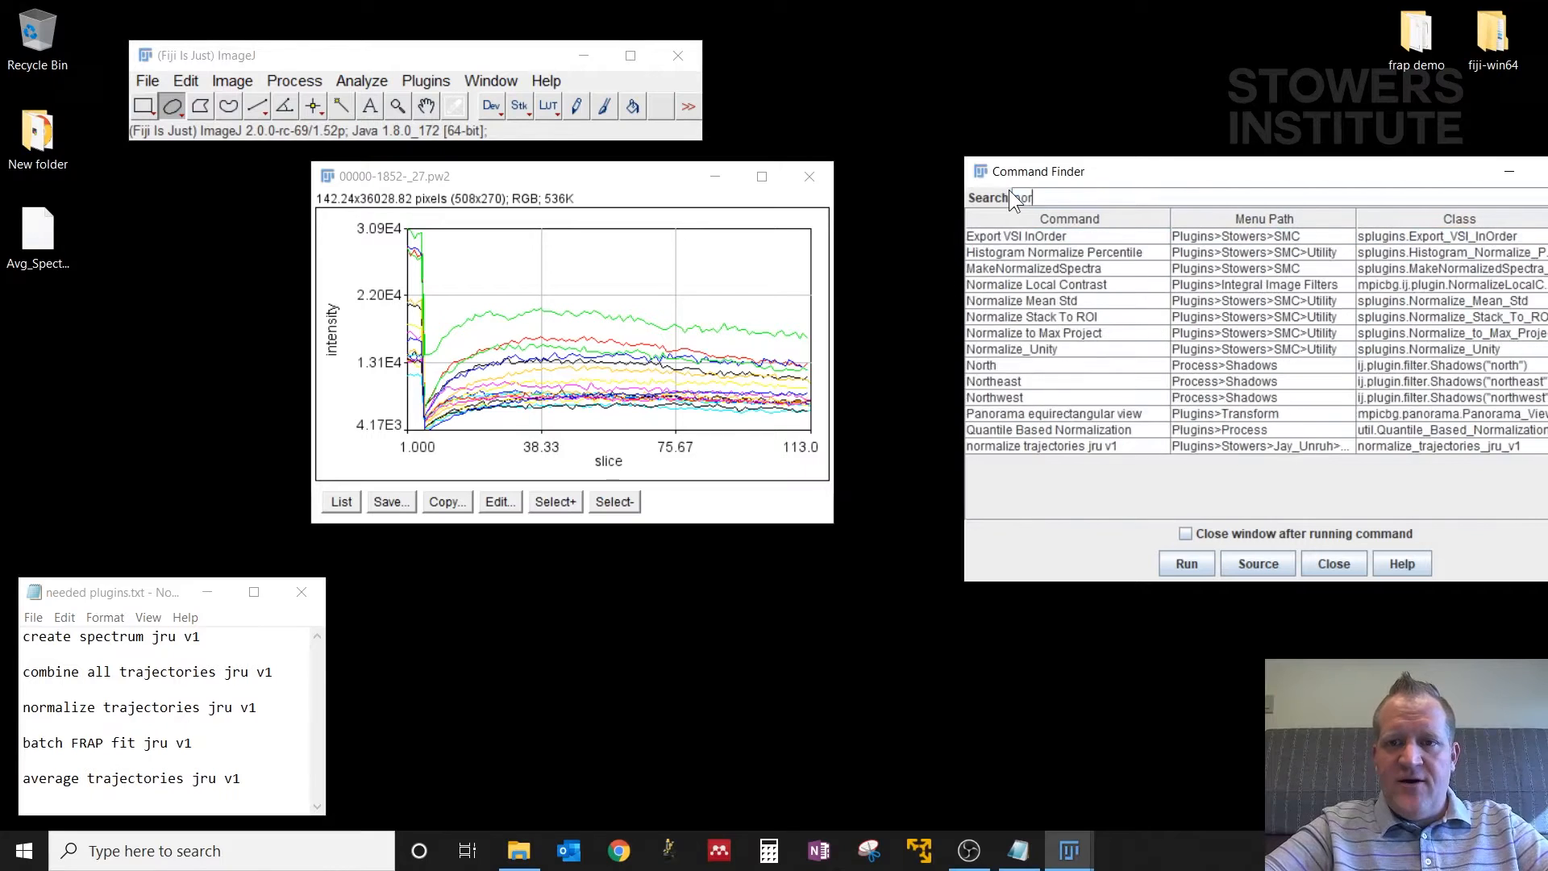
type("normalice")
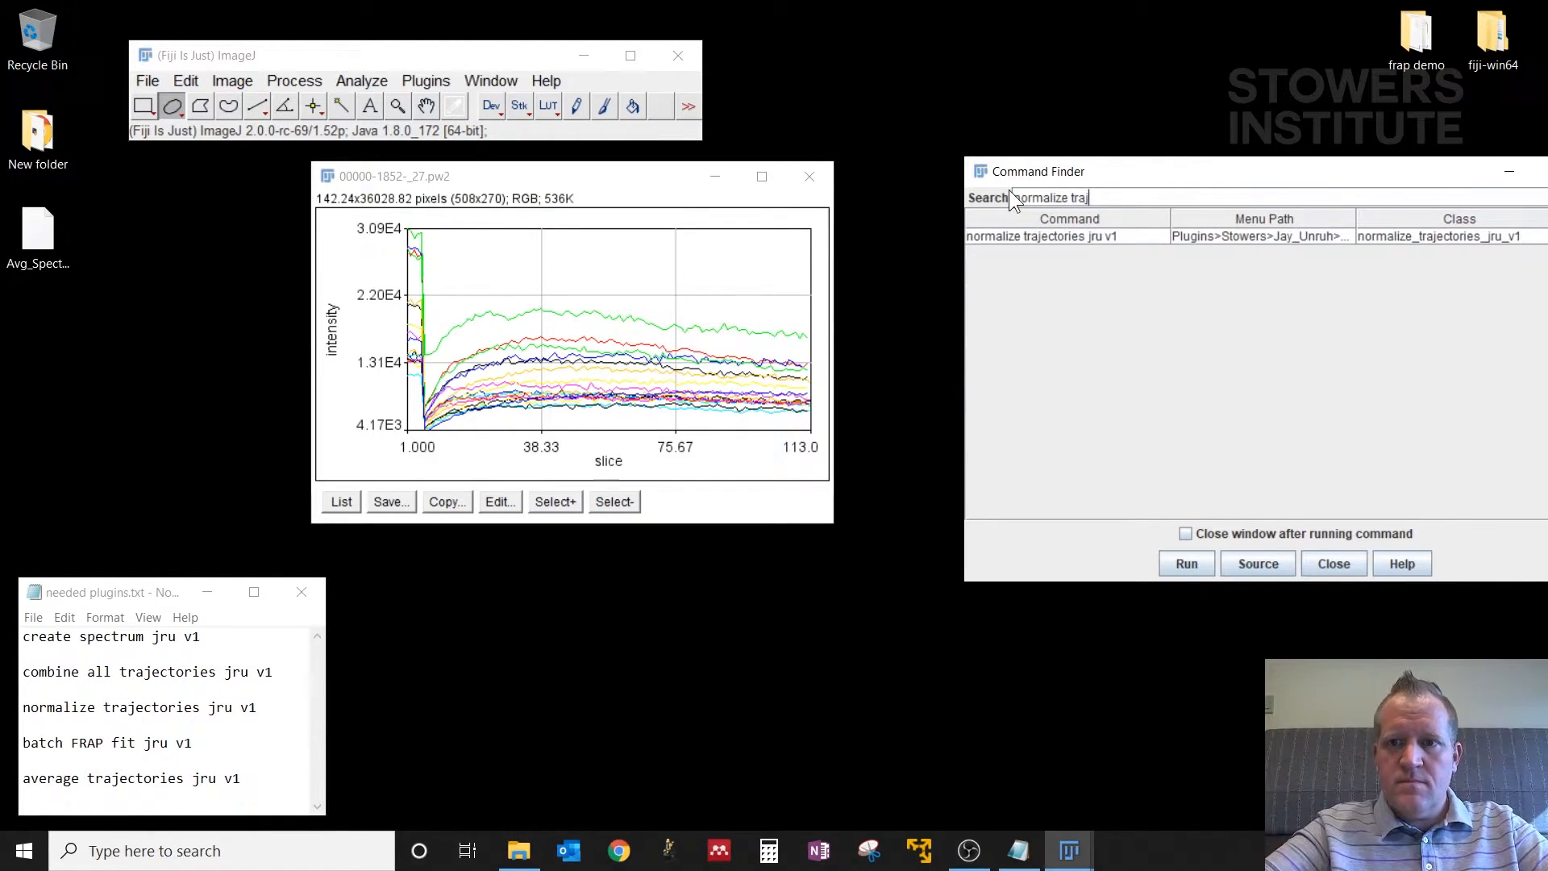
left_click(1066, 235)
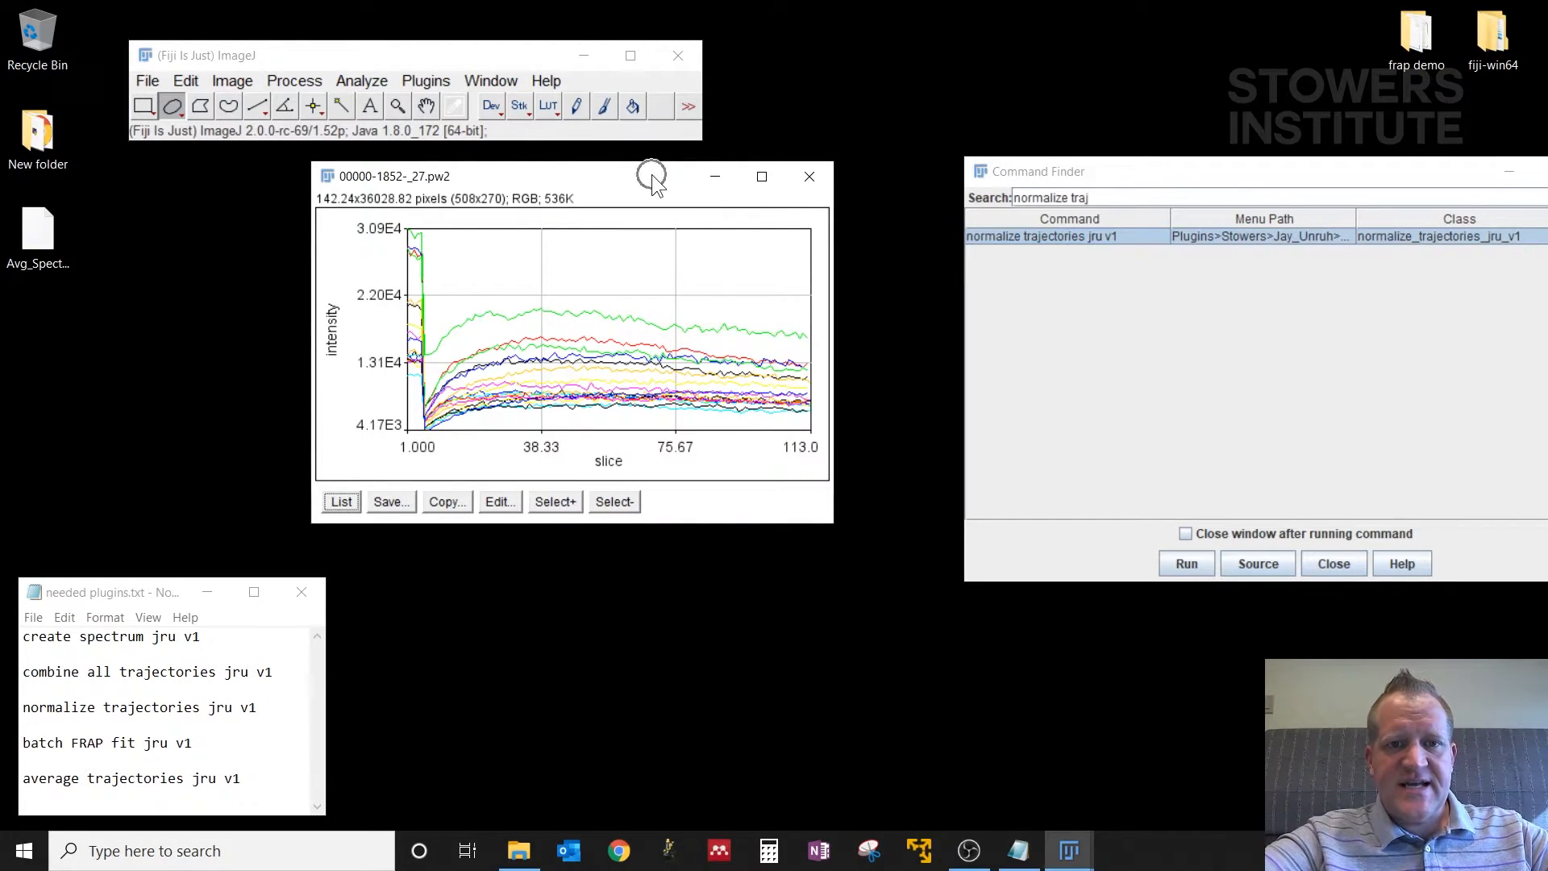
left_click(1185, 563)
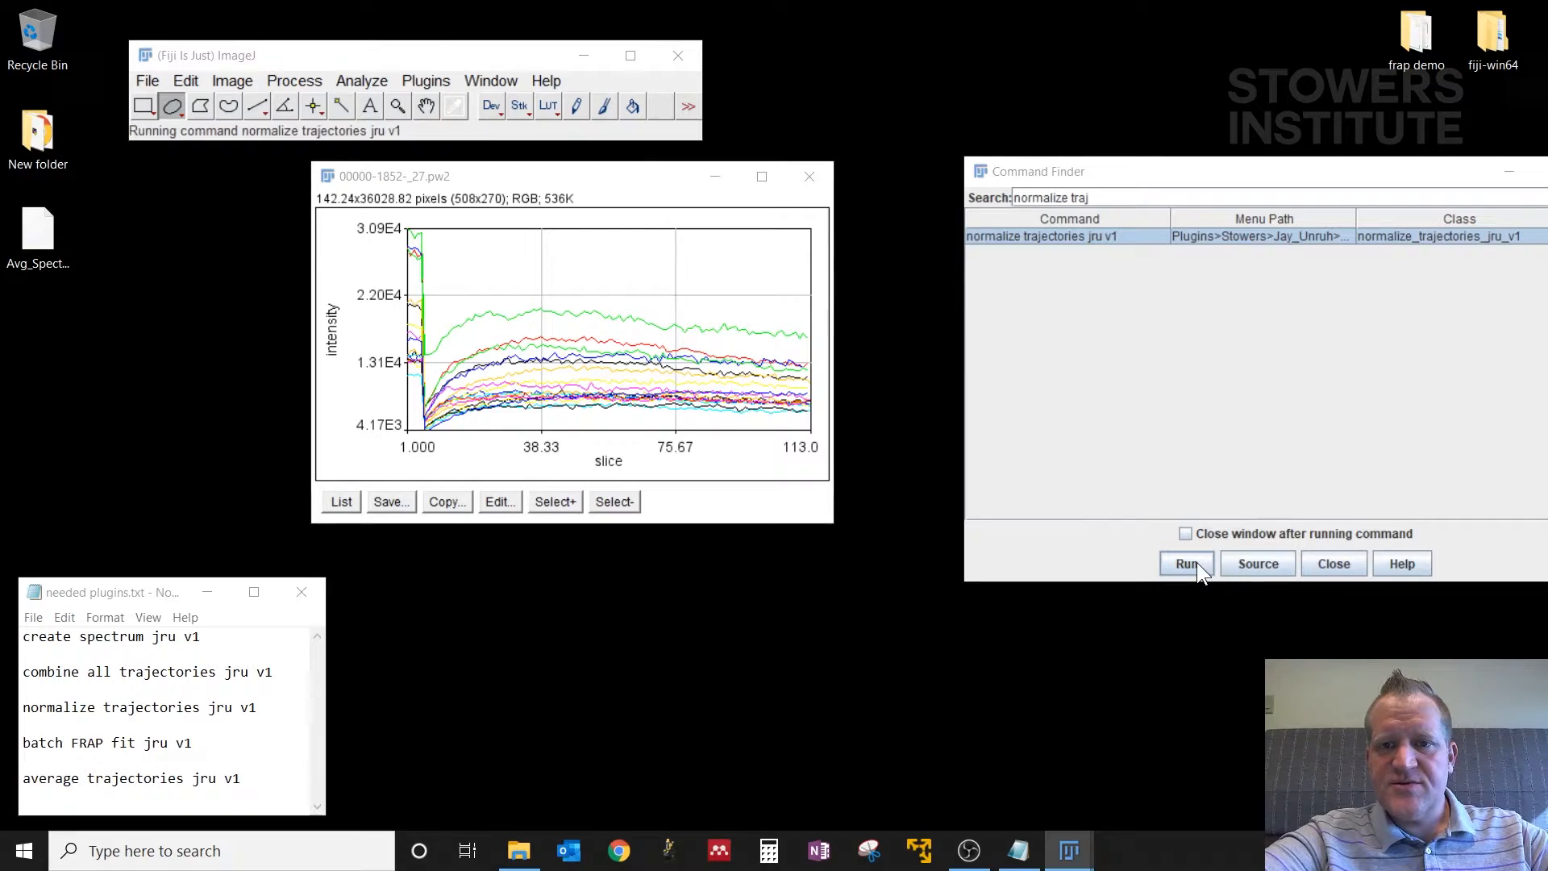
left_click(1185, 562)
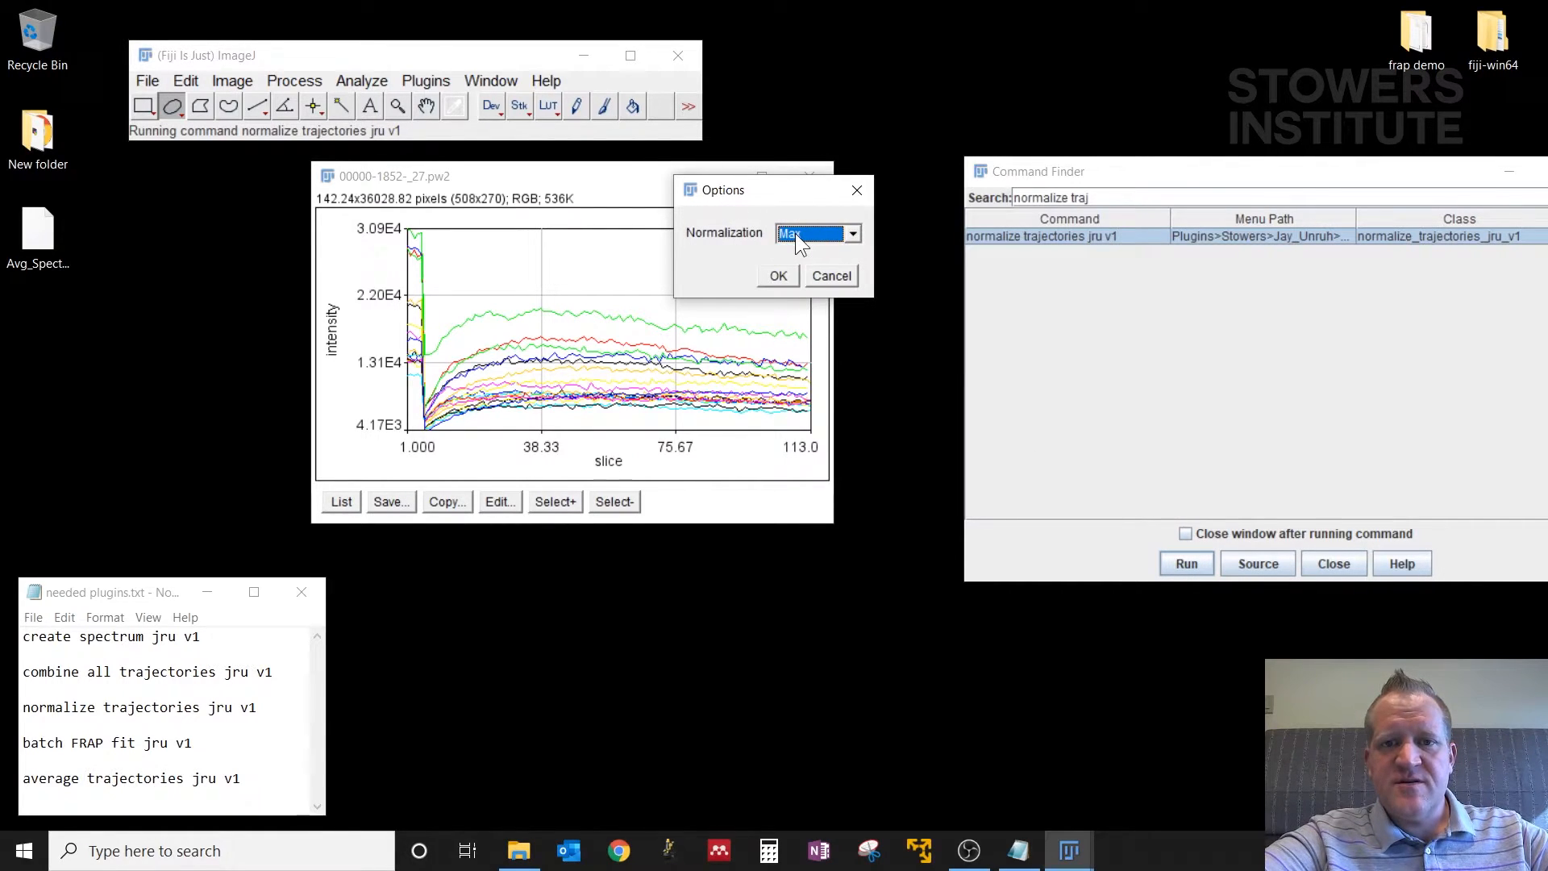
left_click(851, 232)
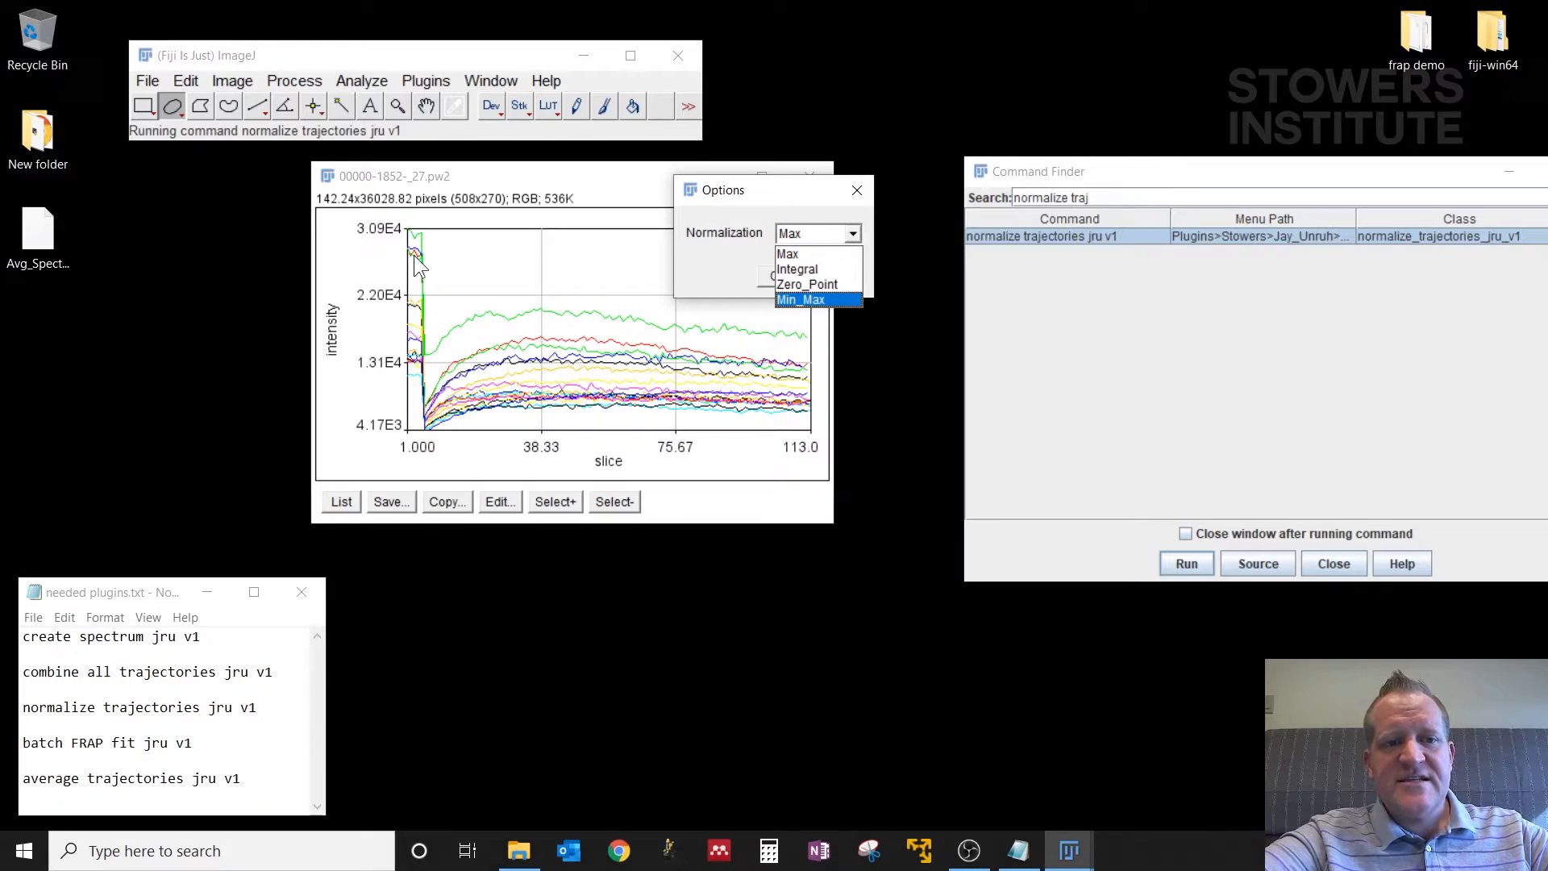
mouse_move(421, 297)
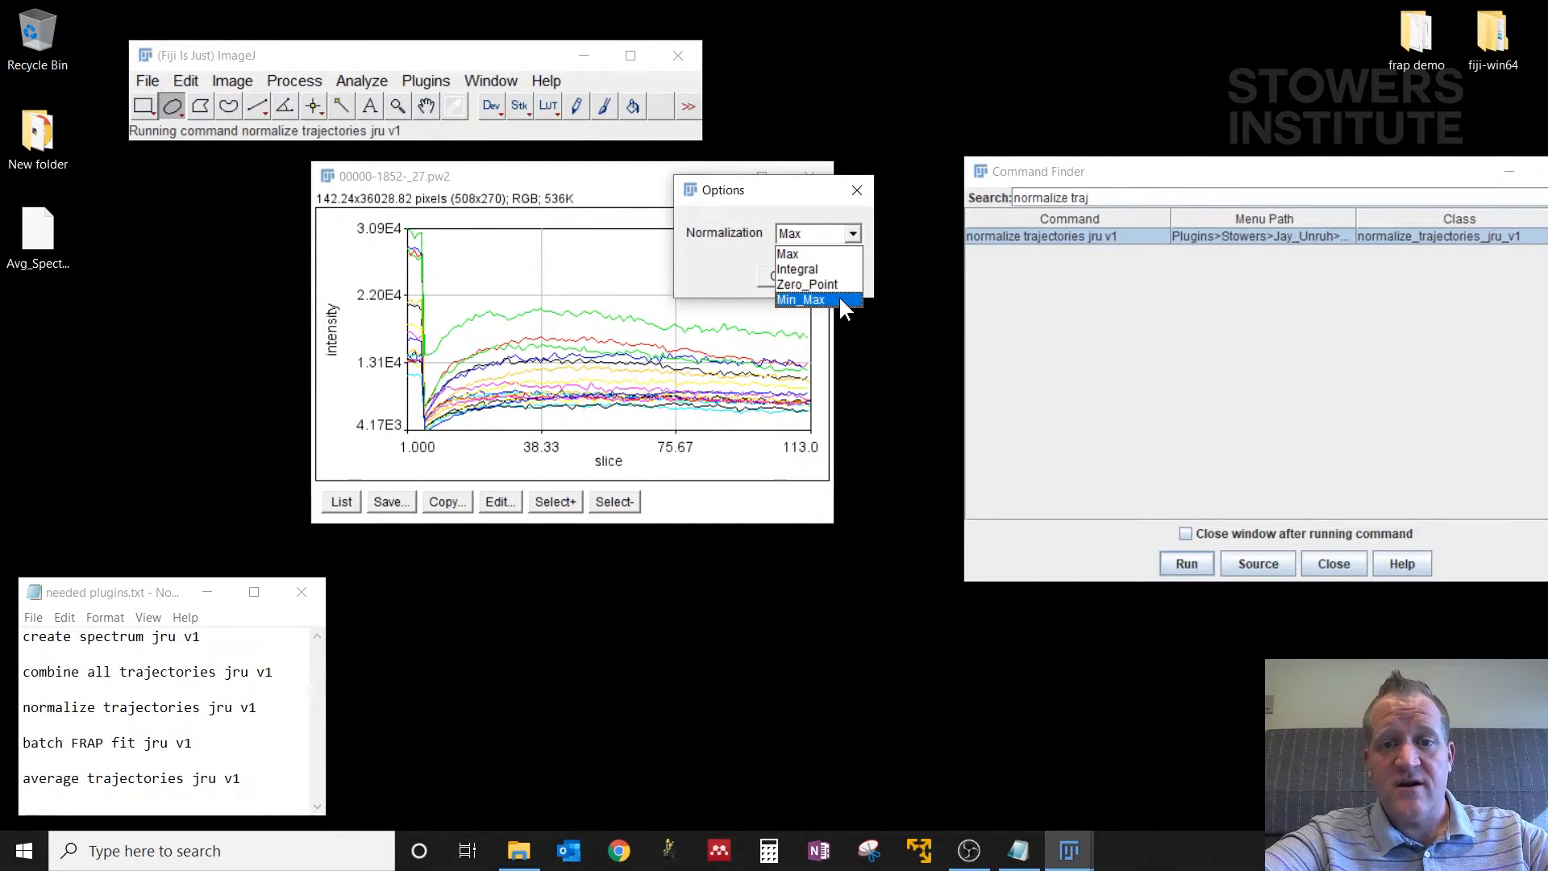
left_click(802, 300)
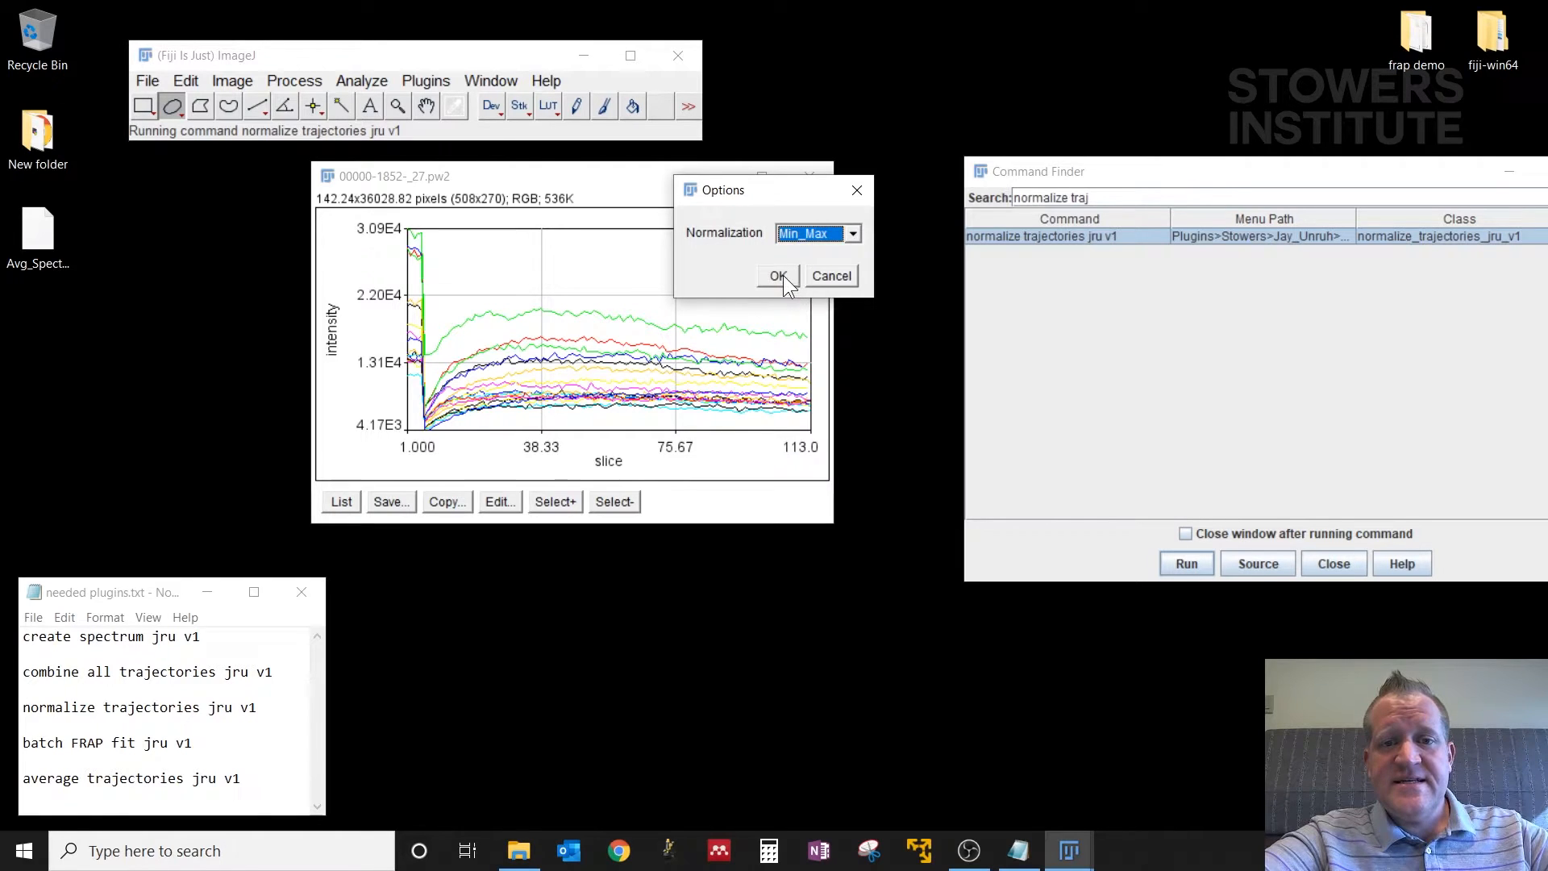
Step: Apply Min_Max normalization so curves run 0 to 1, then close the unnormalized plot
left_click(777, 276)
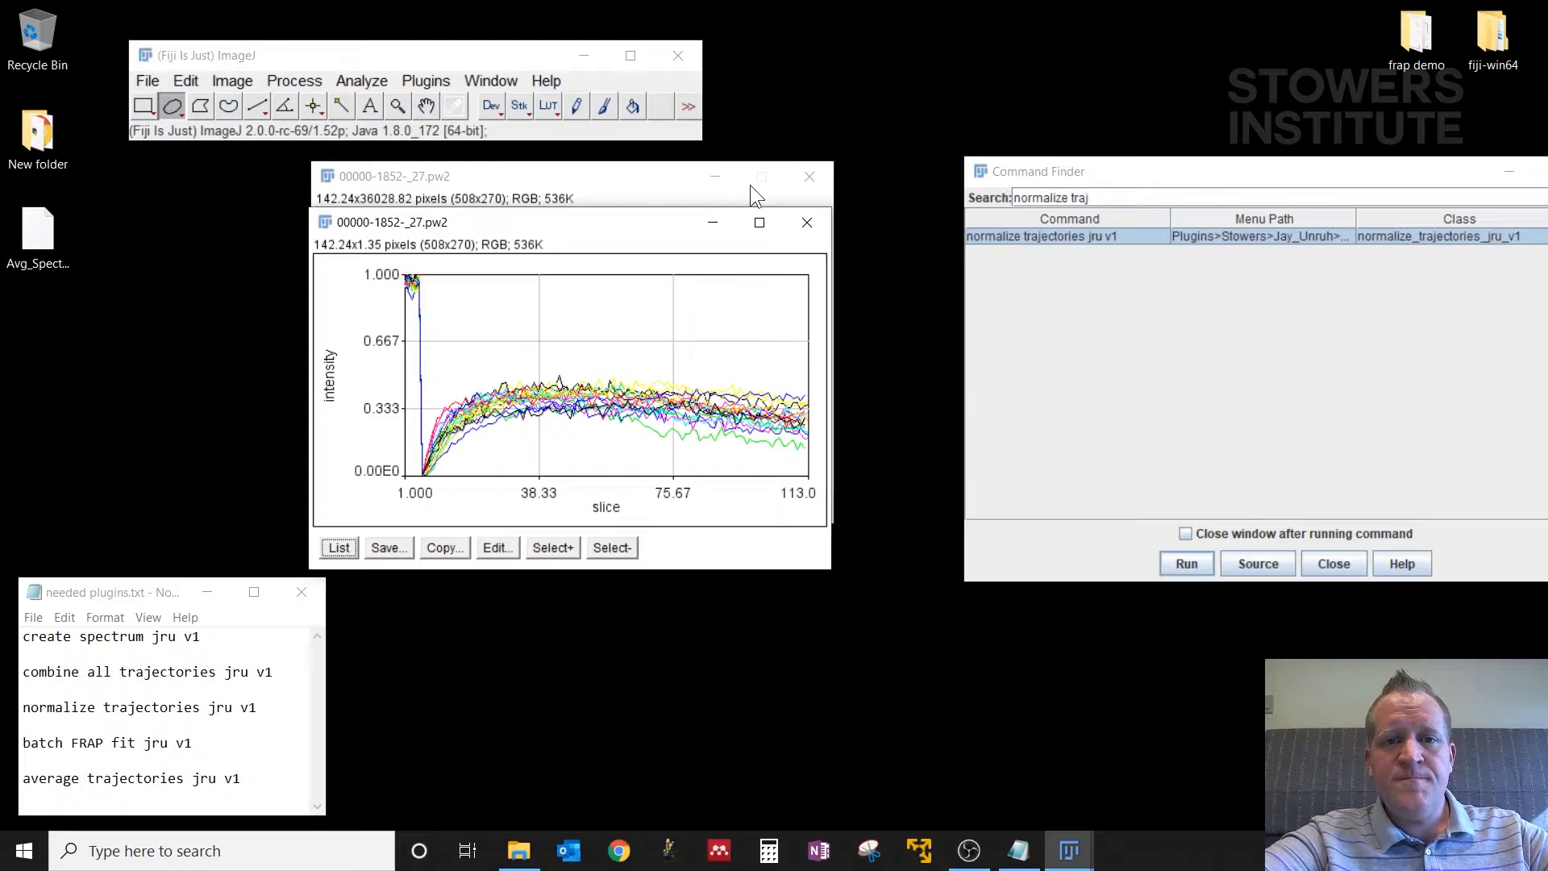
left_click(807, 175)
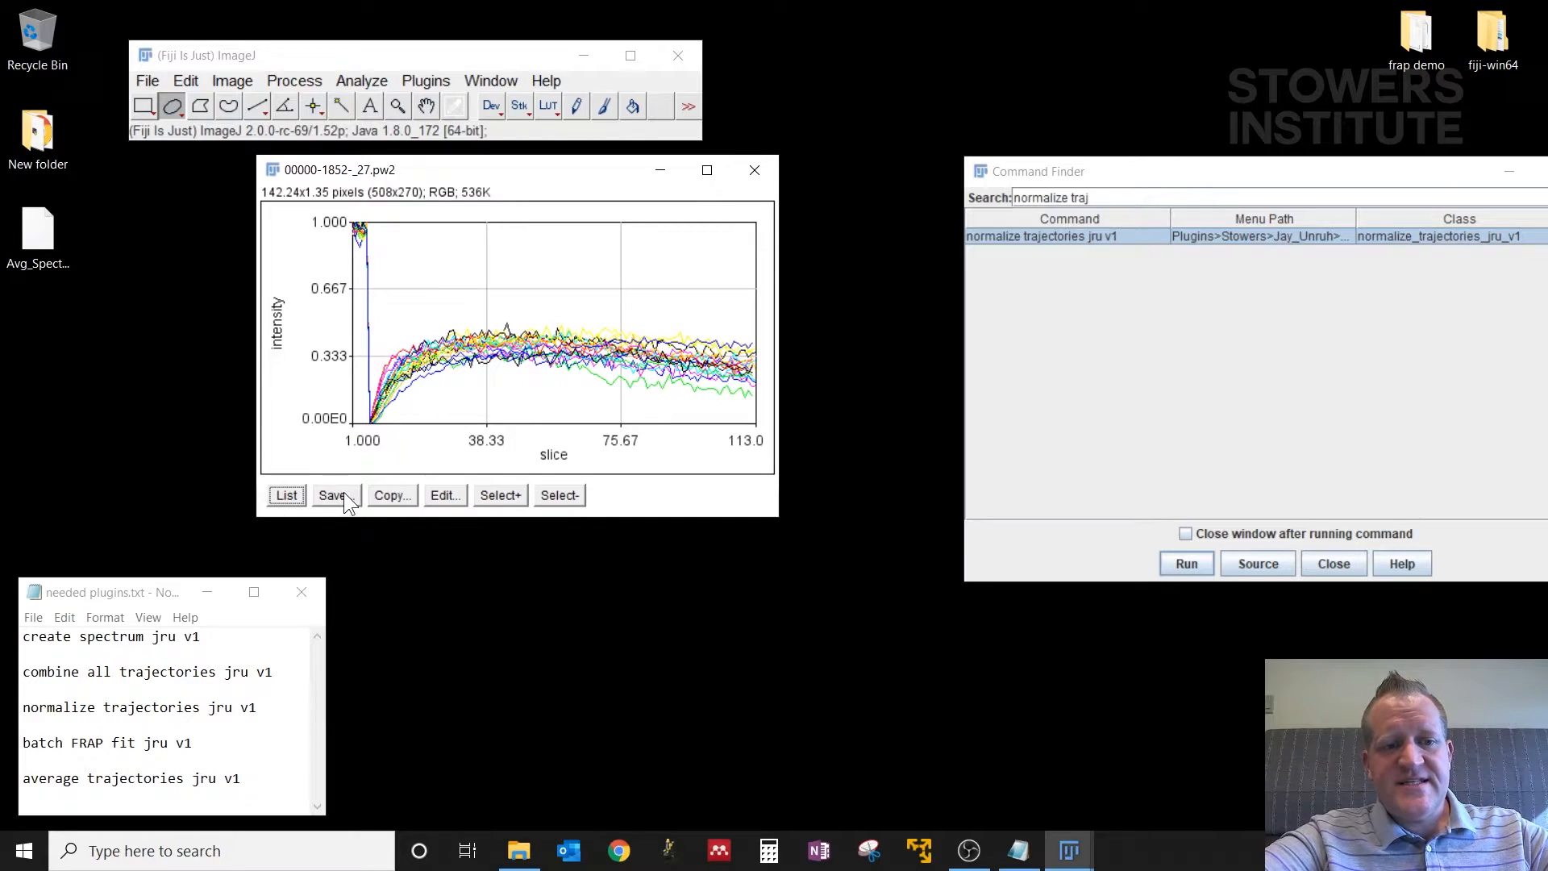
mouse_move(434, 372)
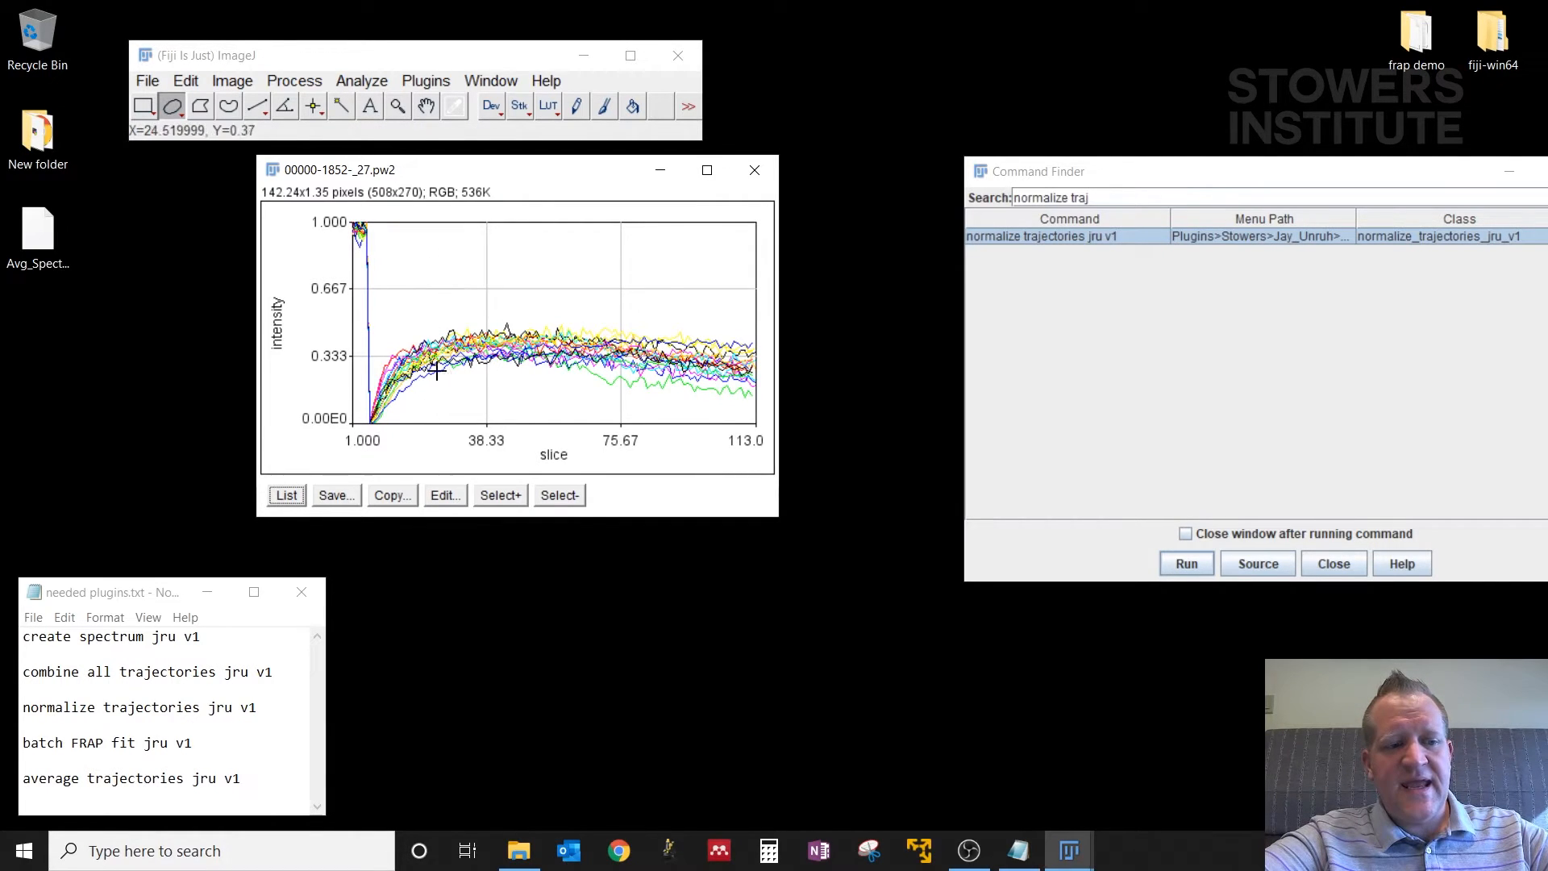
mouse_move(394, 412)
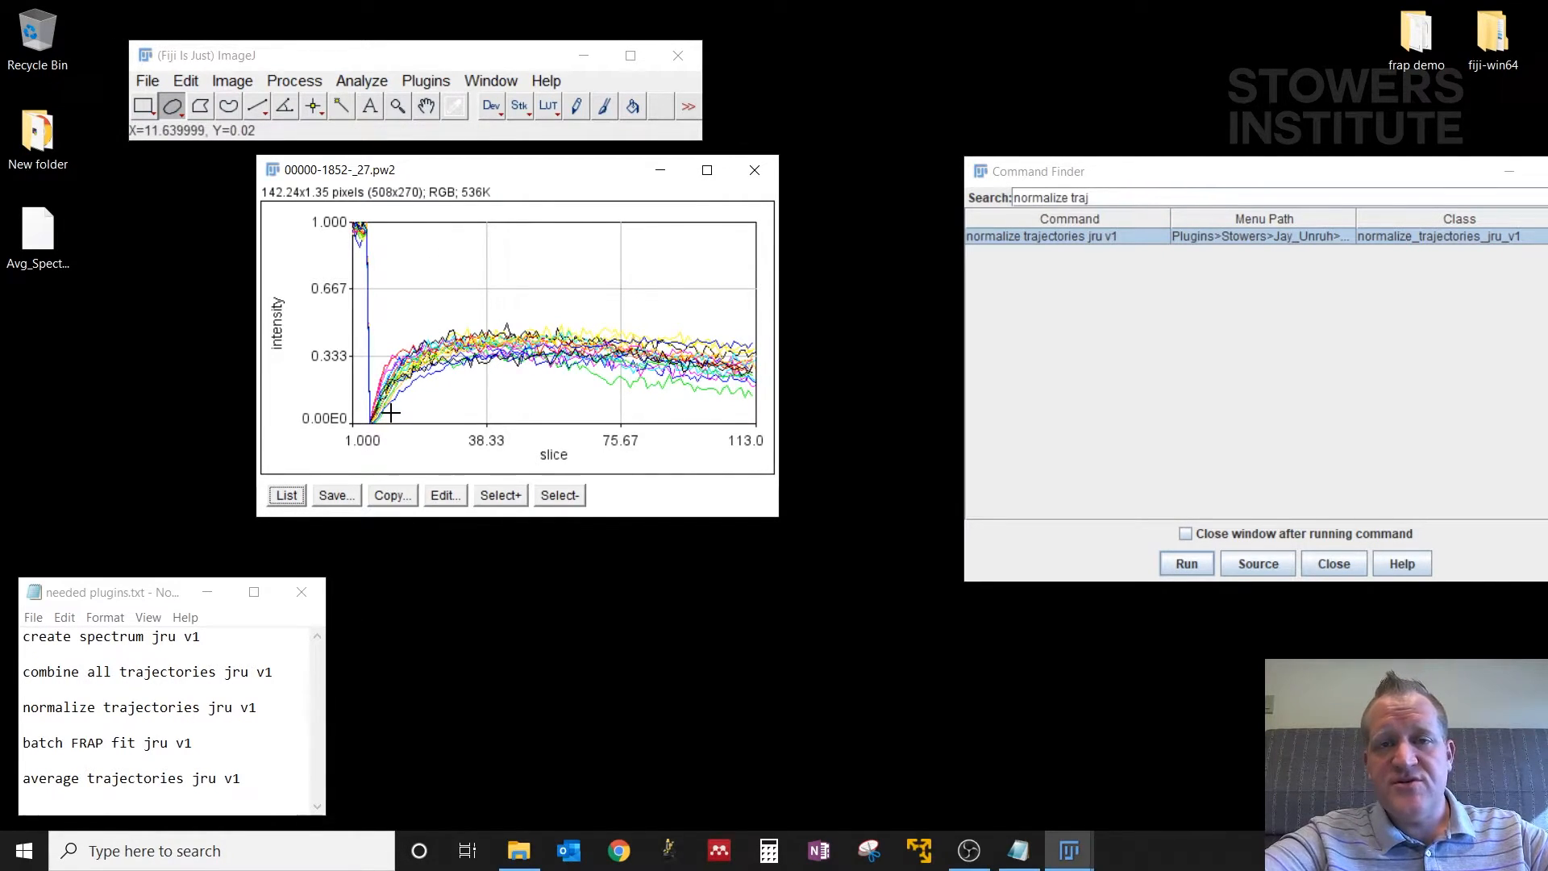
mouse_move(698, 358)
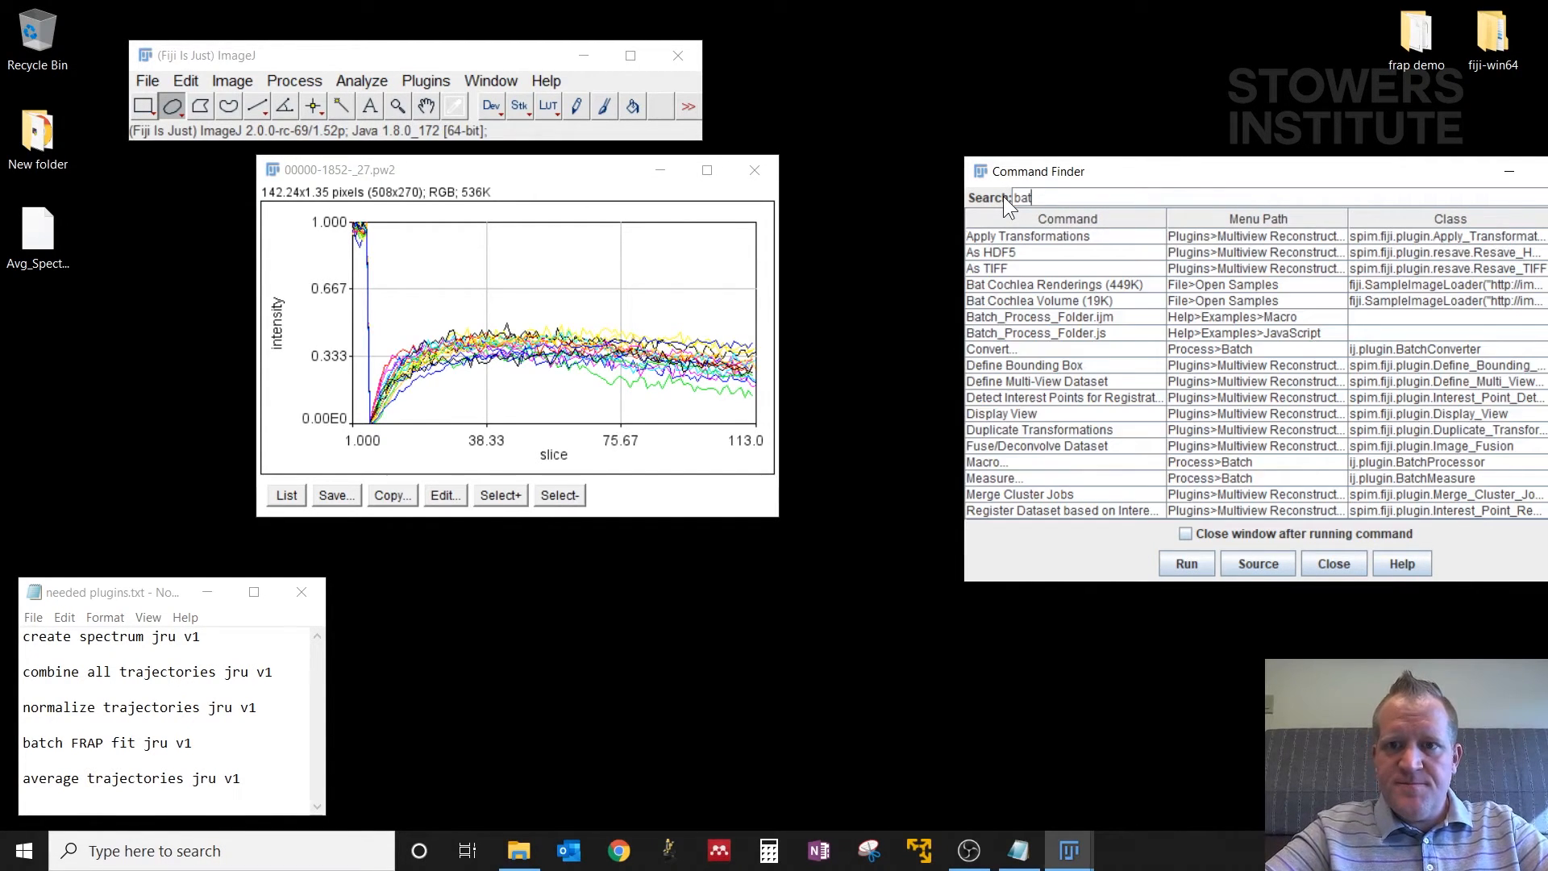
Step: Find and launch batch FRAP fit jru v1 on the normalized curves
type("batch frap")
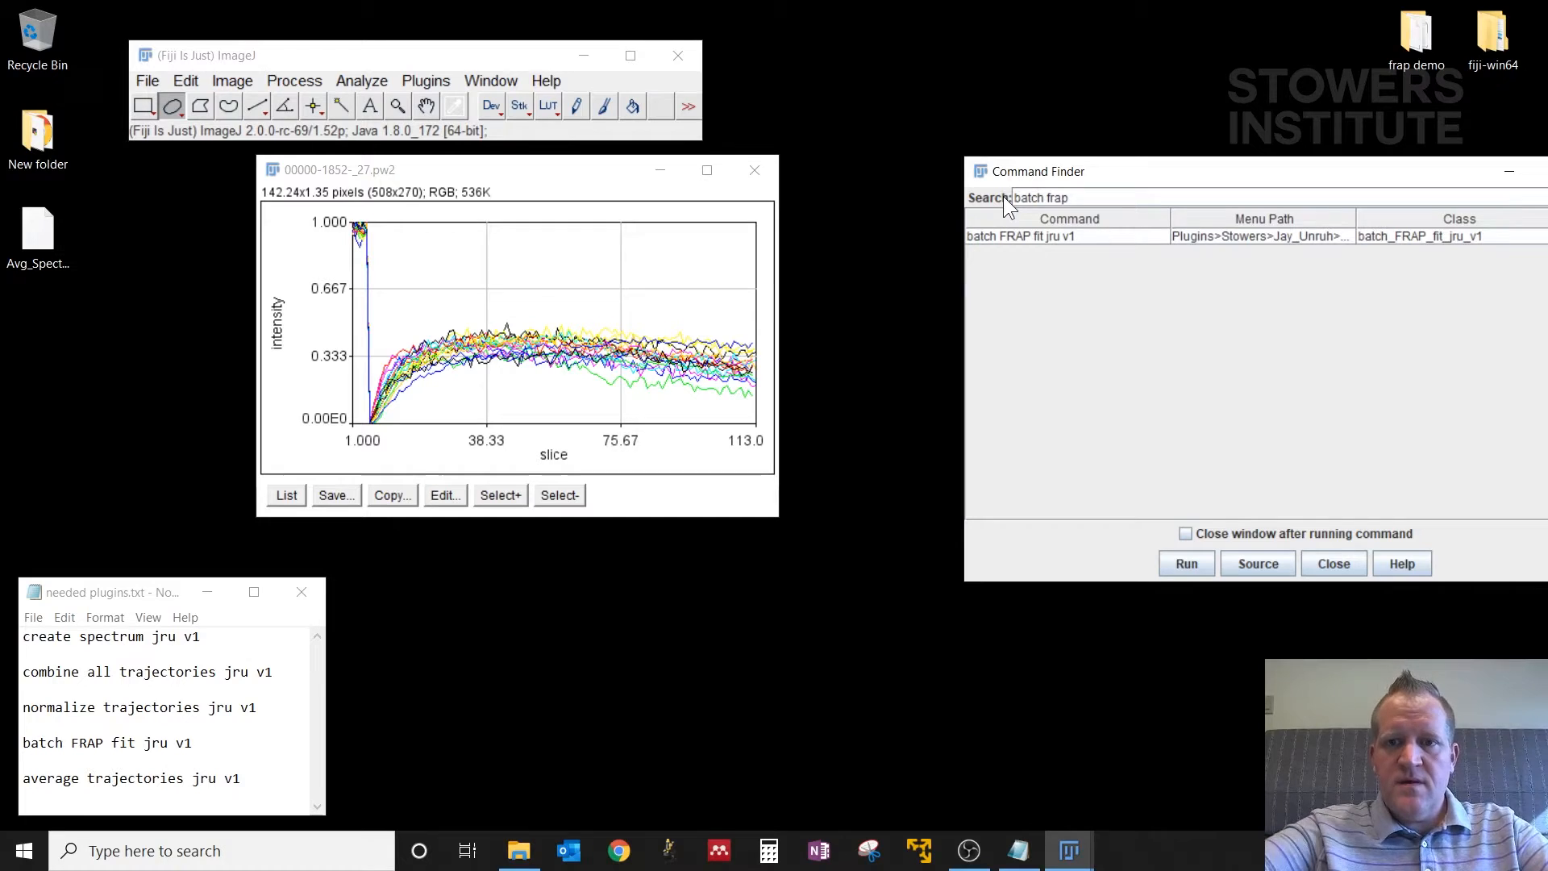
left_click(1065, 235)
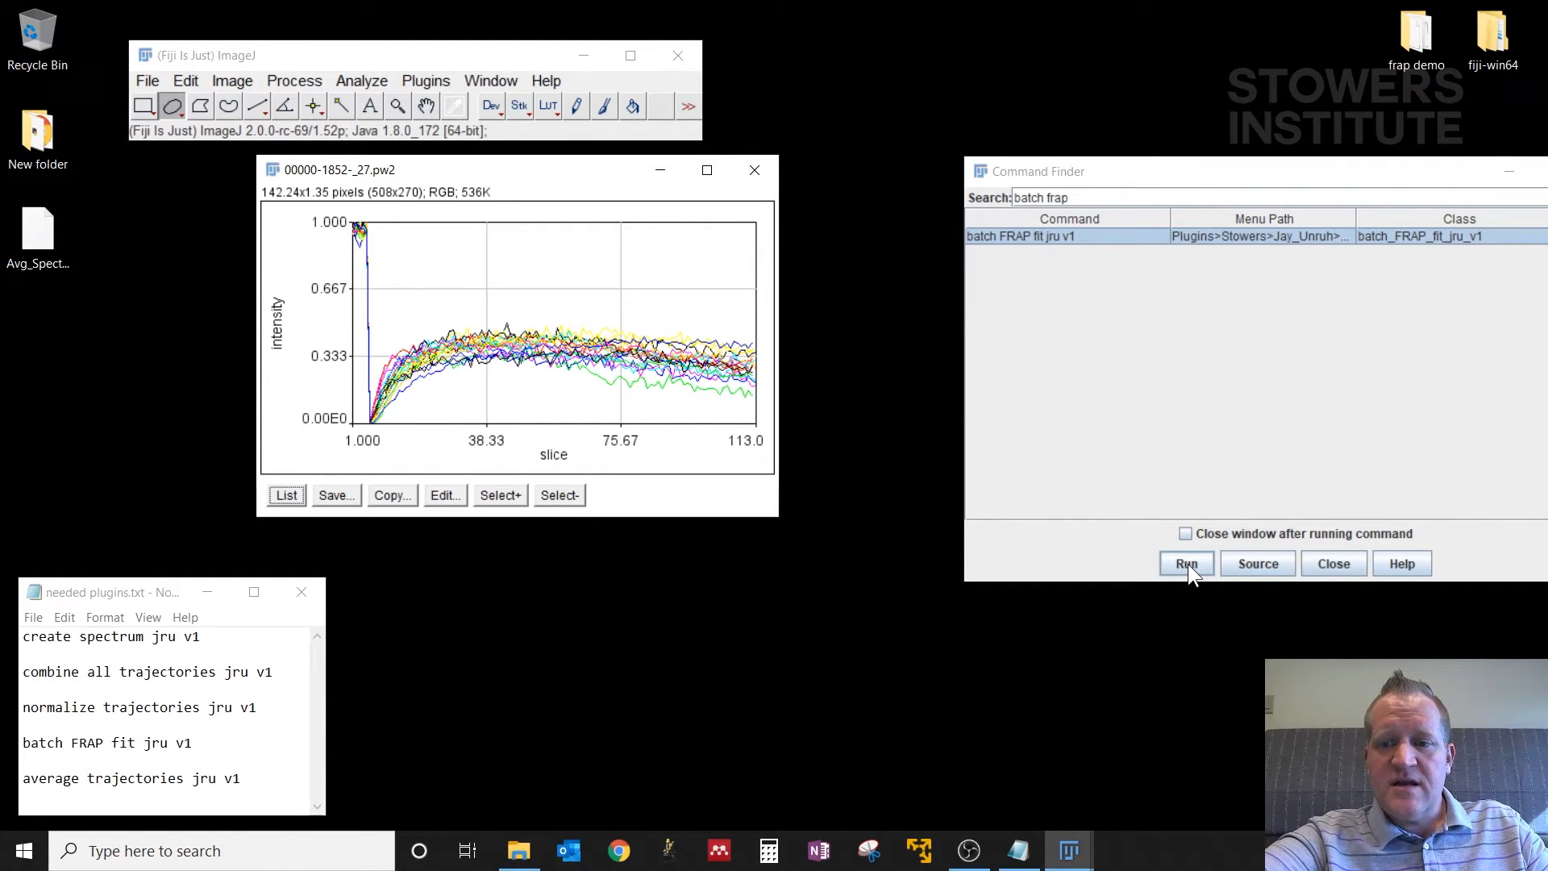
left_click(1185, 563)
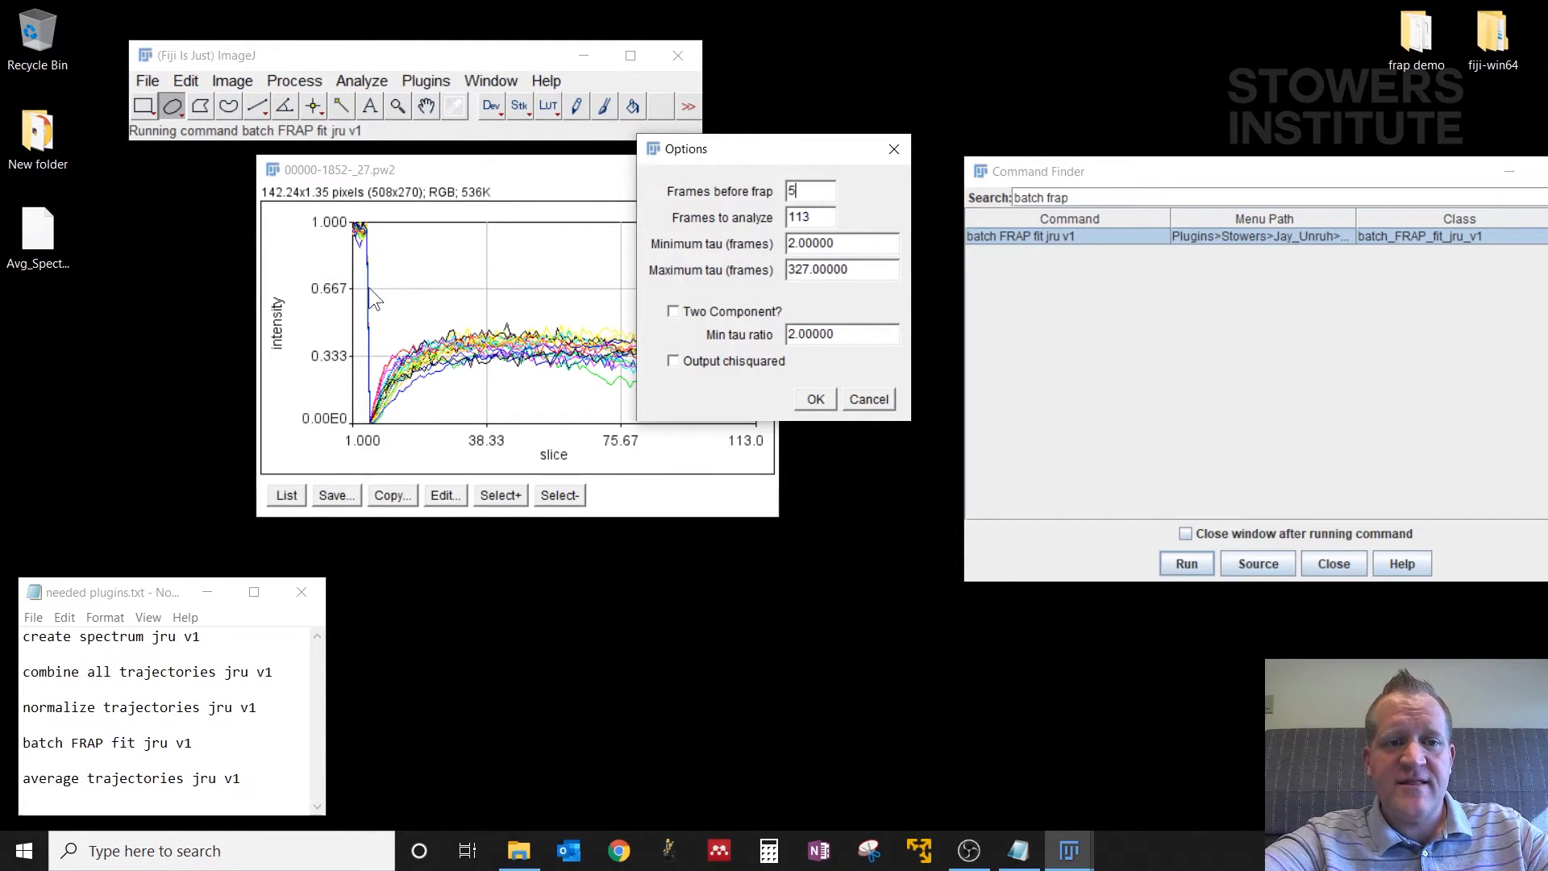
mouse_move(370, 439)
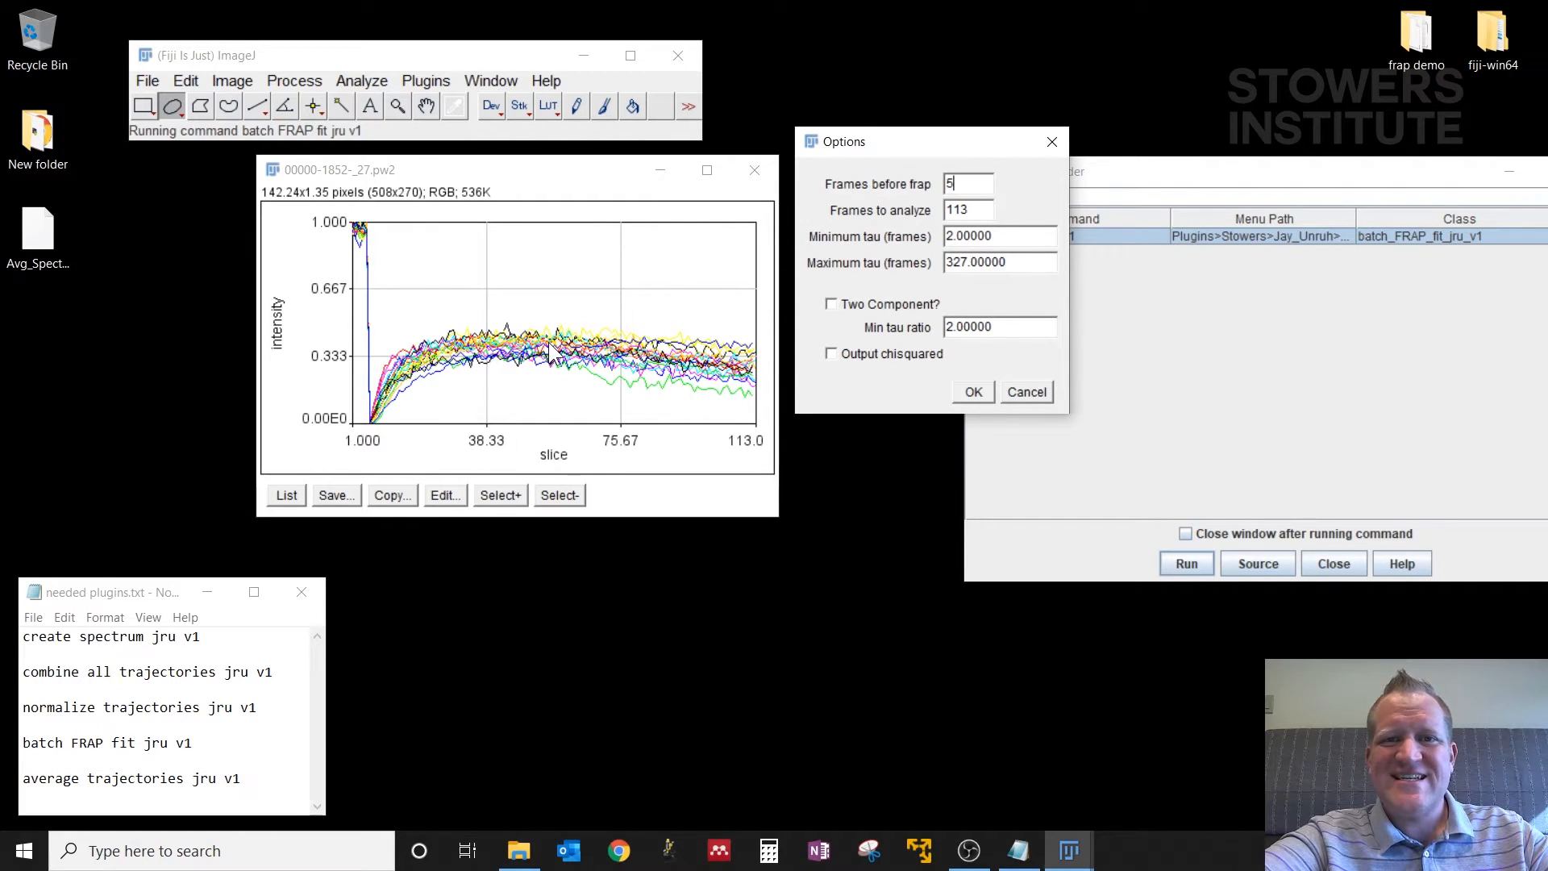
Step: Set the batch FRAP fit to analyze 60 frames, replacing the maximum tau field with 60
triple_click(998, 262)
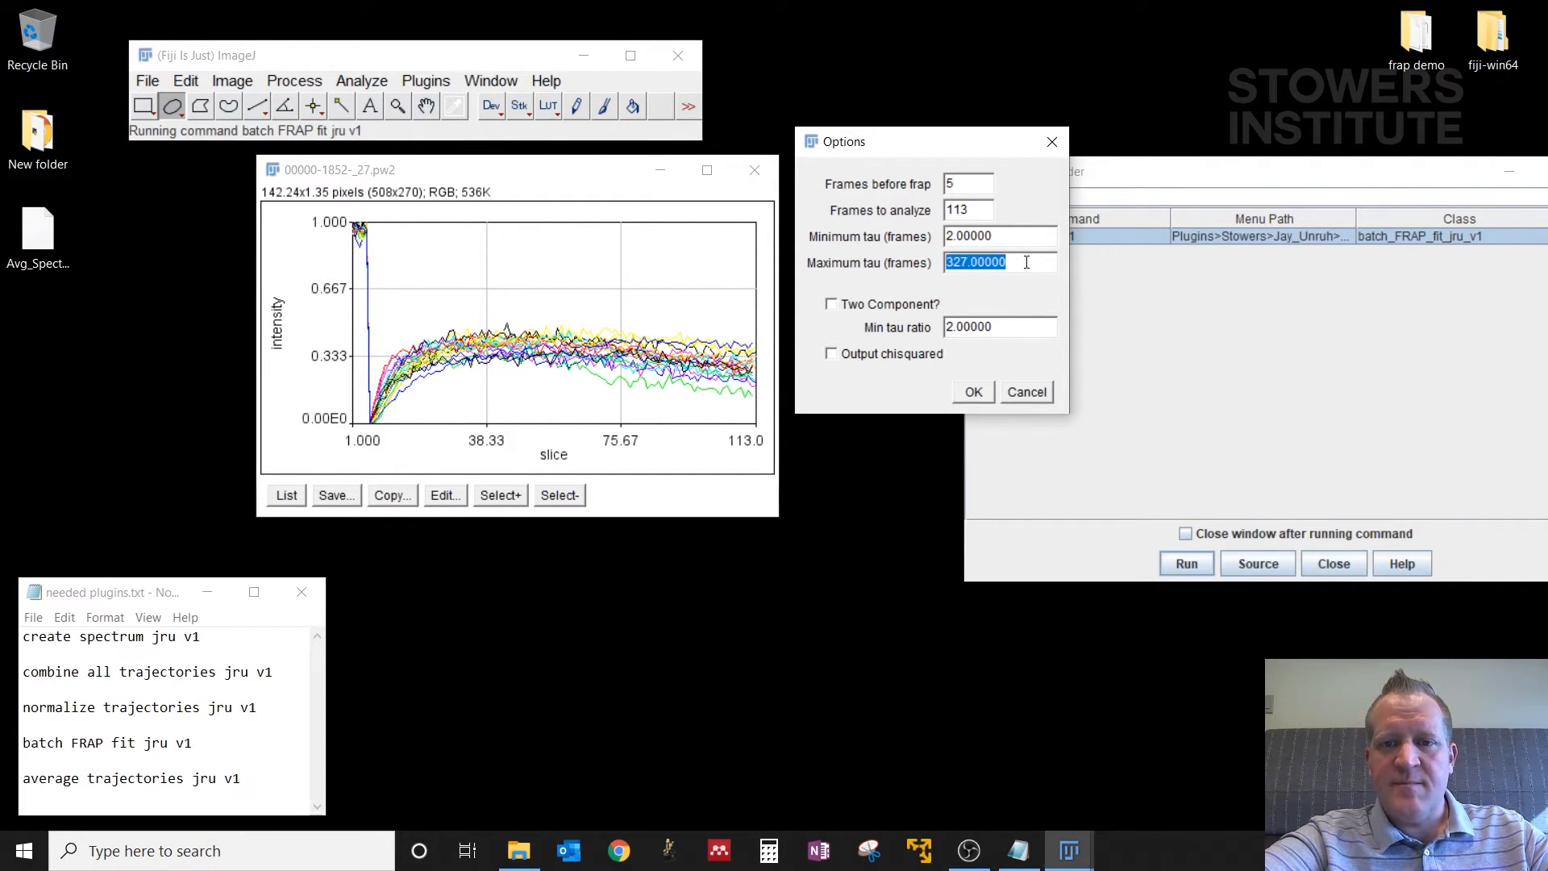
type("60")
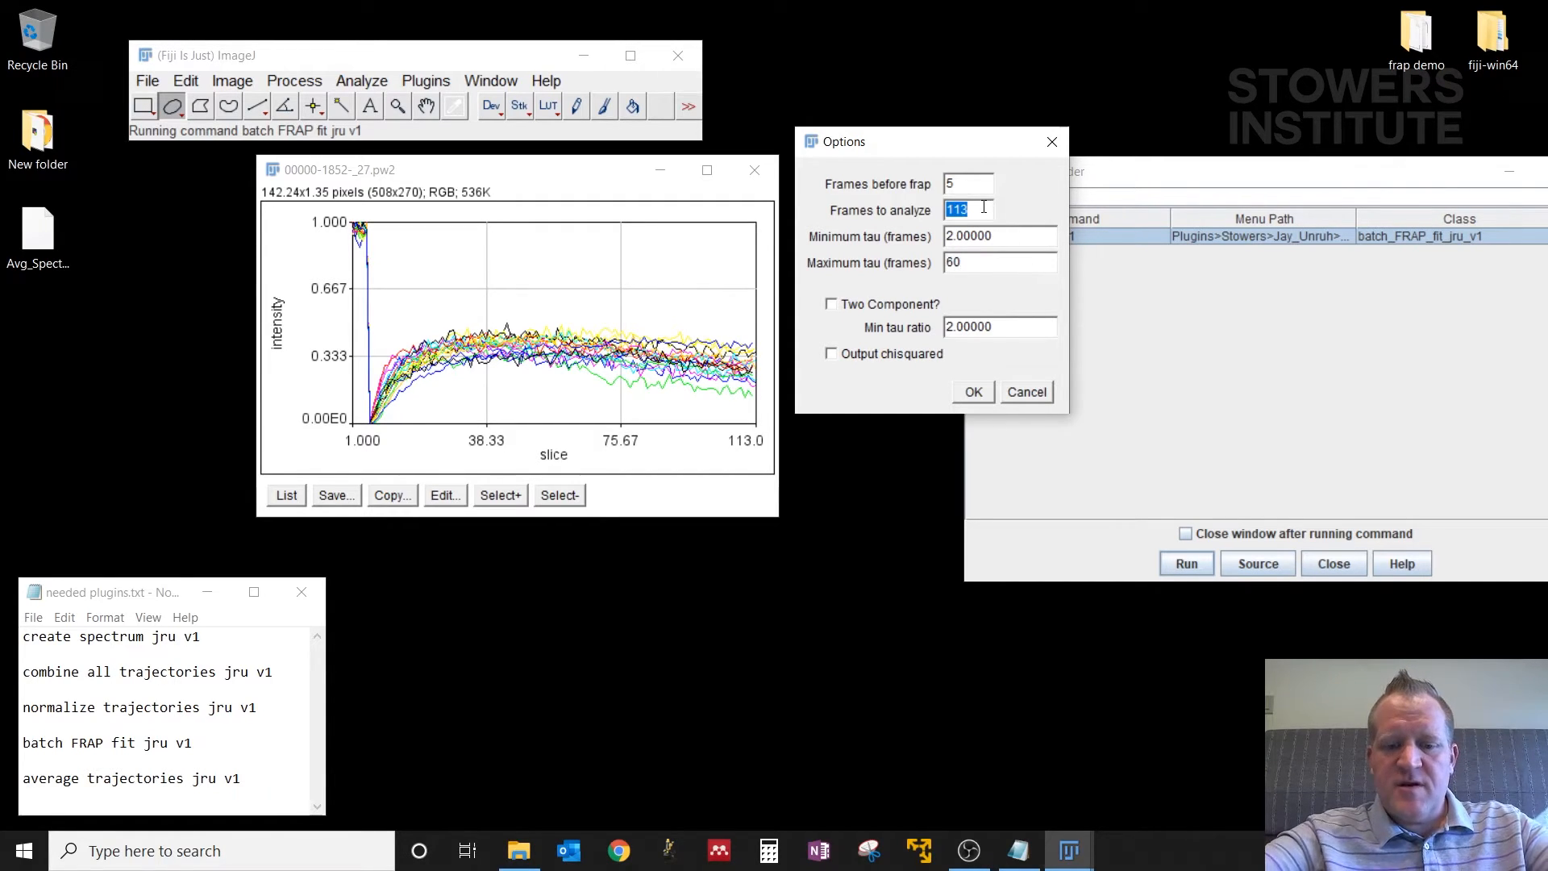
type("60")
left_click(998, 261)
type("113")
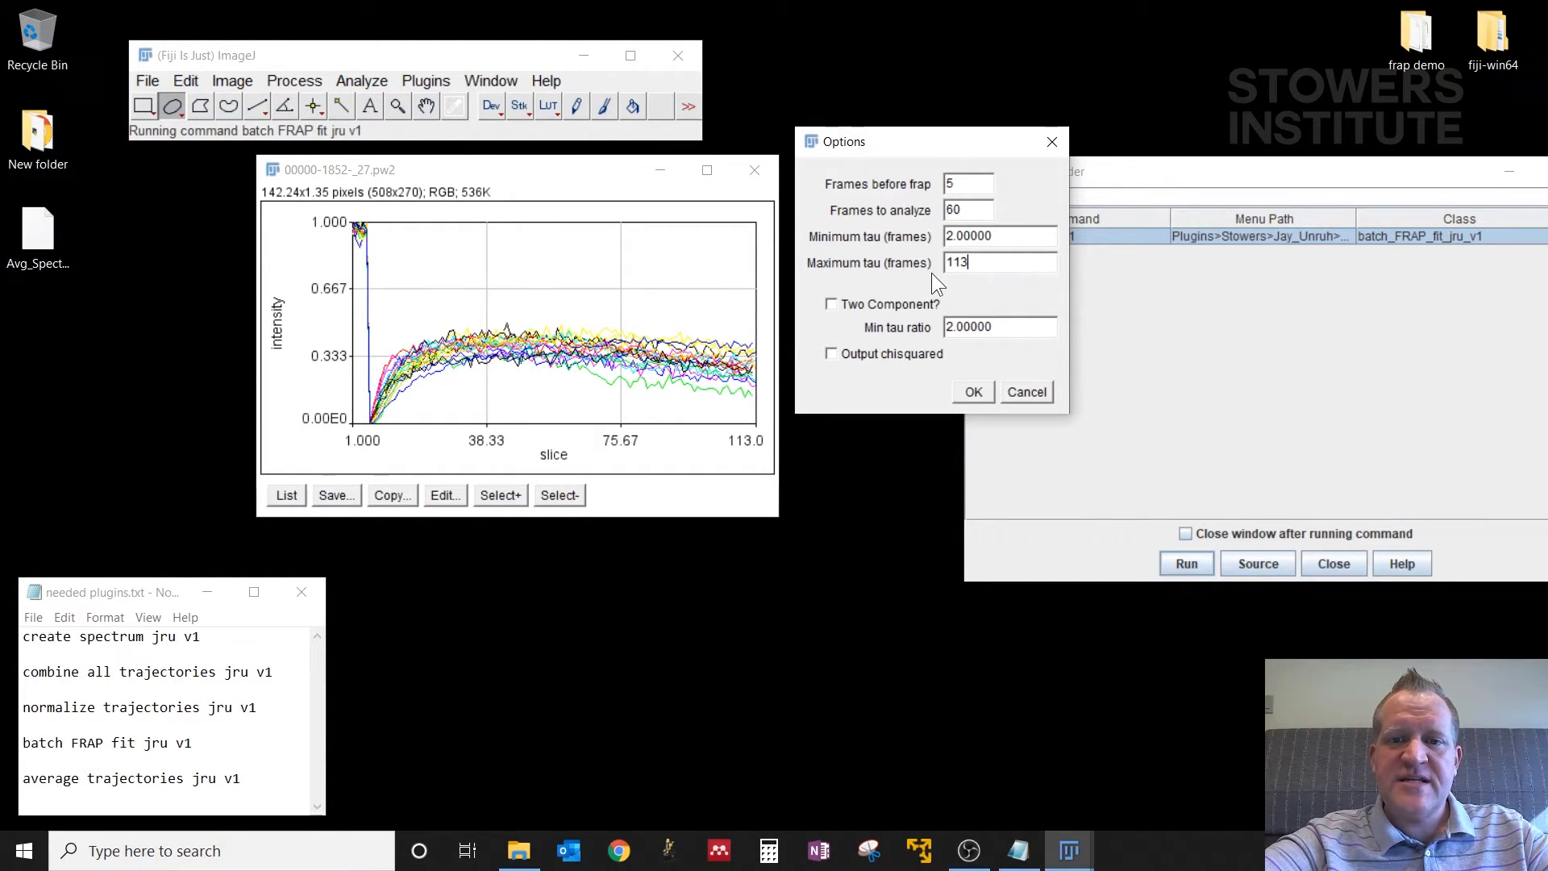
mouse_move(951, 362)
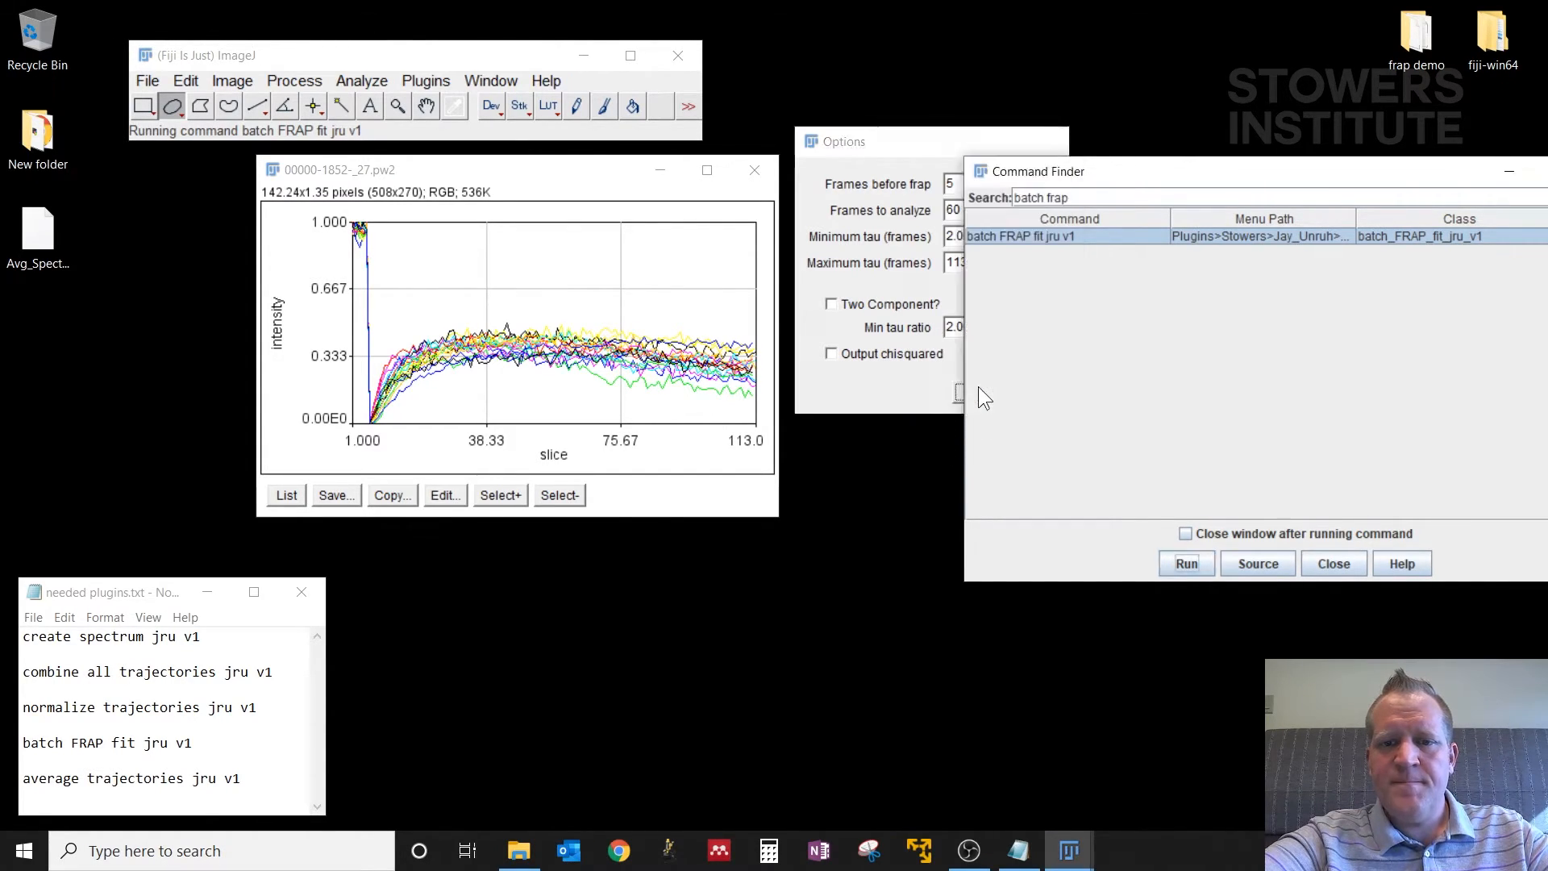
Step: Run the batch fit, widen the Fit Results table of tau values and step through the Fits stack
left_click(1185, 563)
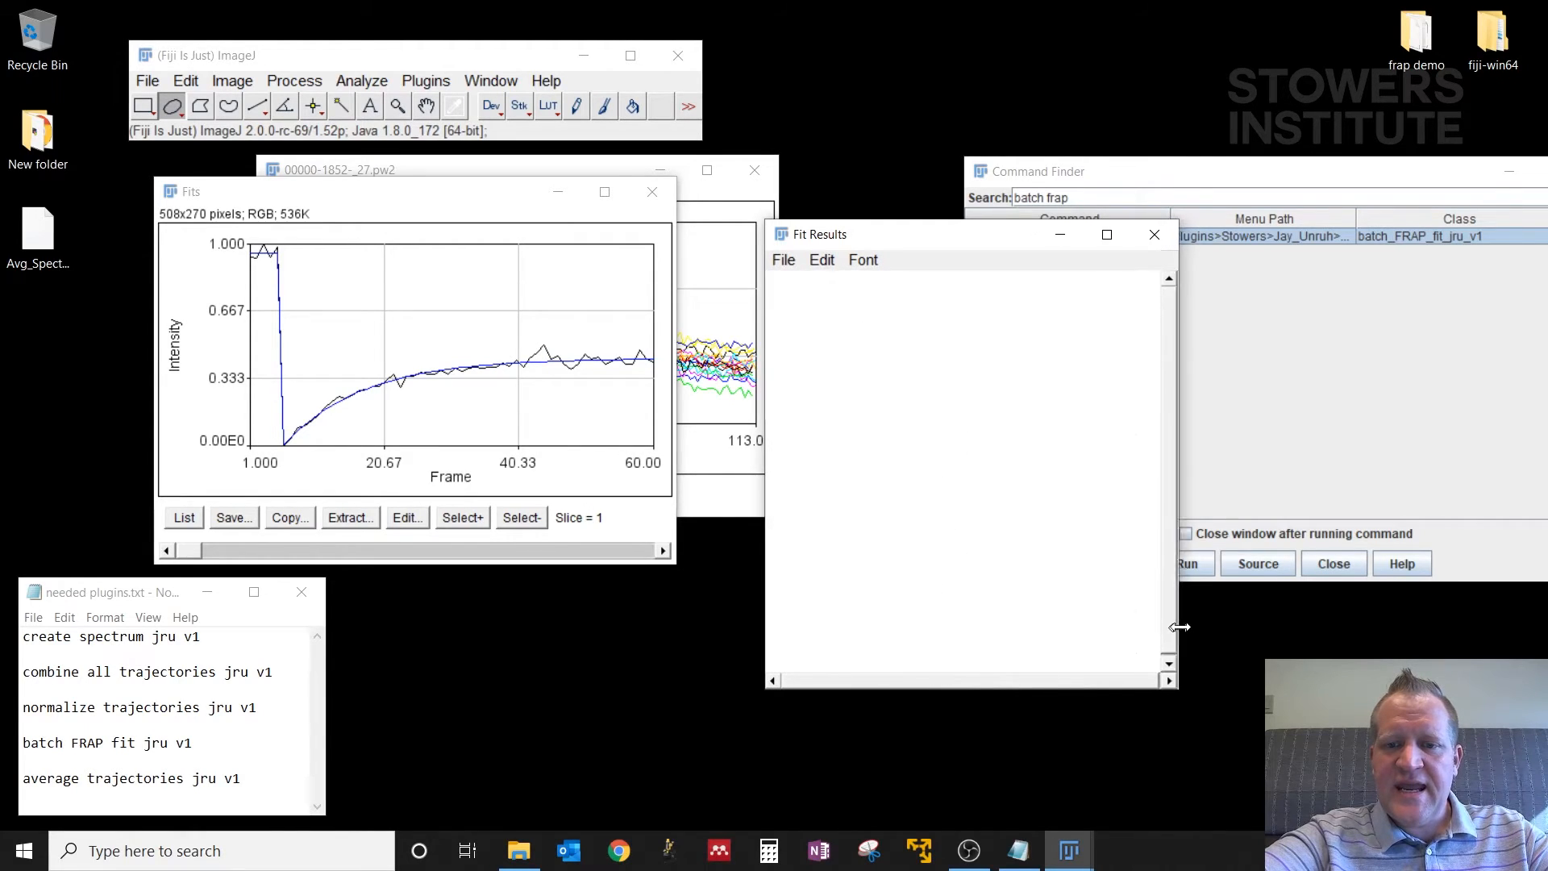
left_click(1188, 563)
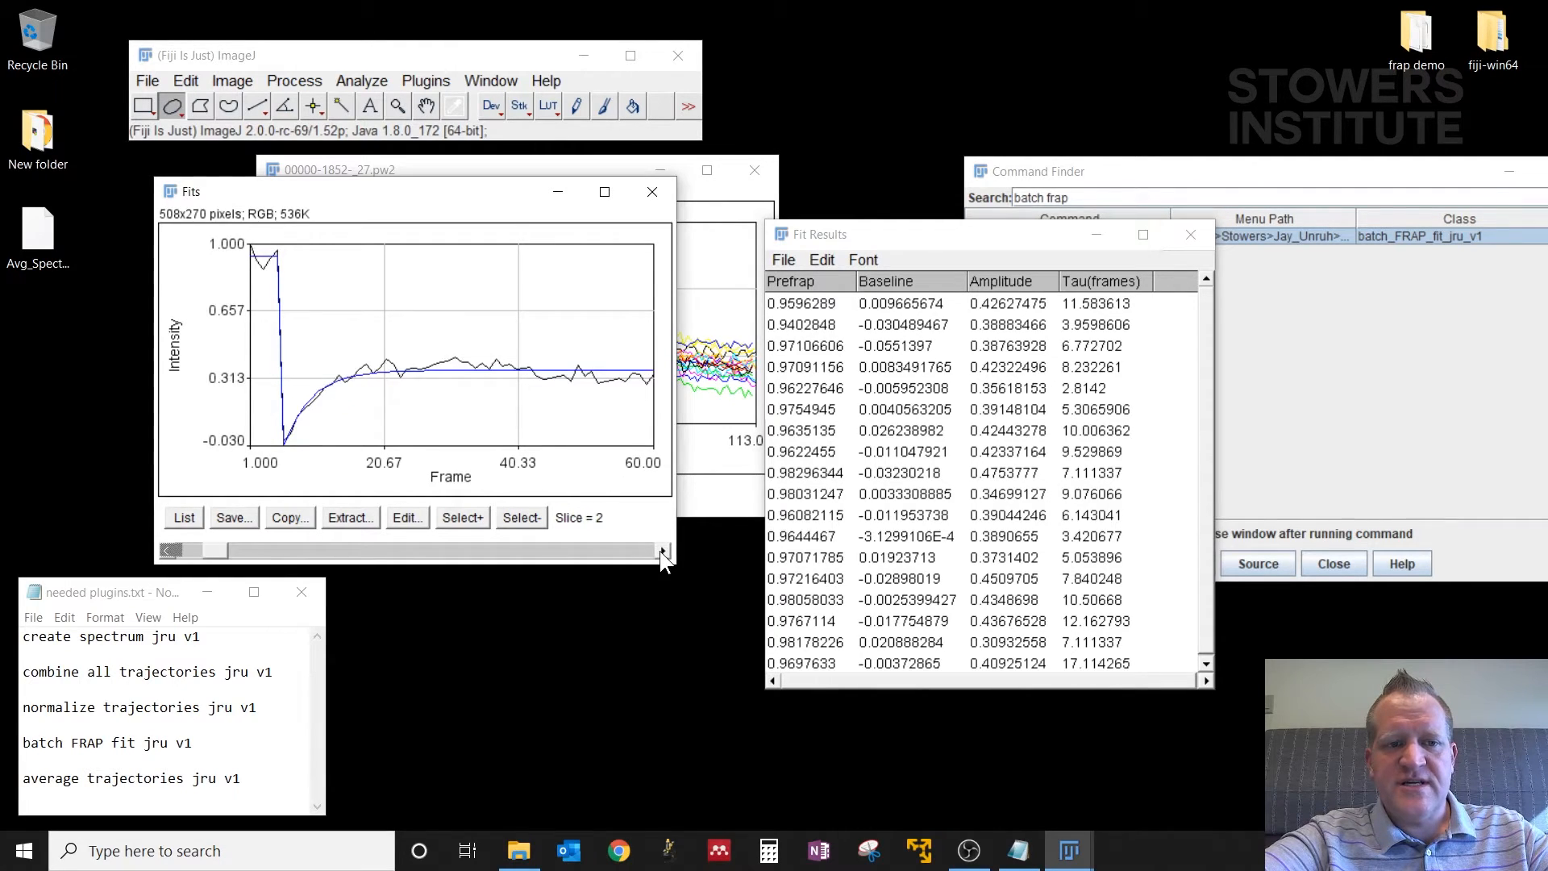
left_click(663, 551)
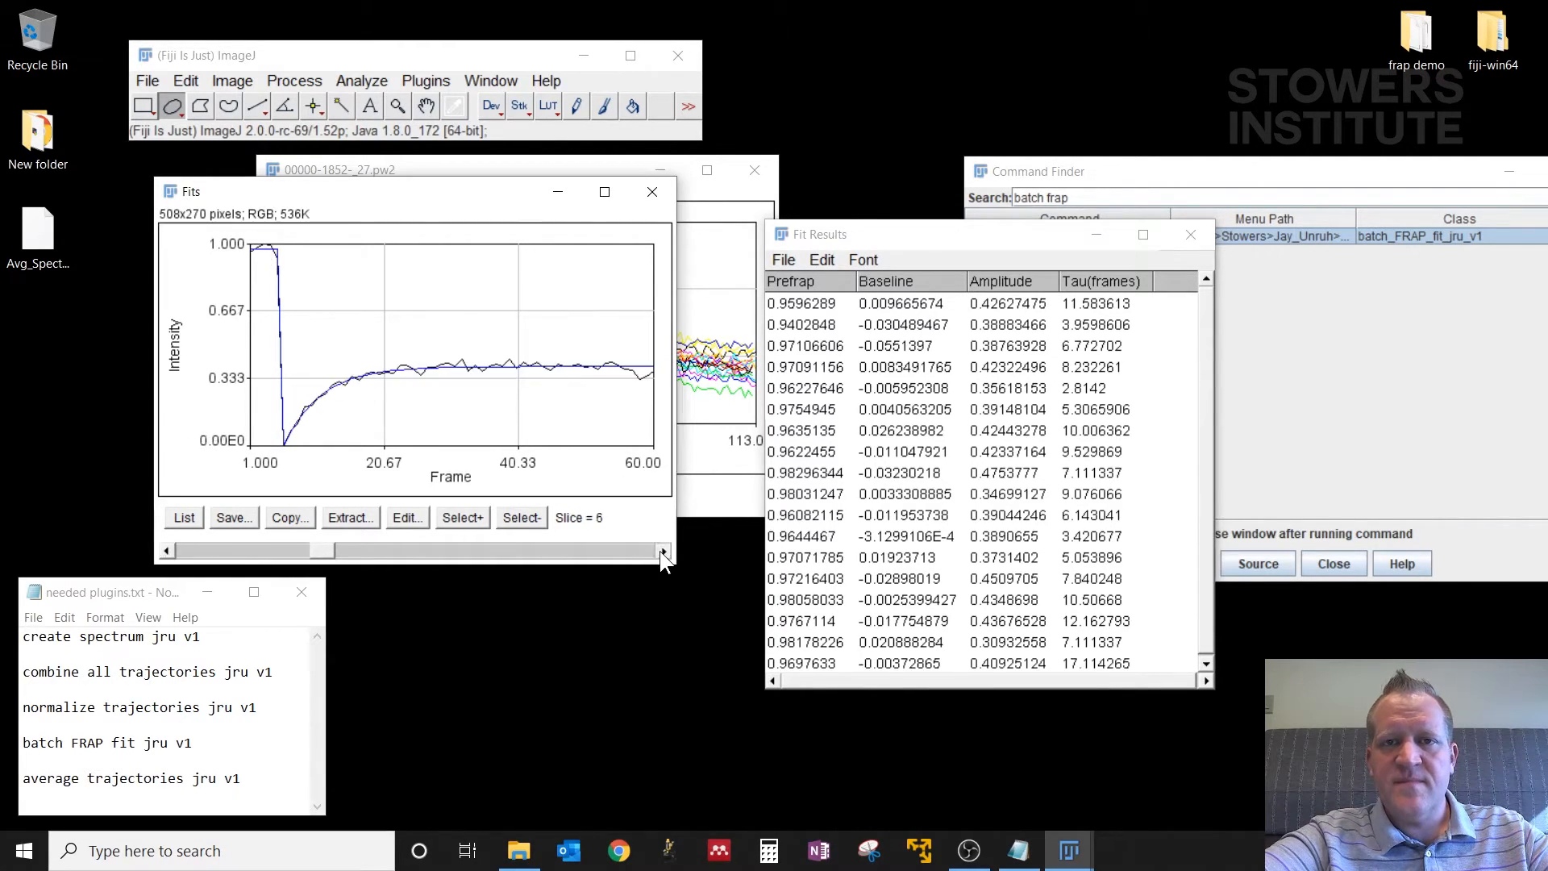
left_click(661, 551)
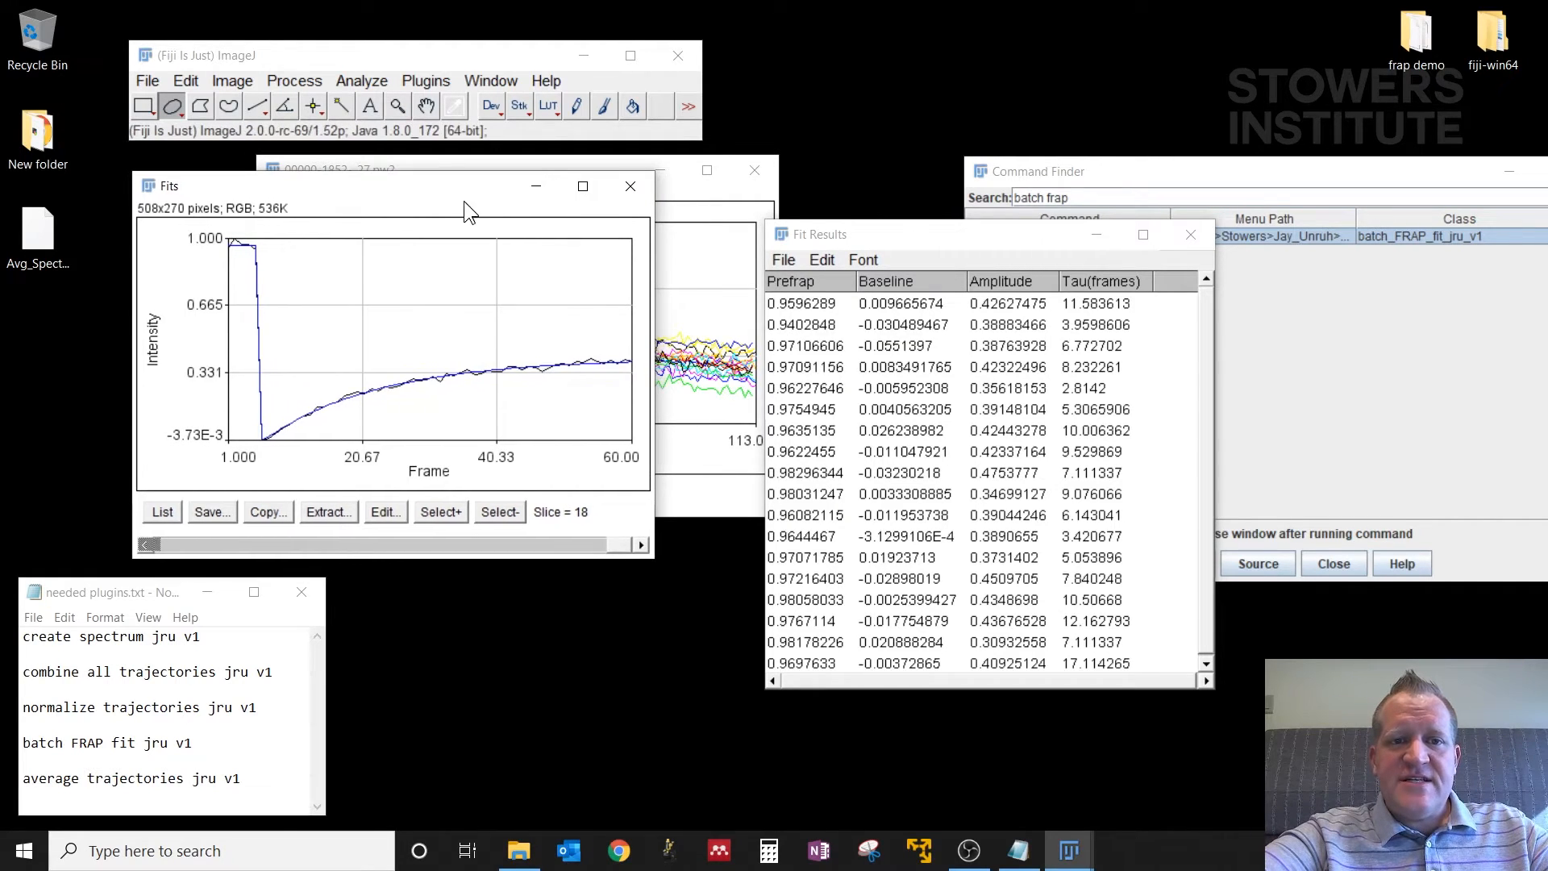
Step: Glance at the Fit Results save options without saving, then close the results table and fits
left_click(784, 258)
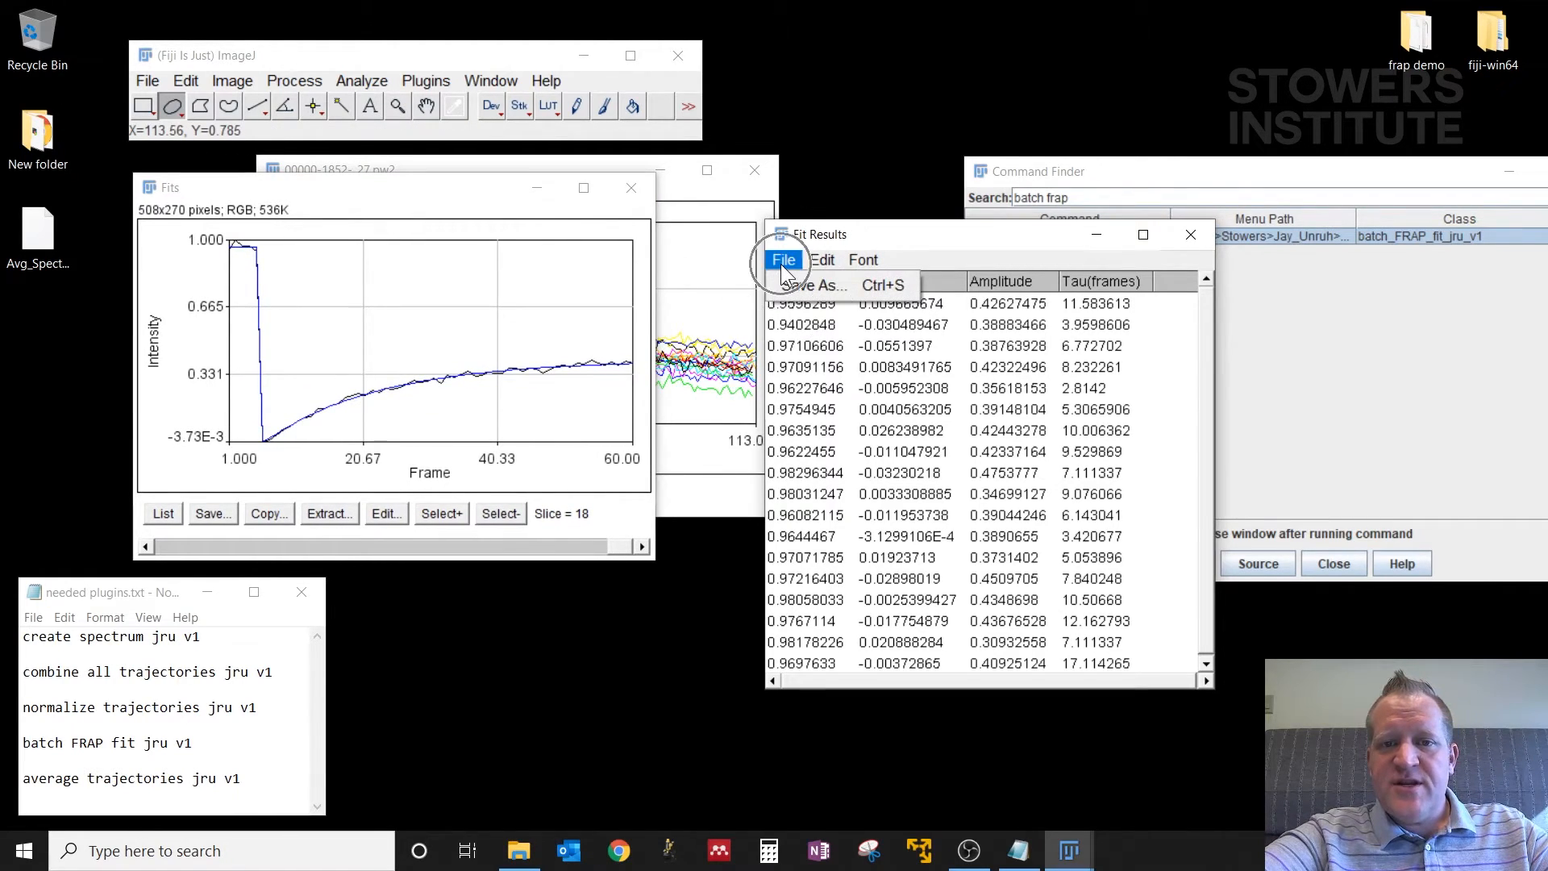
left_click(864, 242)
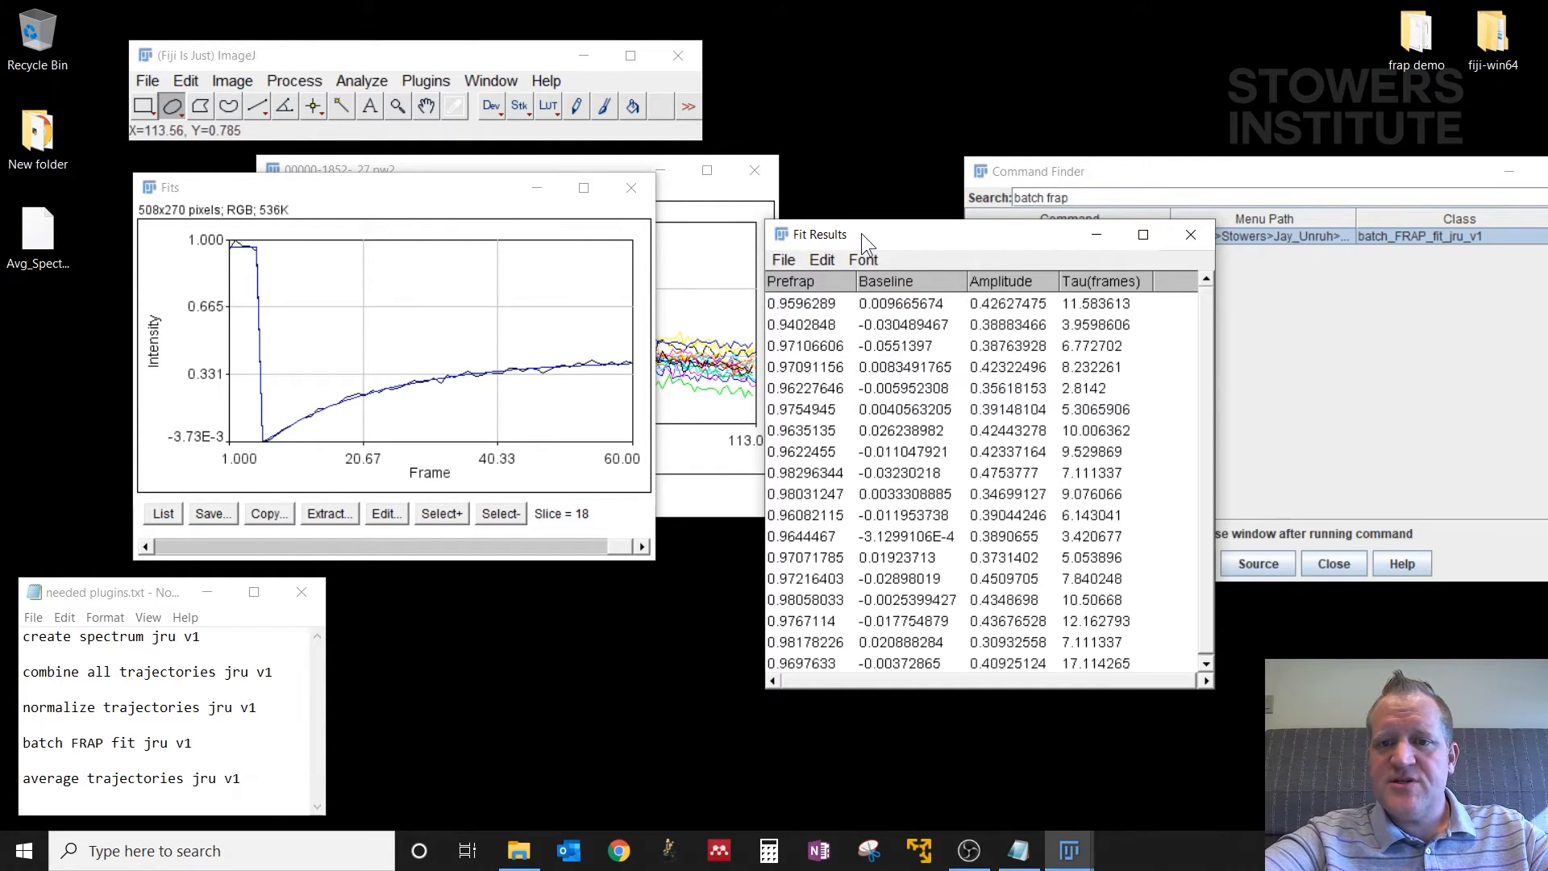
mouse_move(973, 429)
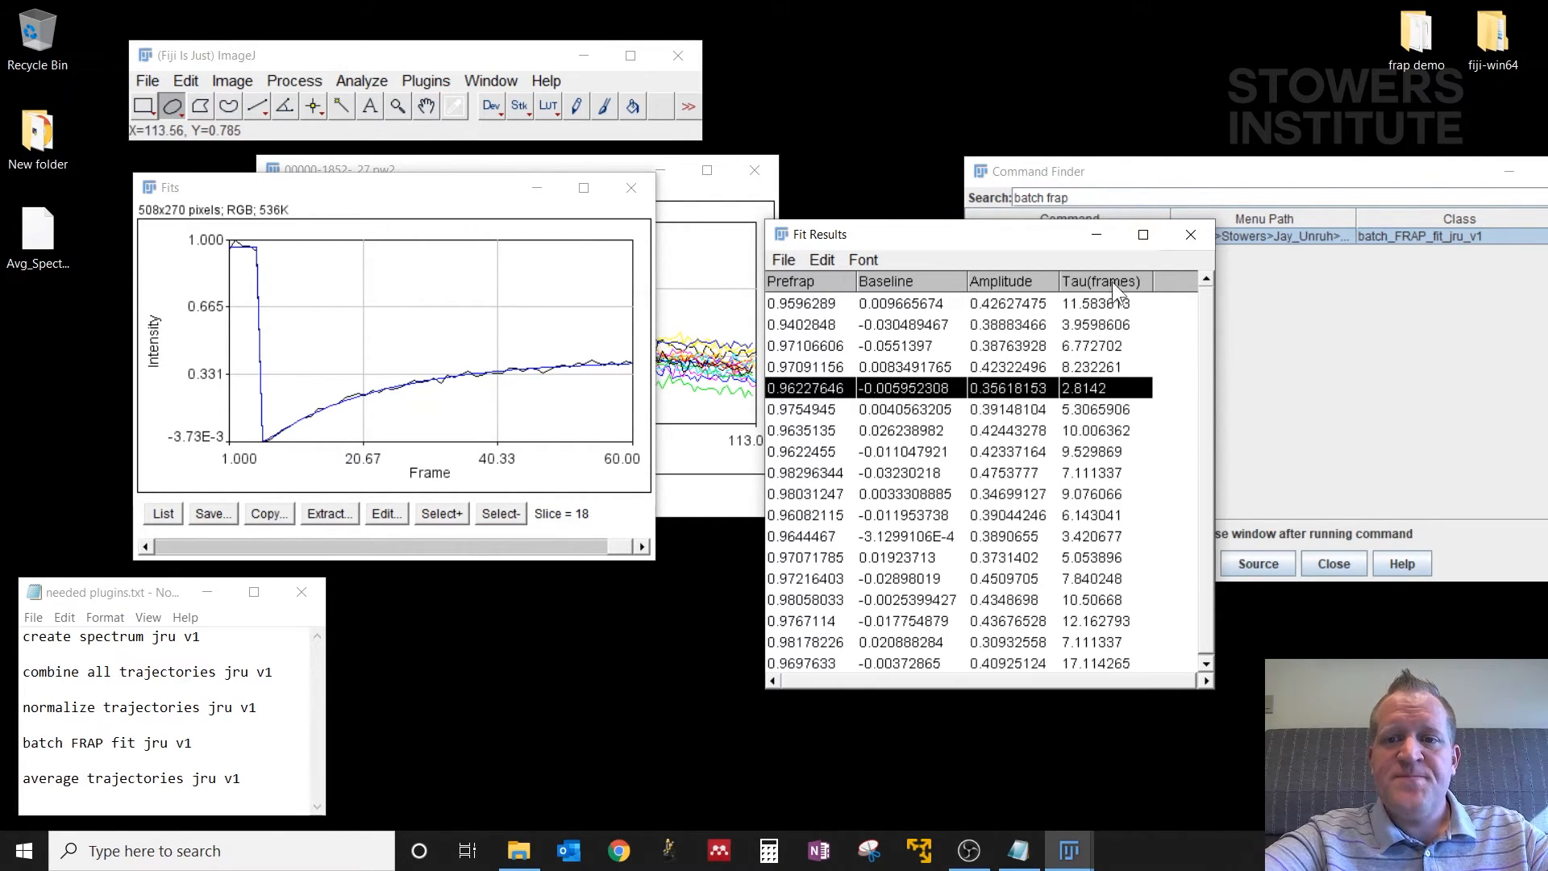
mouse_move(1116, 292)
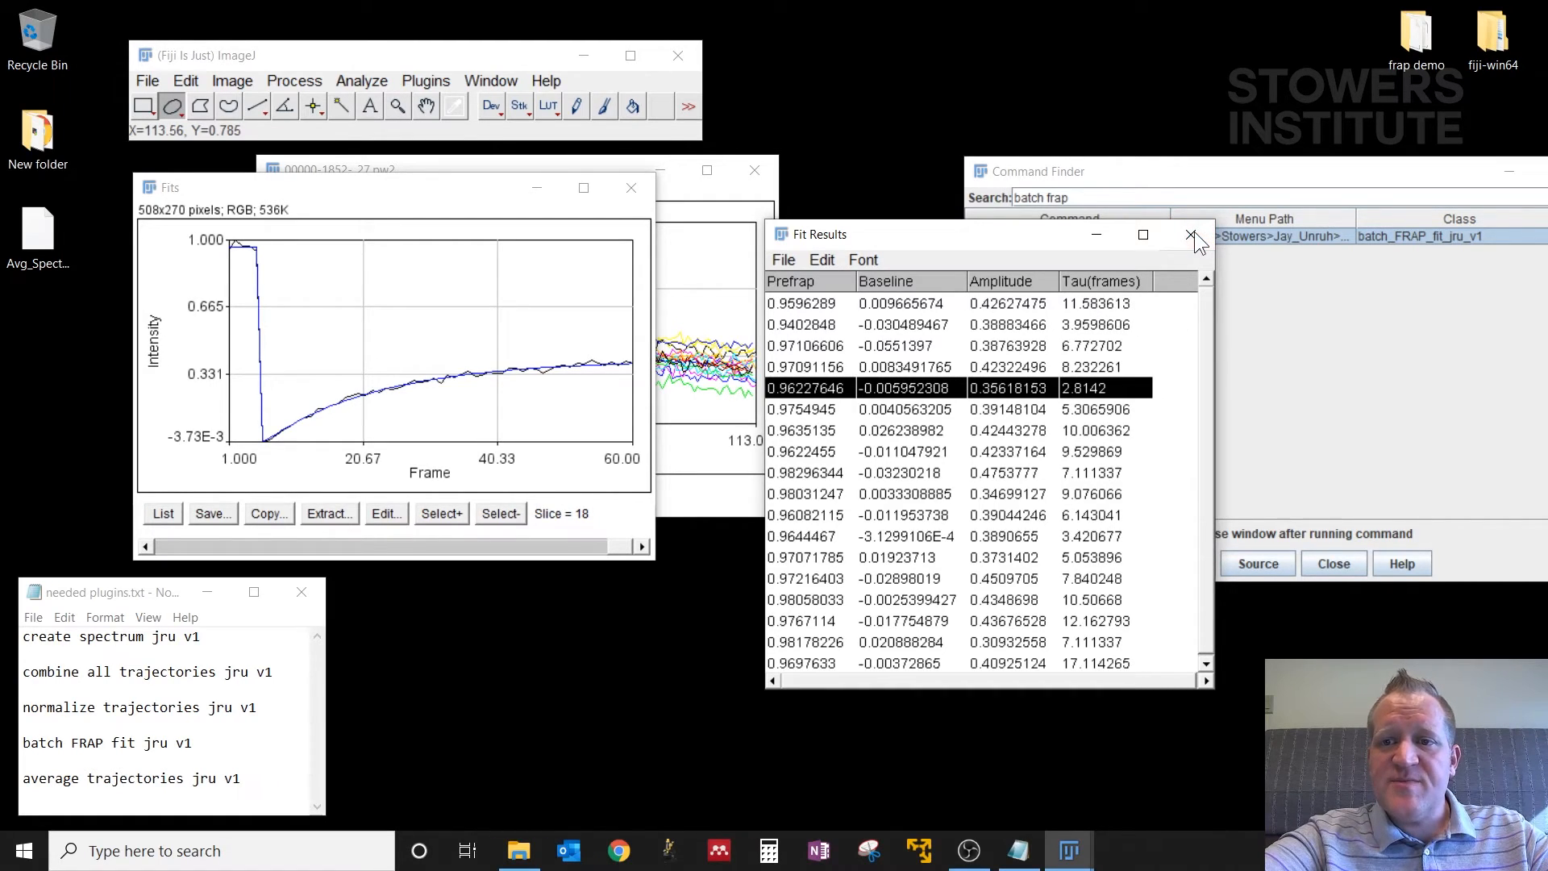
mouse_move(1064, 314)
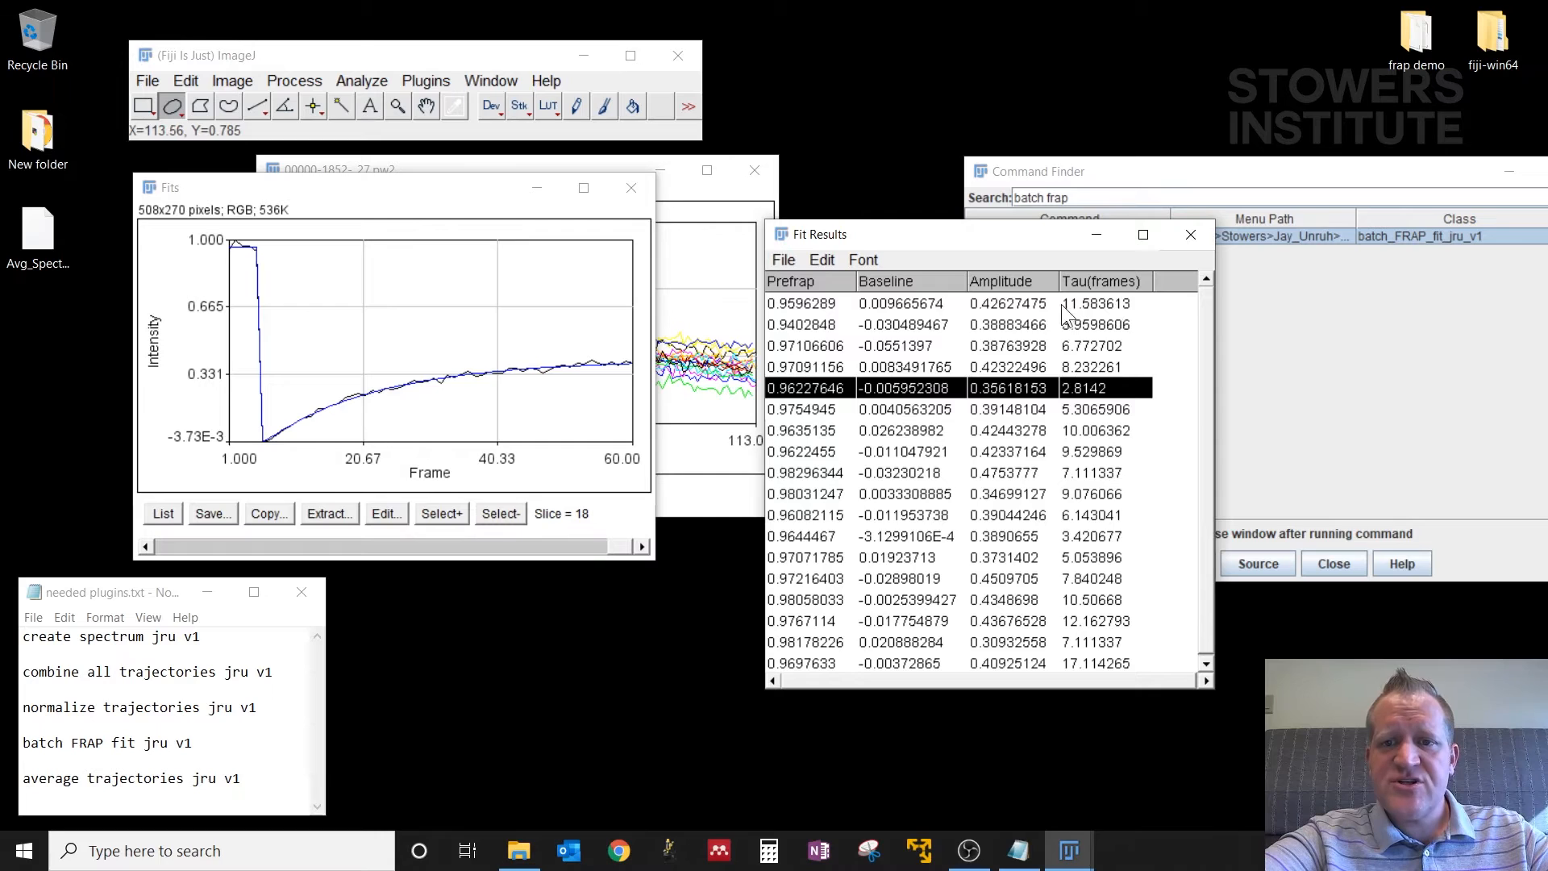
mouse_move(909, 314)
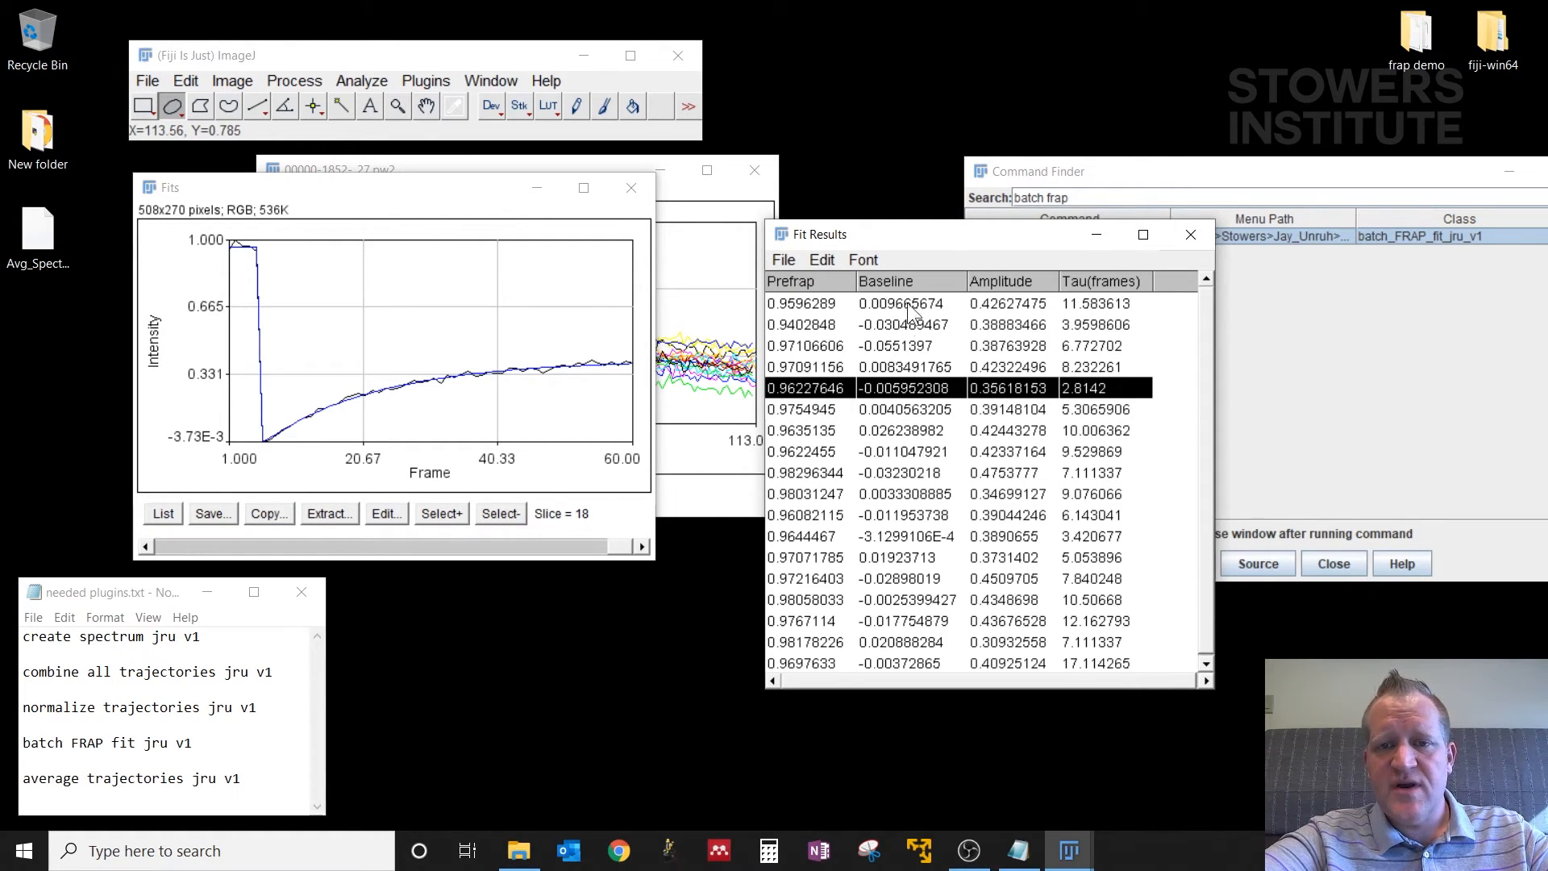
mouse_move(1191, 235)
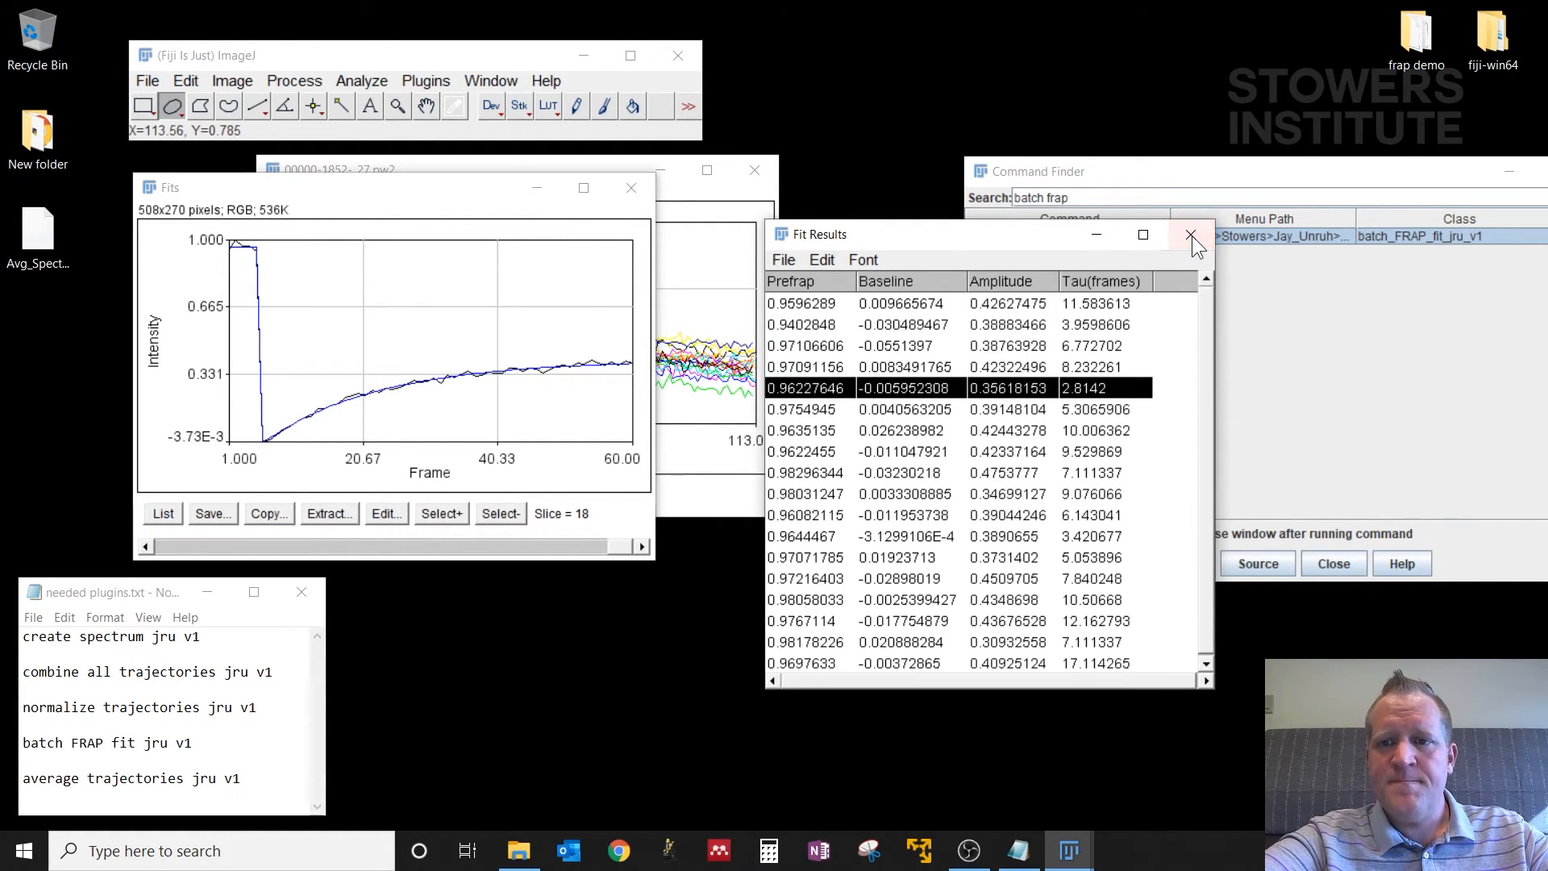
left_click(1190, 234)
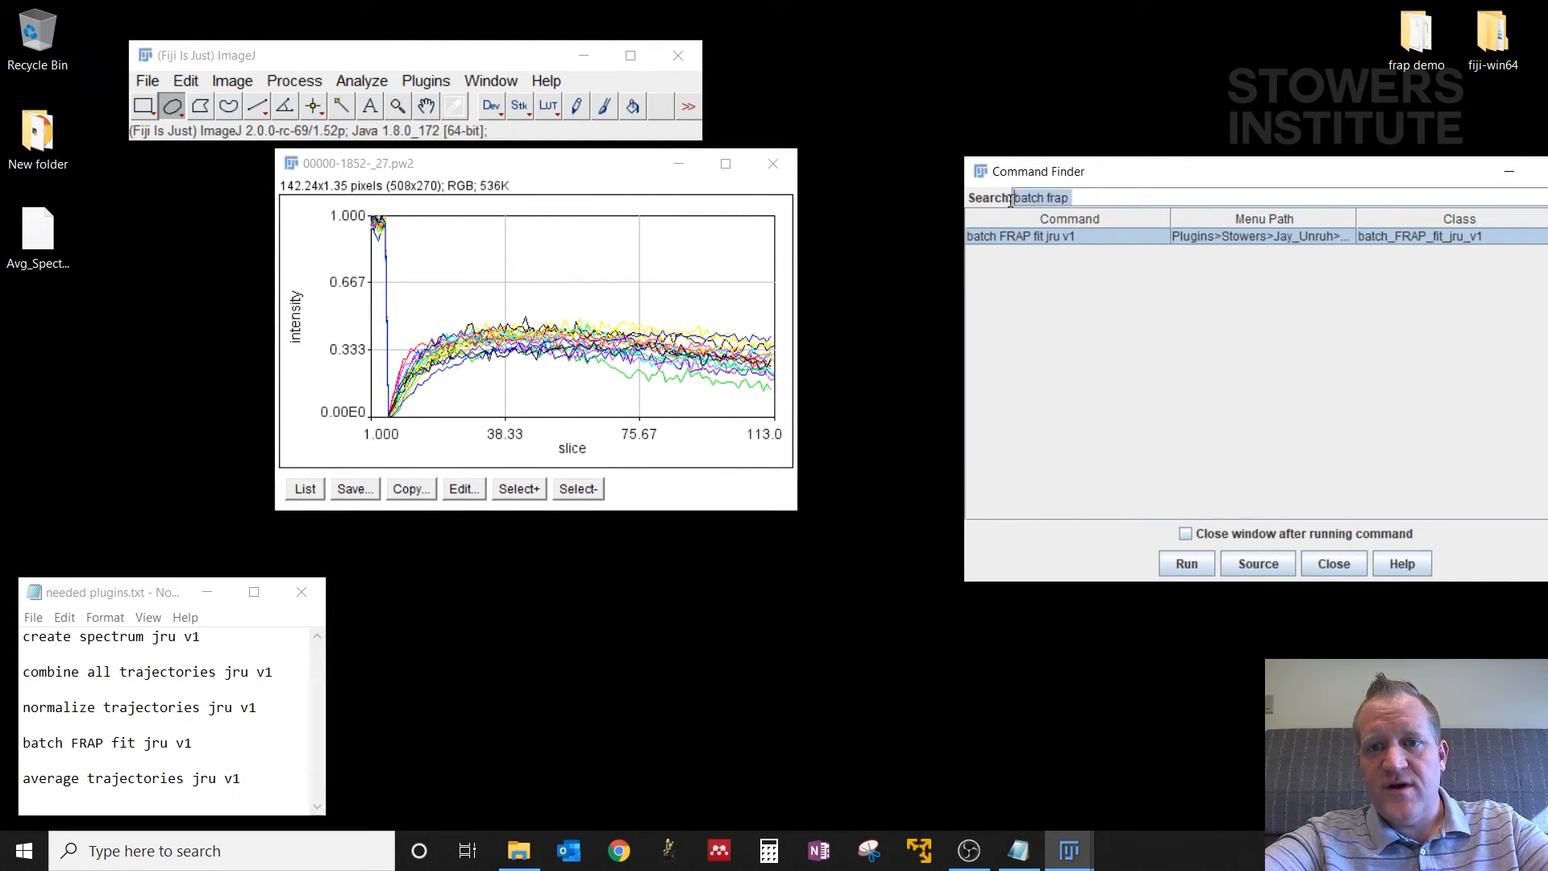
Step: Find 'average trajectories jru v1' in Command Finder and run it on the normalized curves
type("average traj")
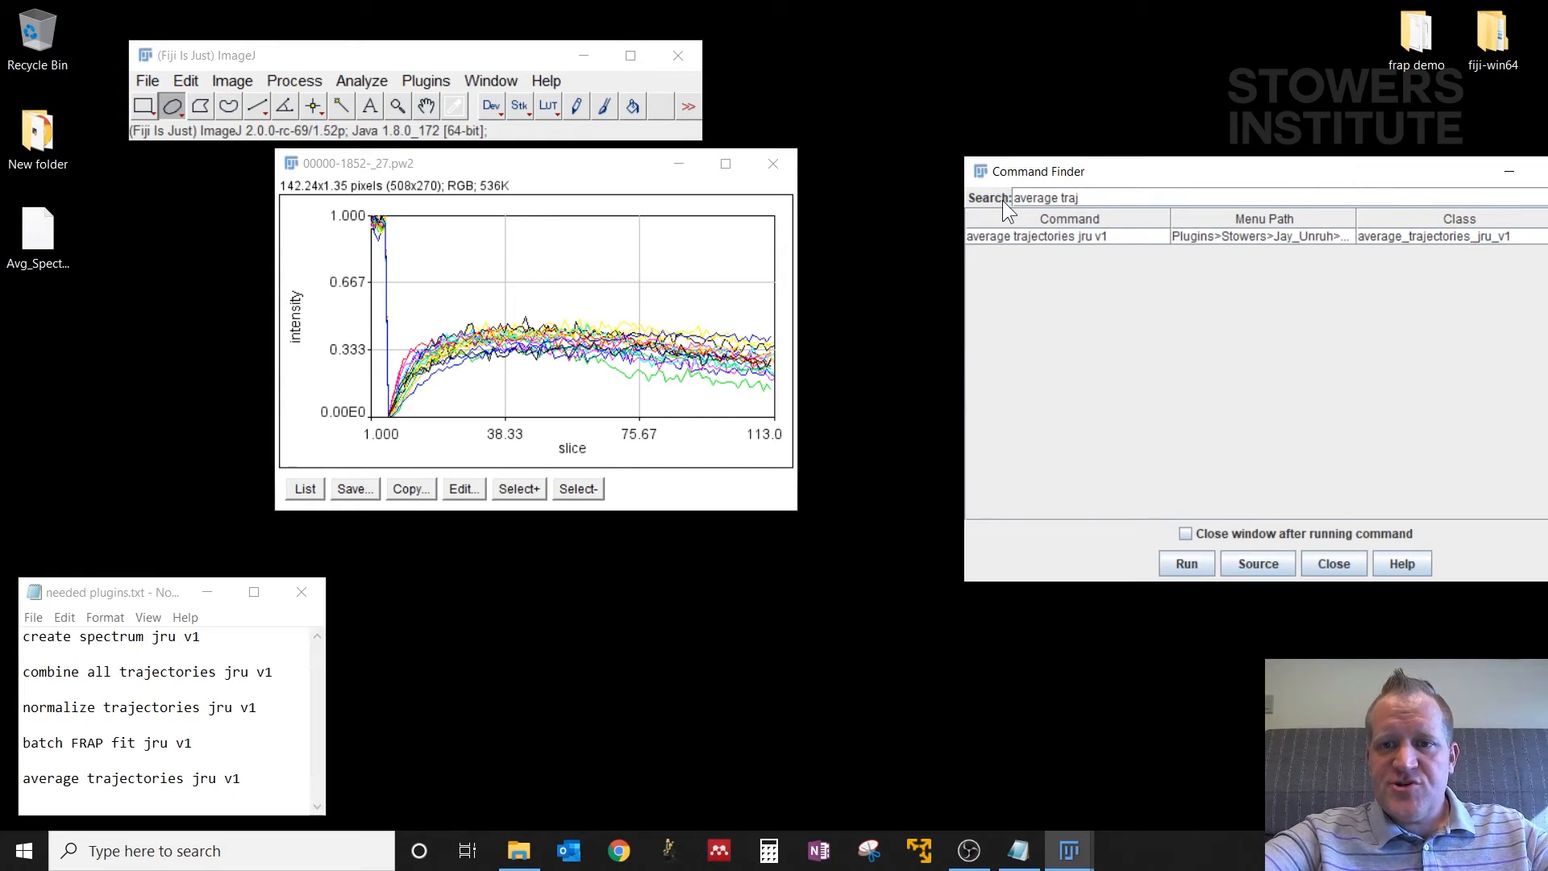
left_click(1066, 235)
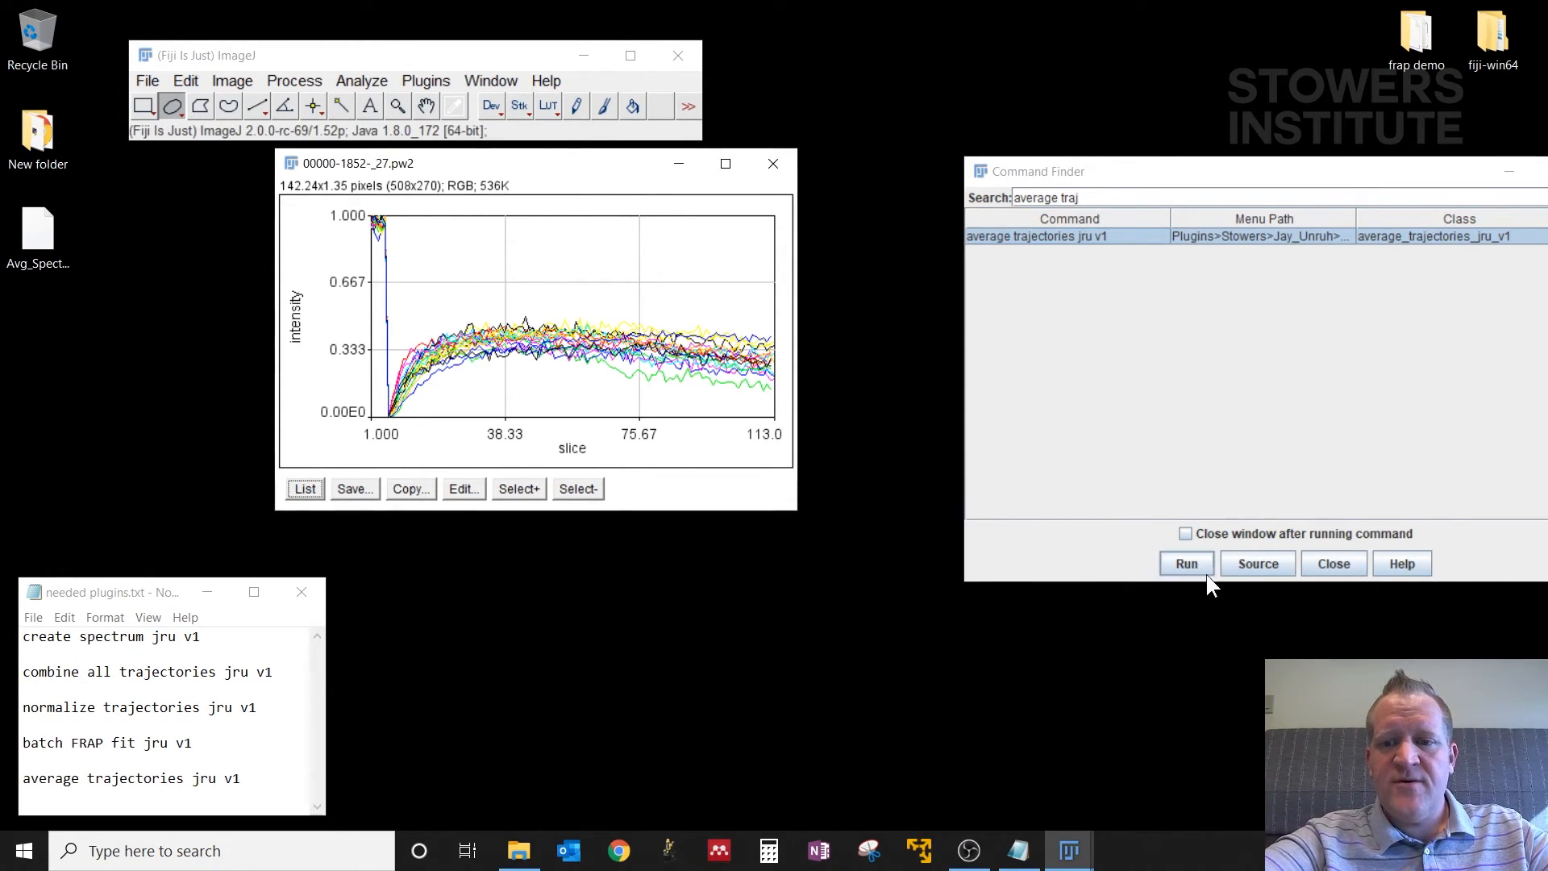
left_click(1185, 563)
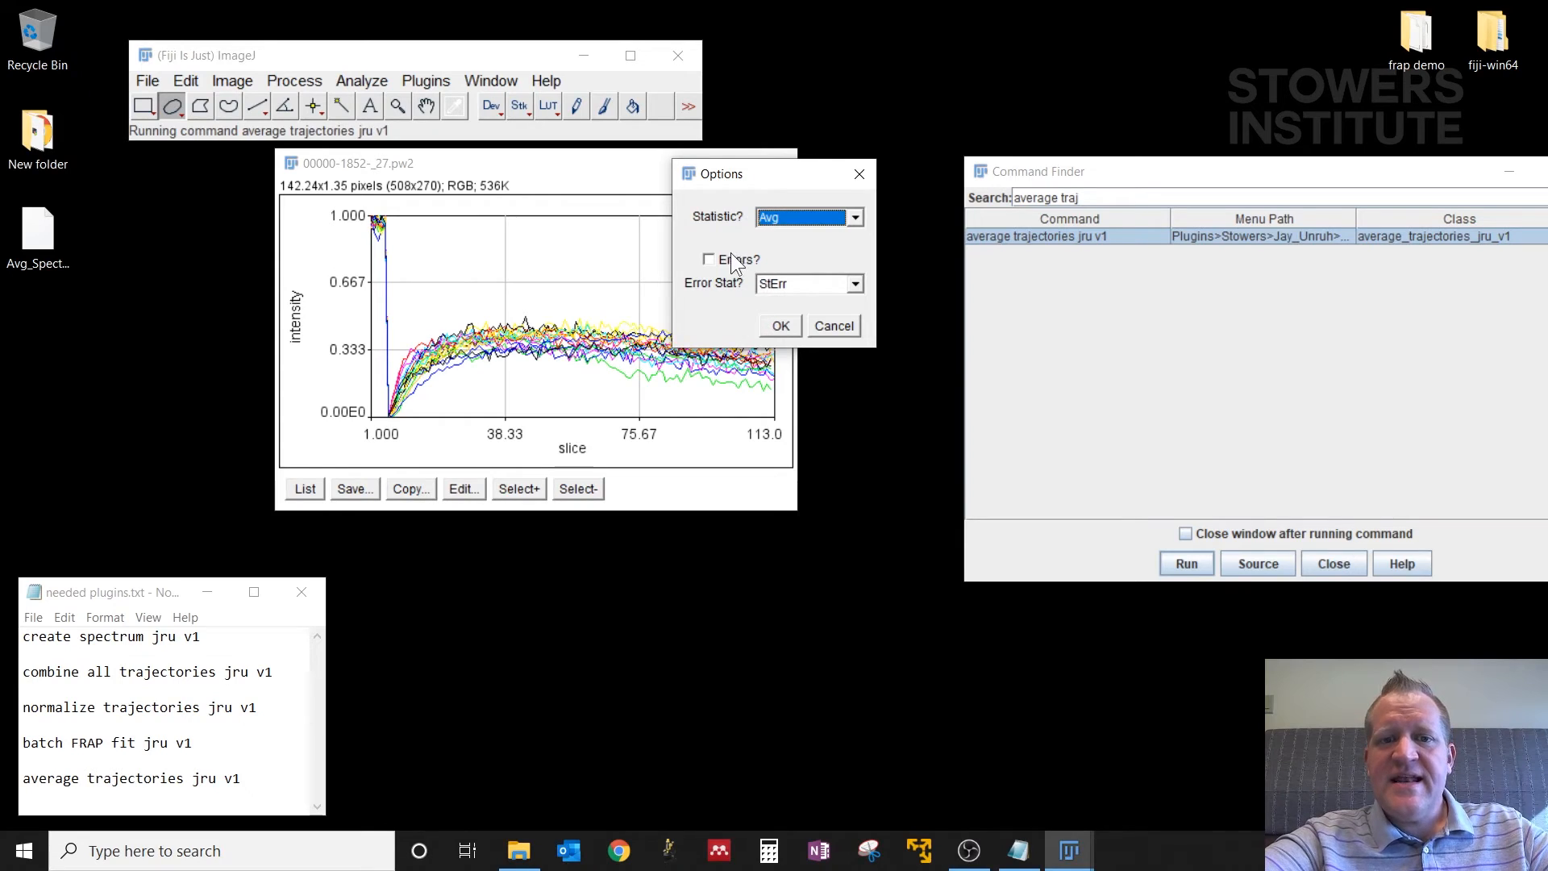
mouse_move(759, 284)
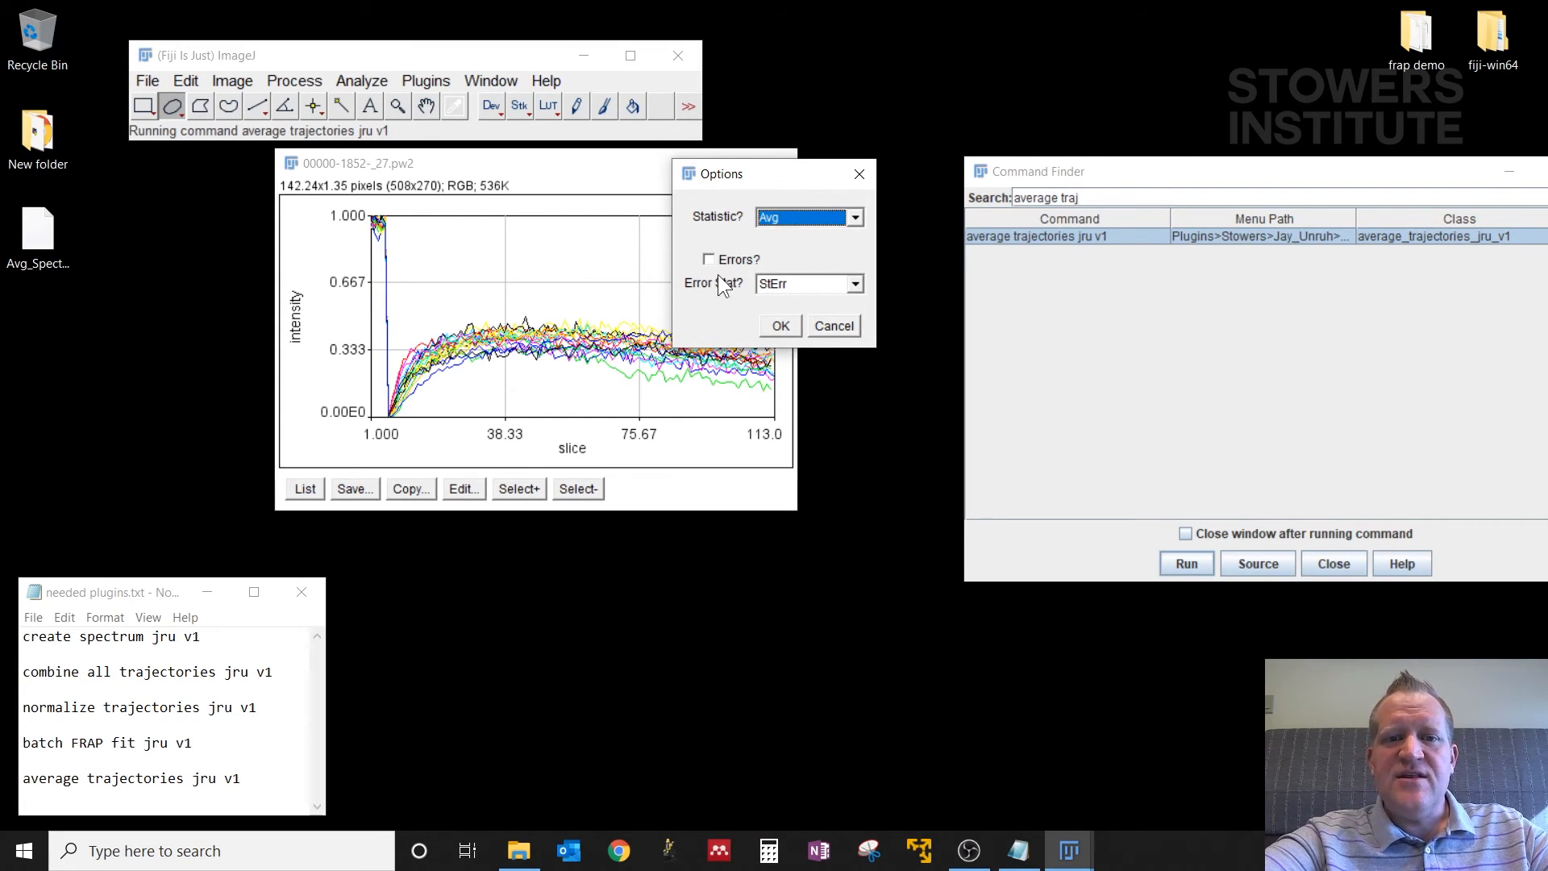
Step: Average all curves with Statistic Avg and StErr error bars into one plot
left_click(707, 258)
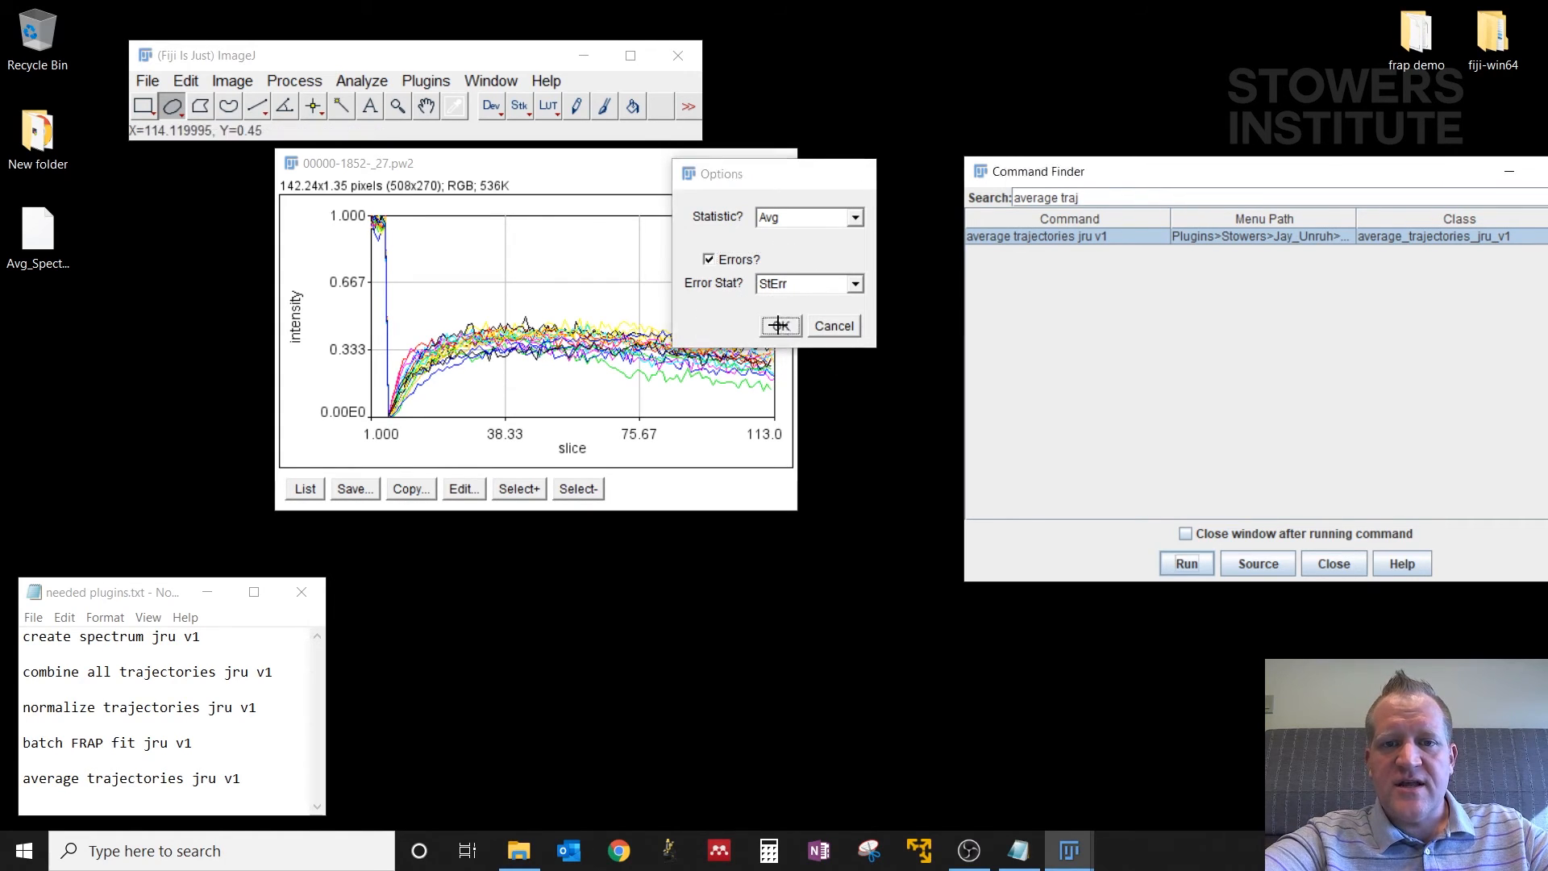
left_click(780, 325)
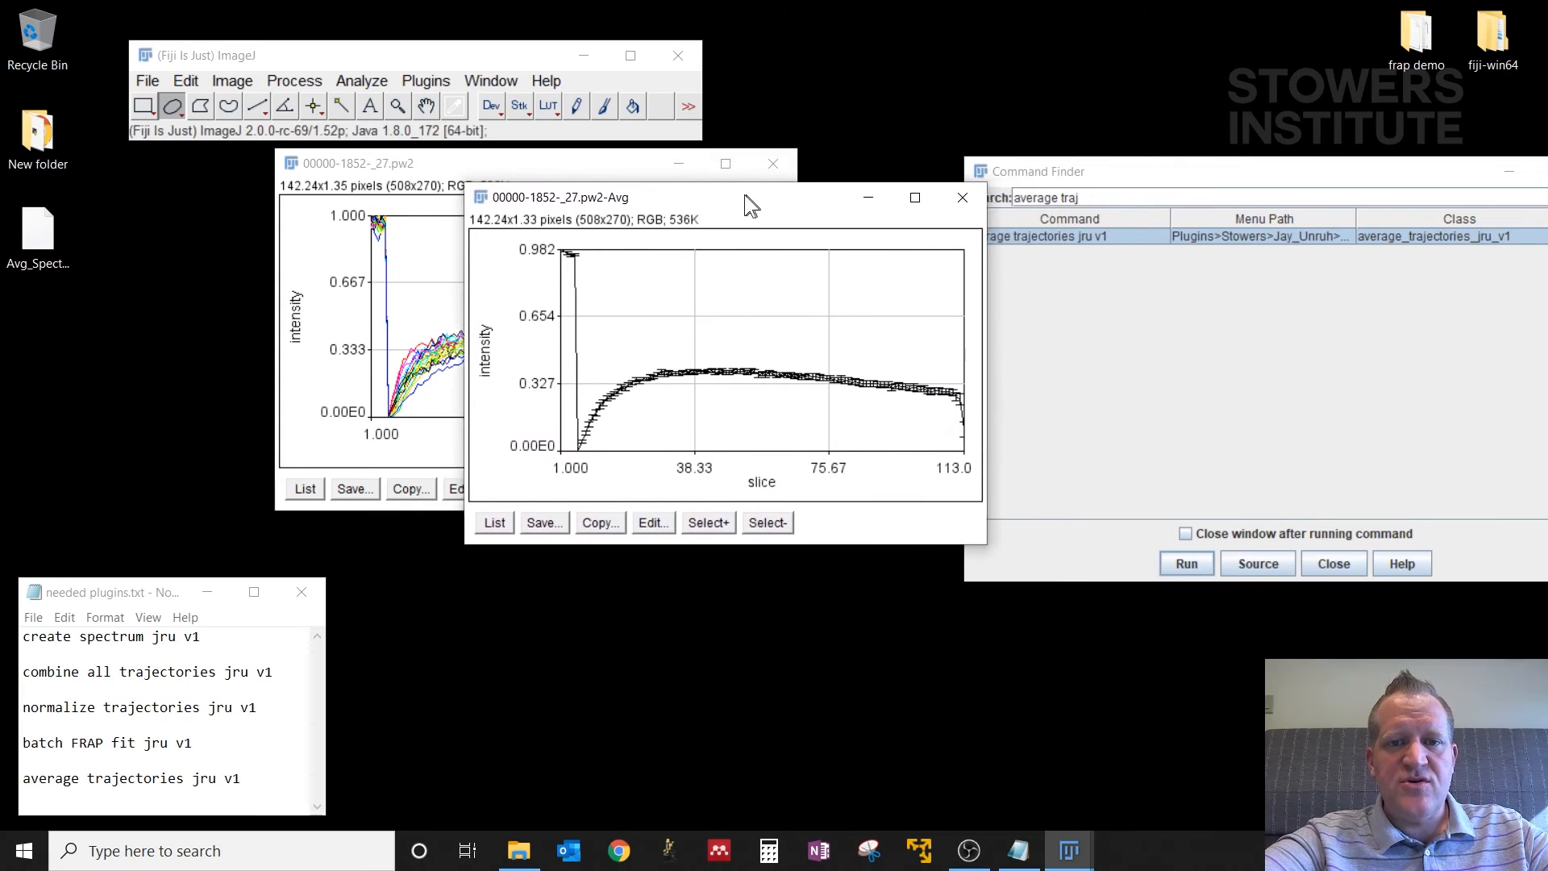
left_click_drag(745, 196, 719, 196)
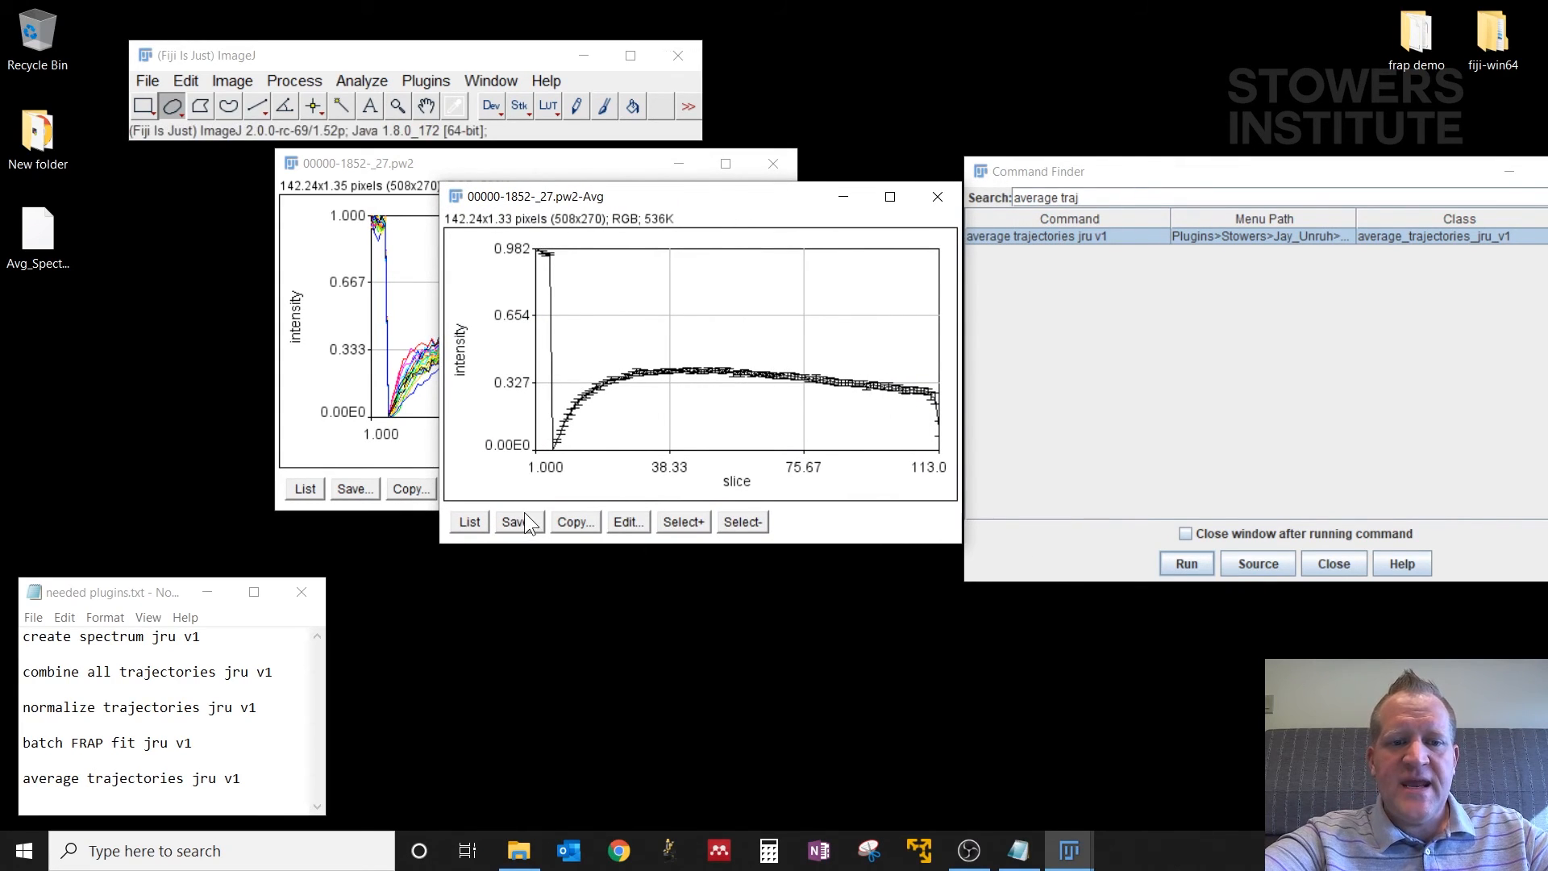
left_click(515, 521)
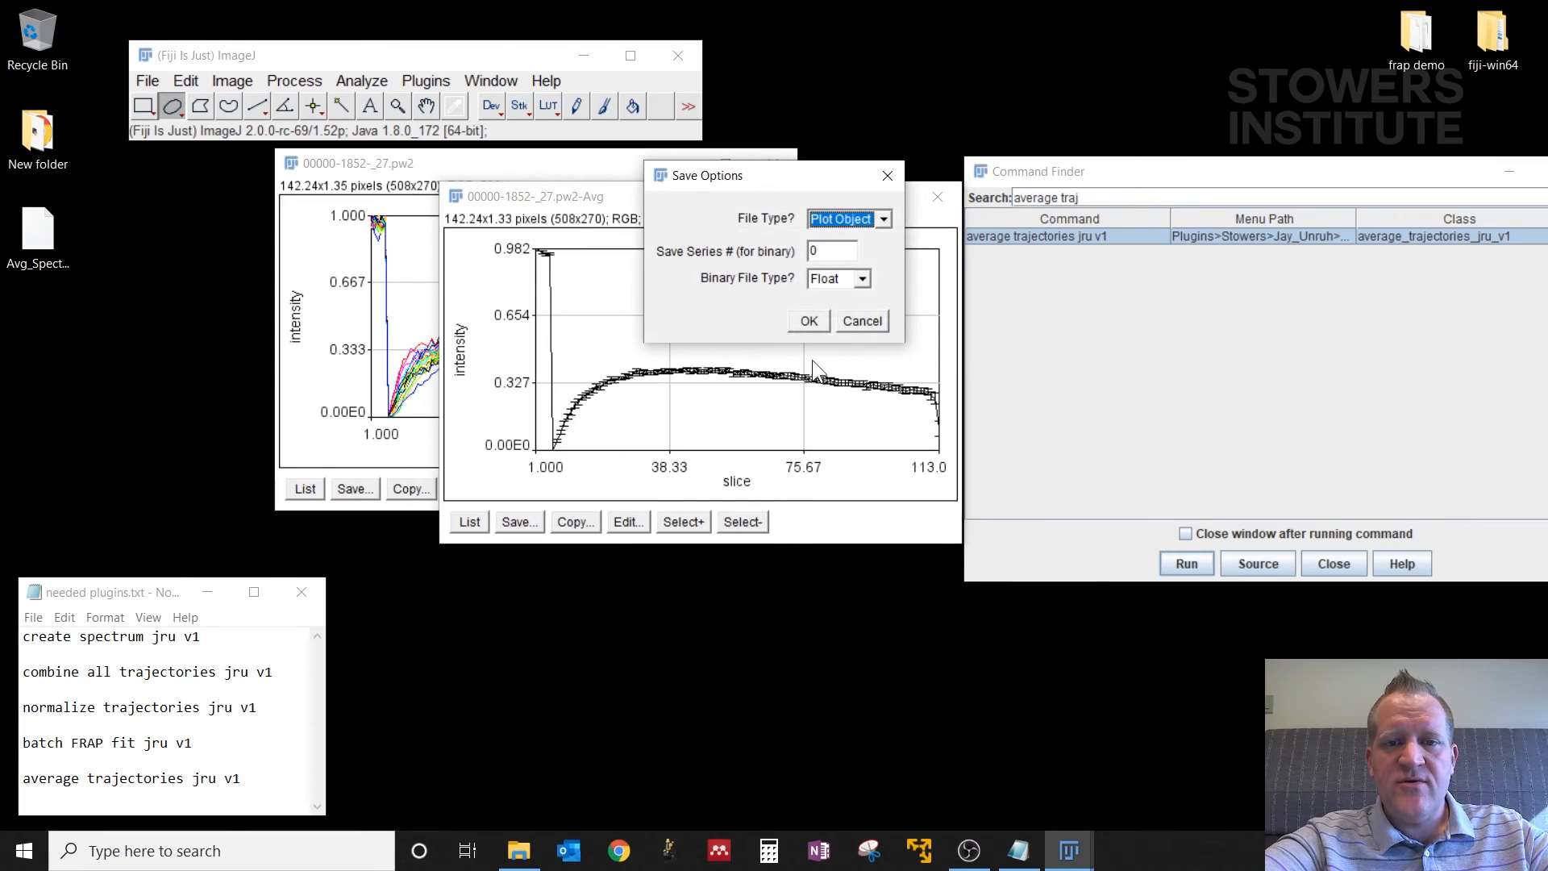
mouse_move(856, 327)
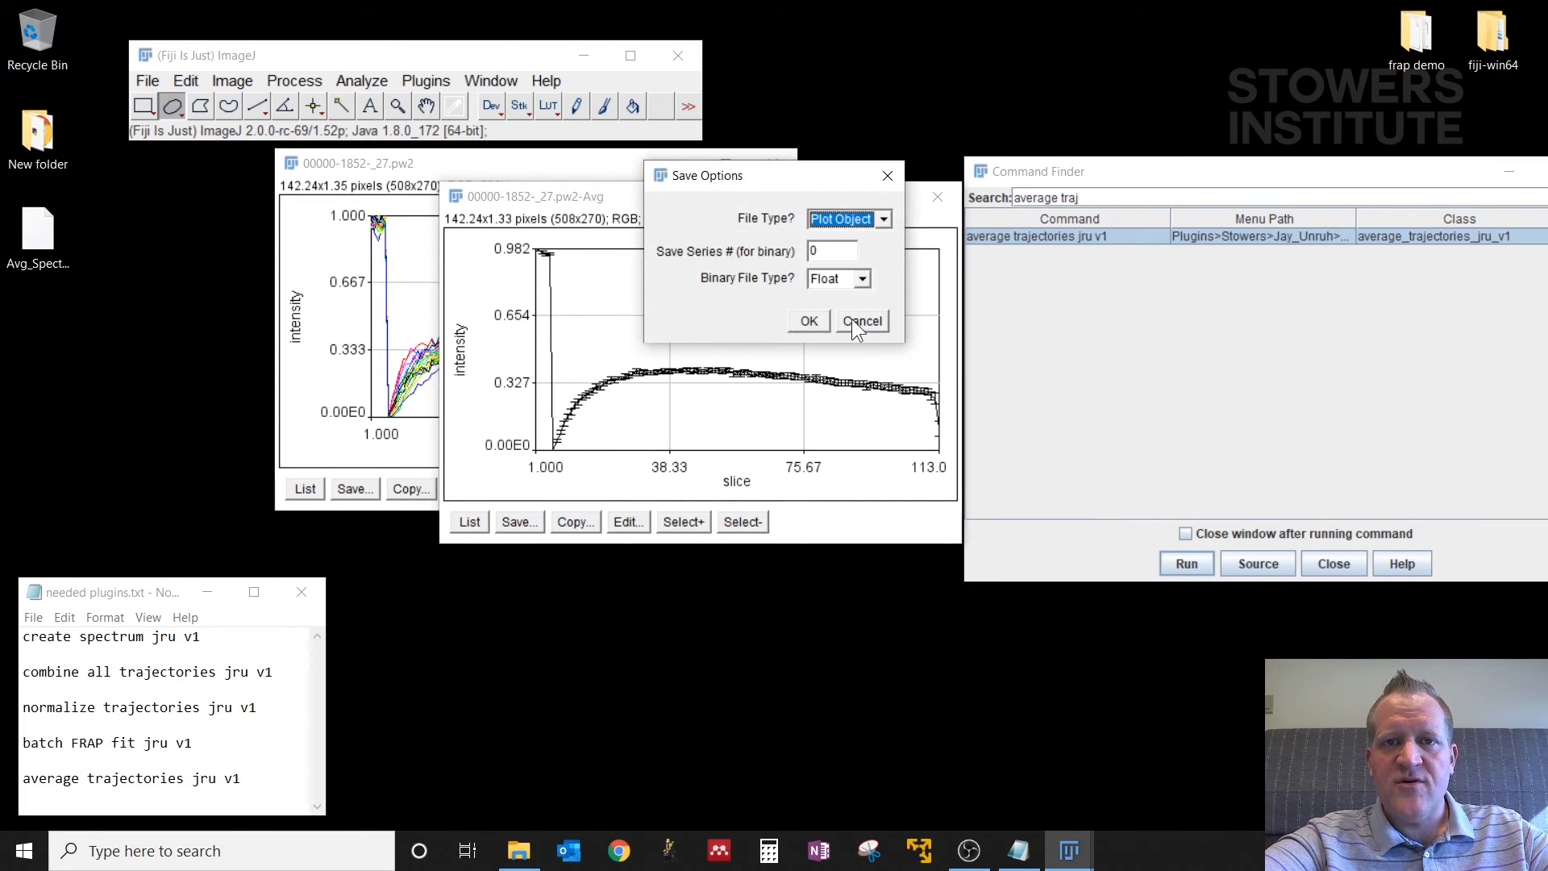
left_click(859, 320)
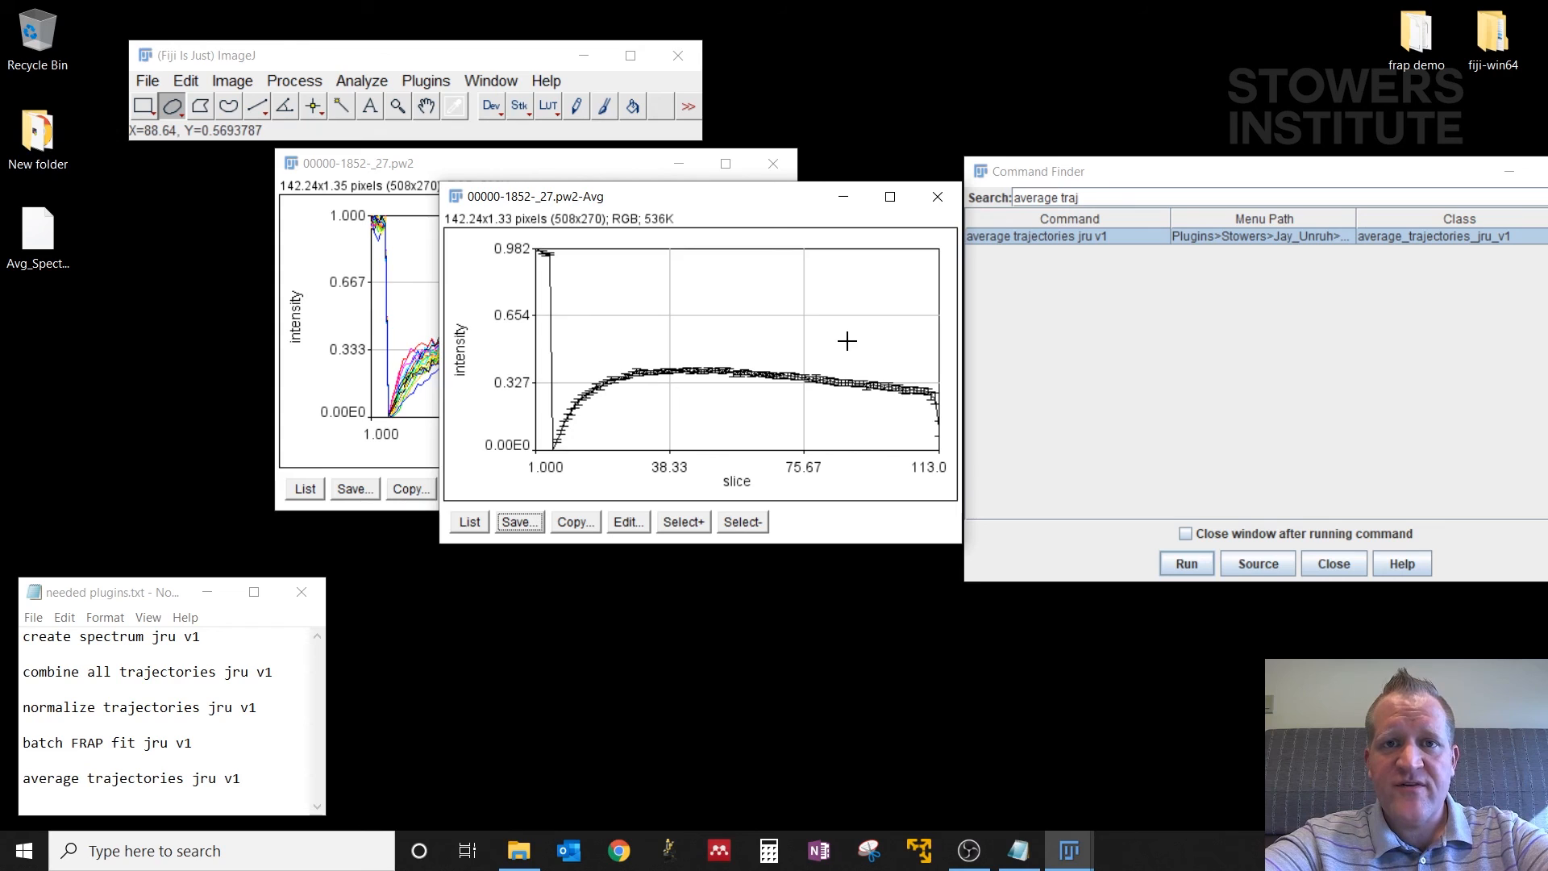
mouse_move(760, 371)
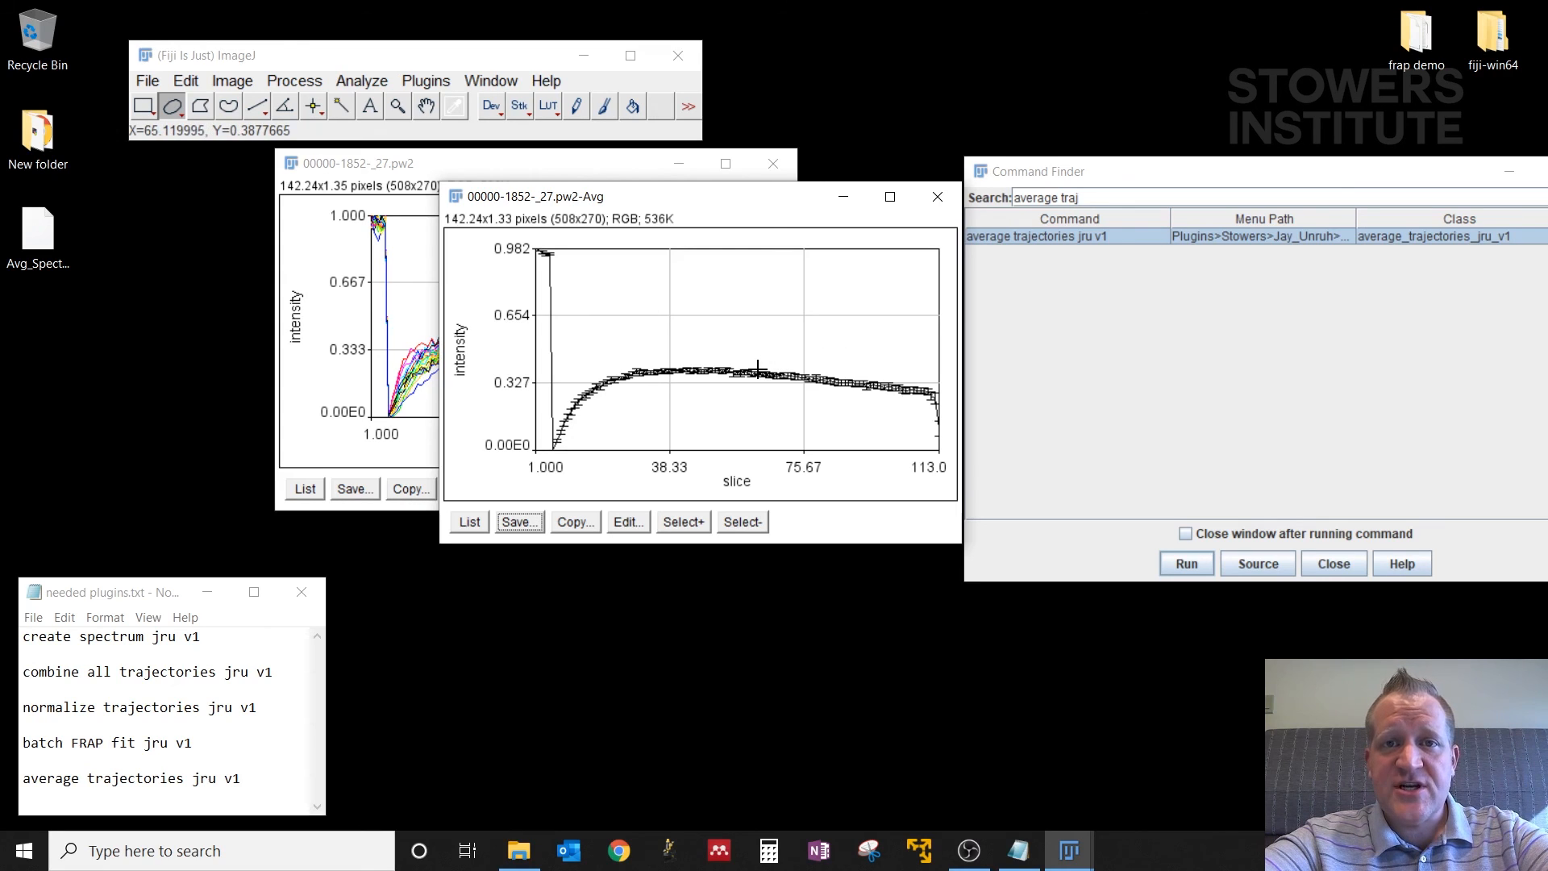